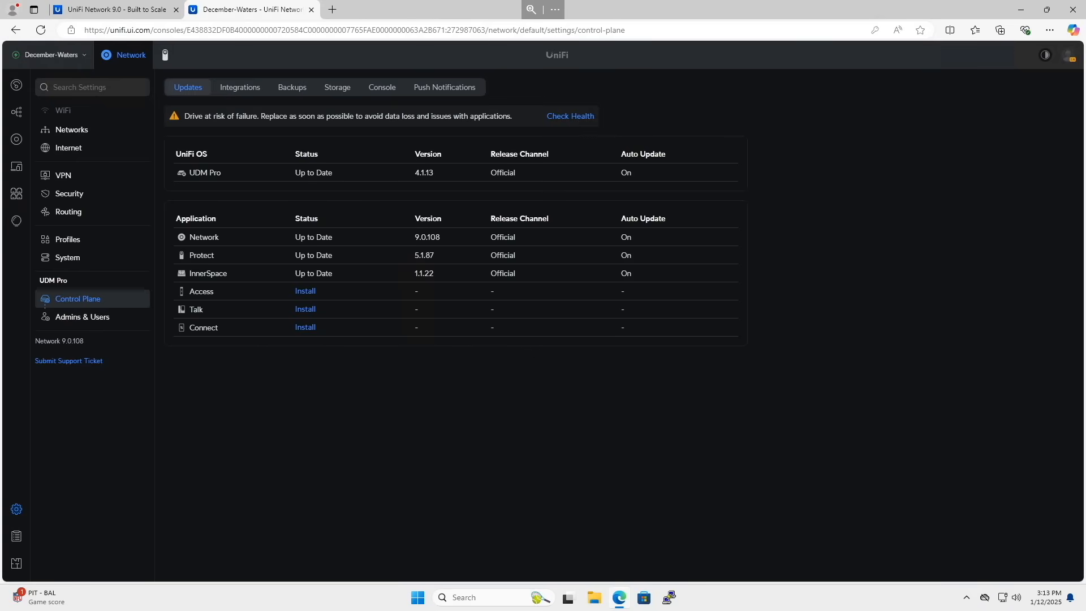
pyautogui.moveTo(23, 381)
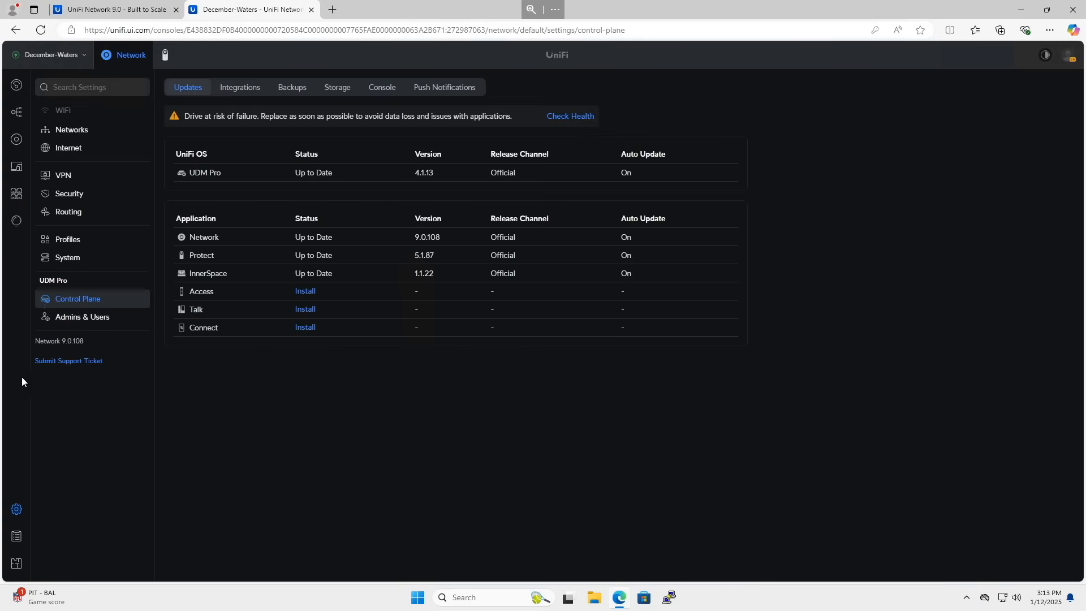
pyautogui.moveTo(331, 206)
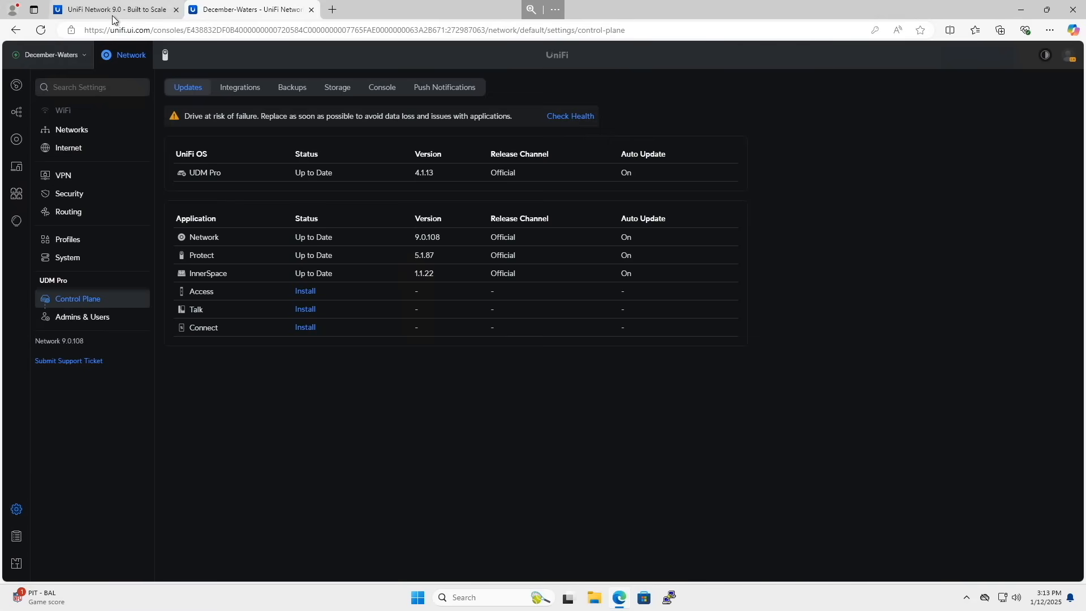
# Step: Switch to the UniFi Network 9.0 article and scroll to its Zone-Based Firewall Rules section
pyautogui.click(114, 9)
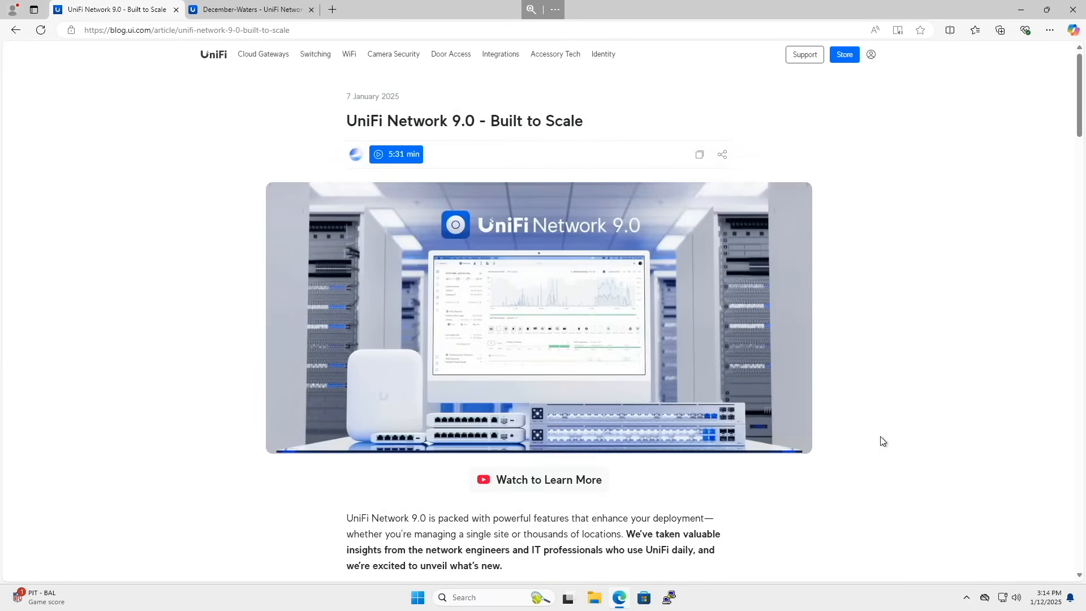
pyautogui.moveTo(880, 426)
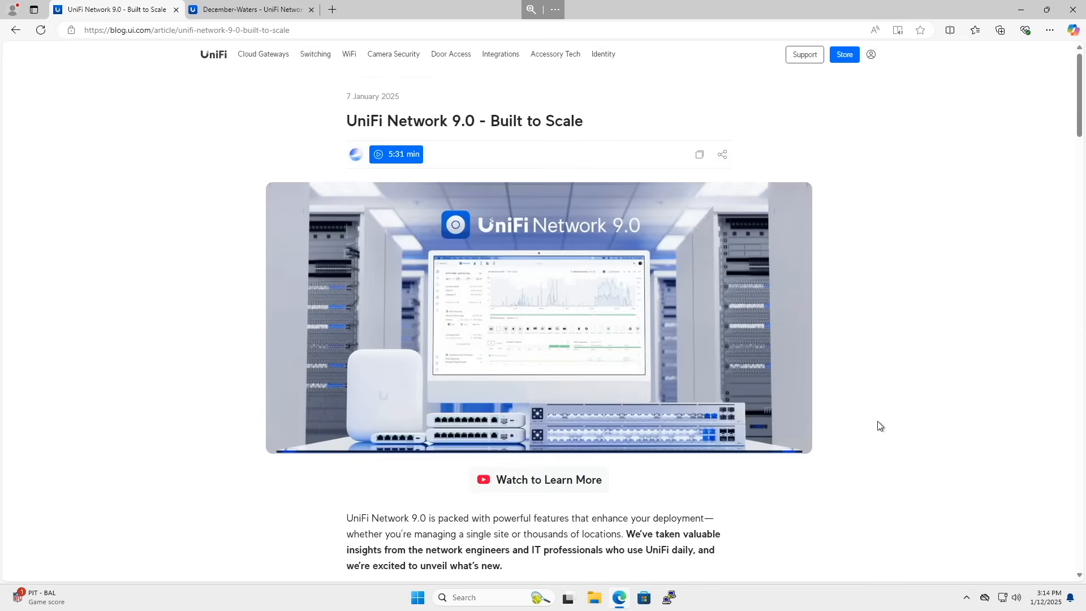
pyautogui.moveTo(898, 406)
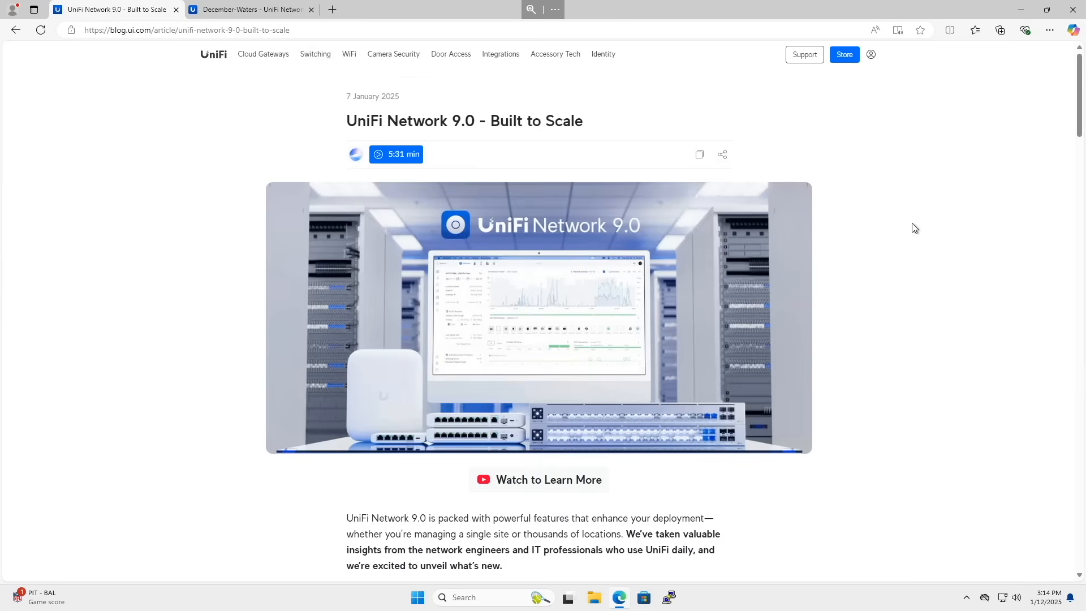
pyautogui.moveTo(908, 240)
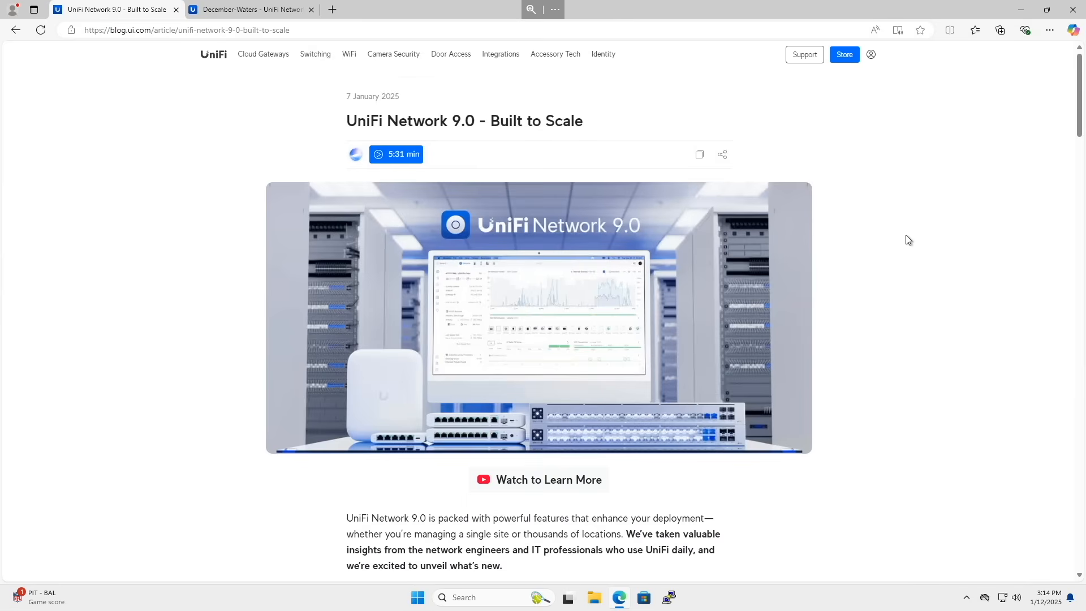
pyautogui.scroll(-3)
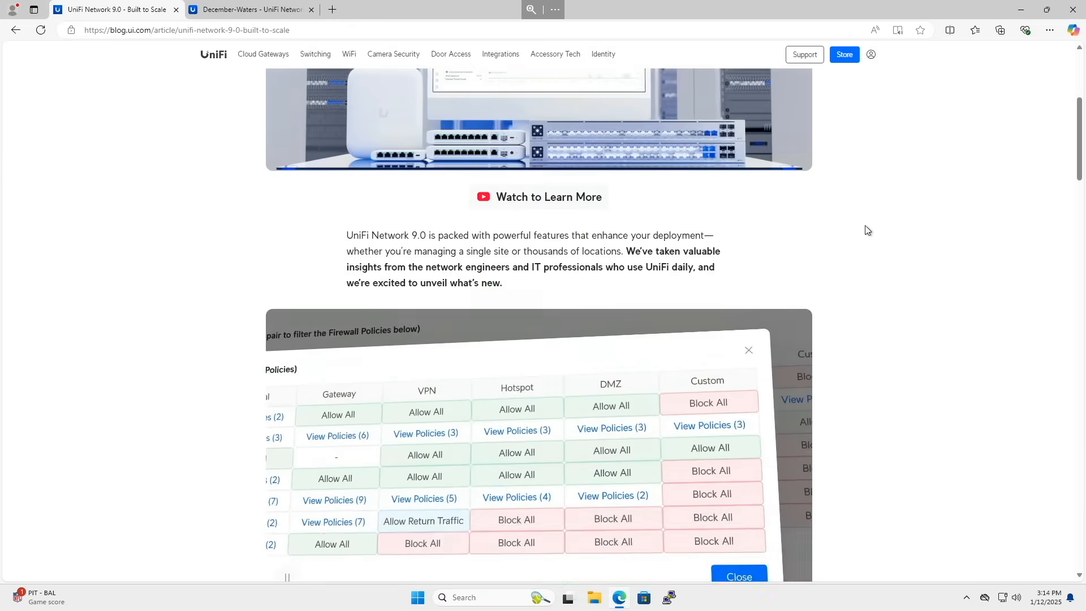
pyautogui.scroll(-3)
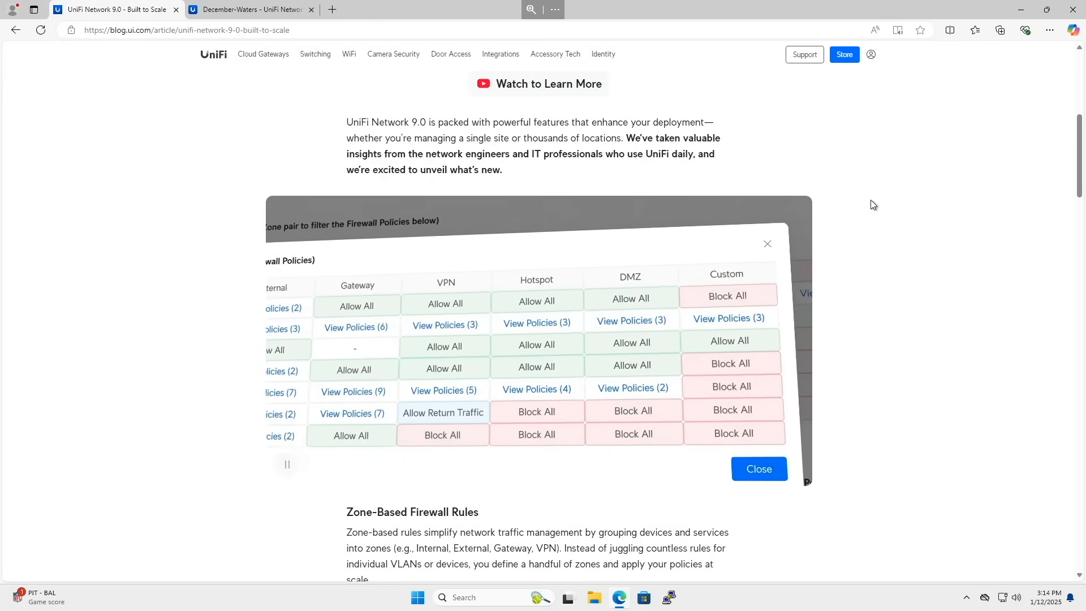
pyautogui.scroll(-3)
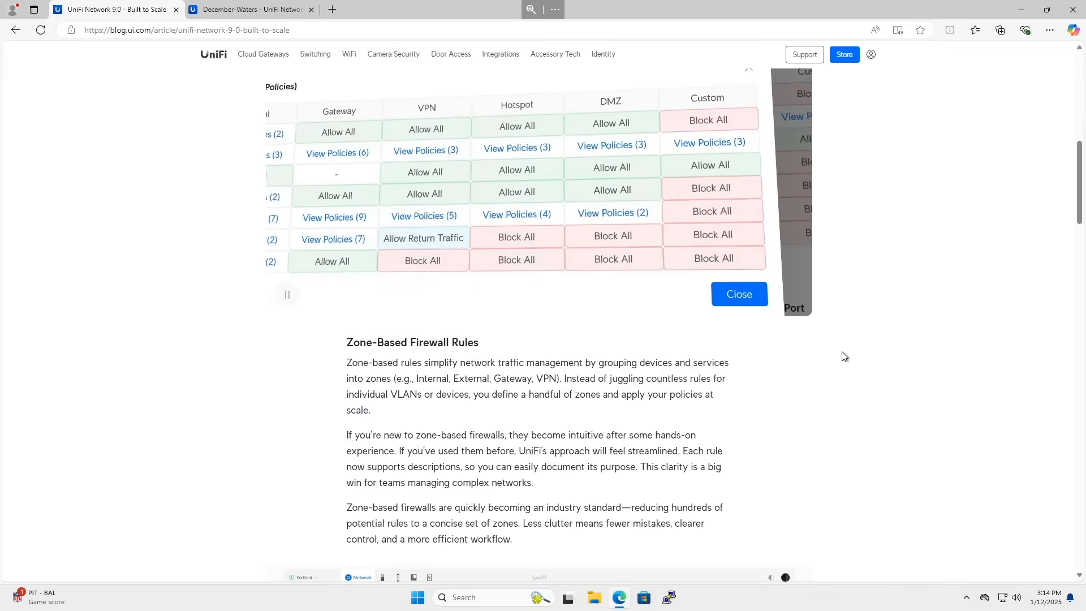
pyautogui.click(738, 294)
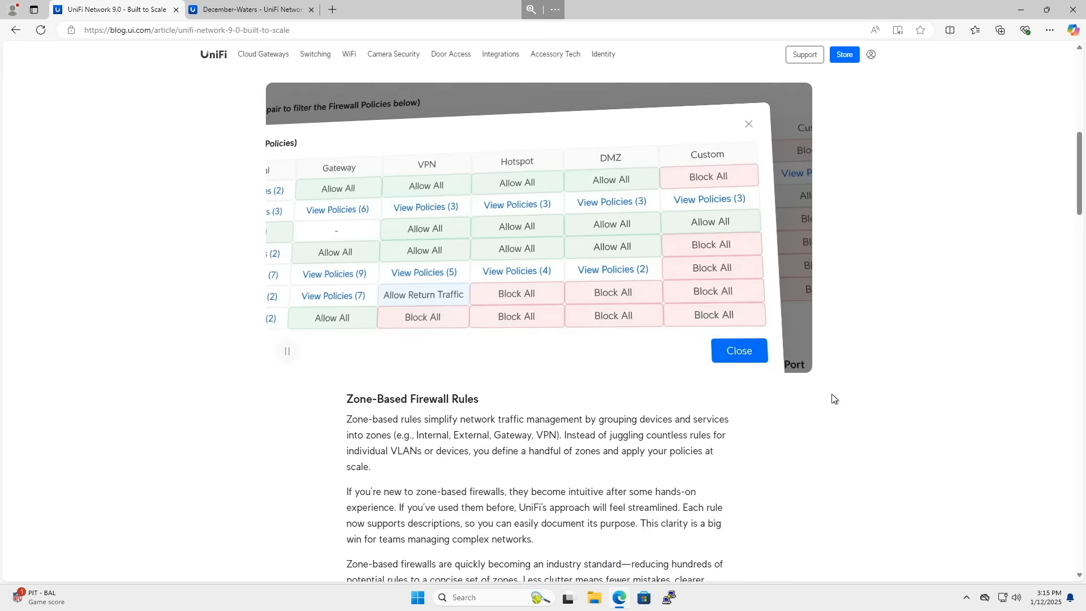
pyautogui.moveTo(883, 357)
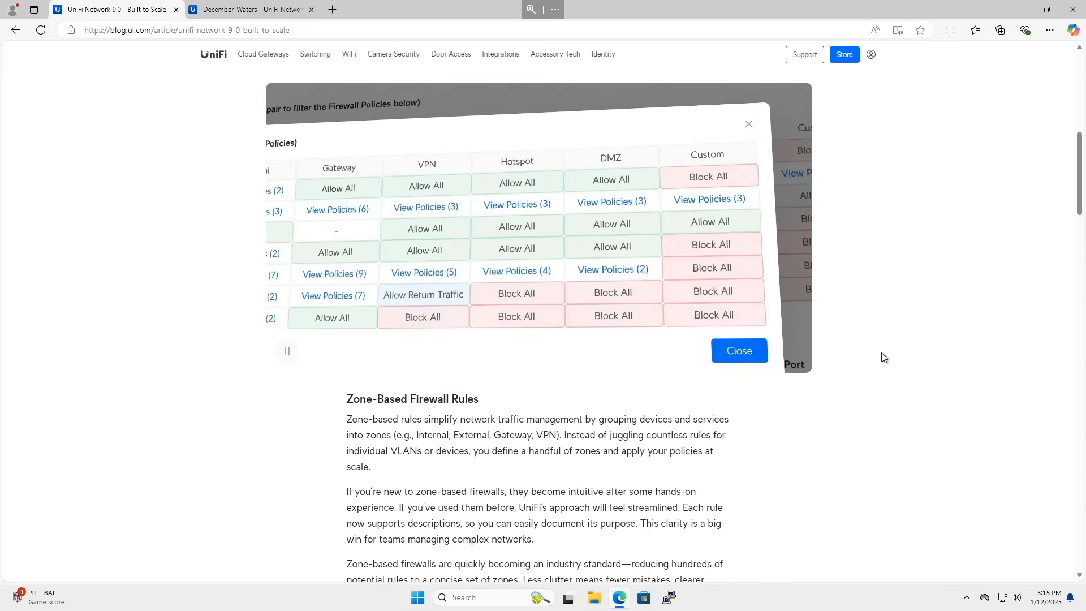
# Step: Scroll the article to the UniFi CyberSecure vs. CyberSecure Enterprise comparison
pyautogui.scroll(-3)
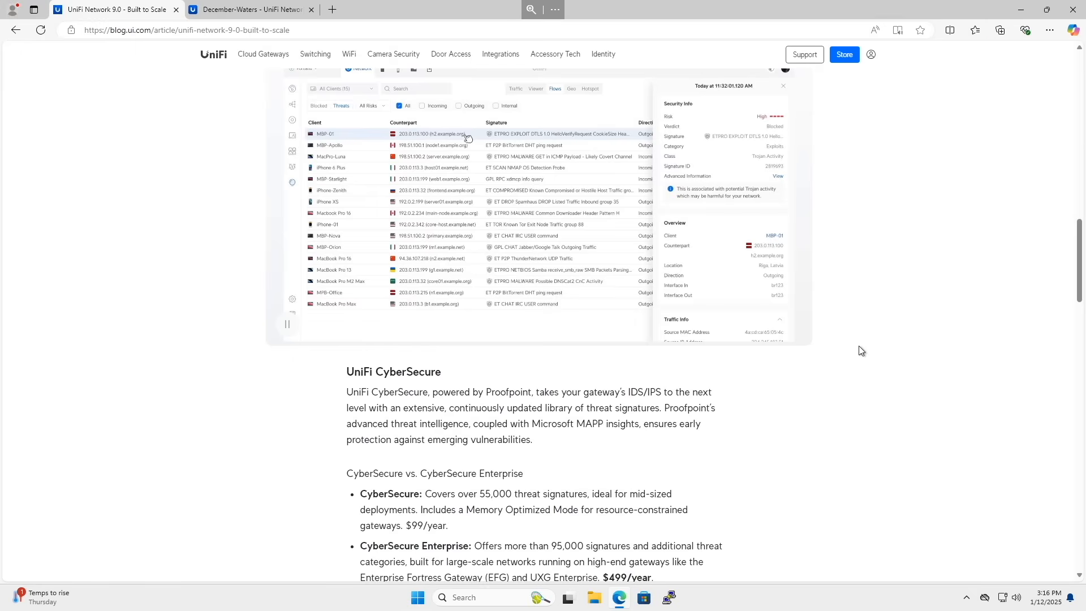
pyautogui.moveTo(907, 360)
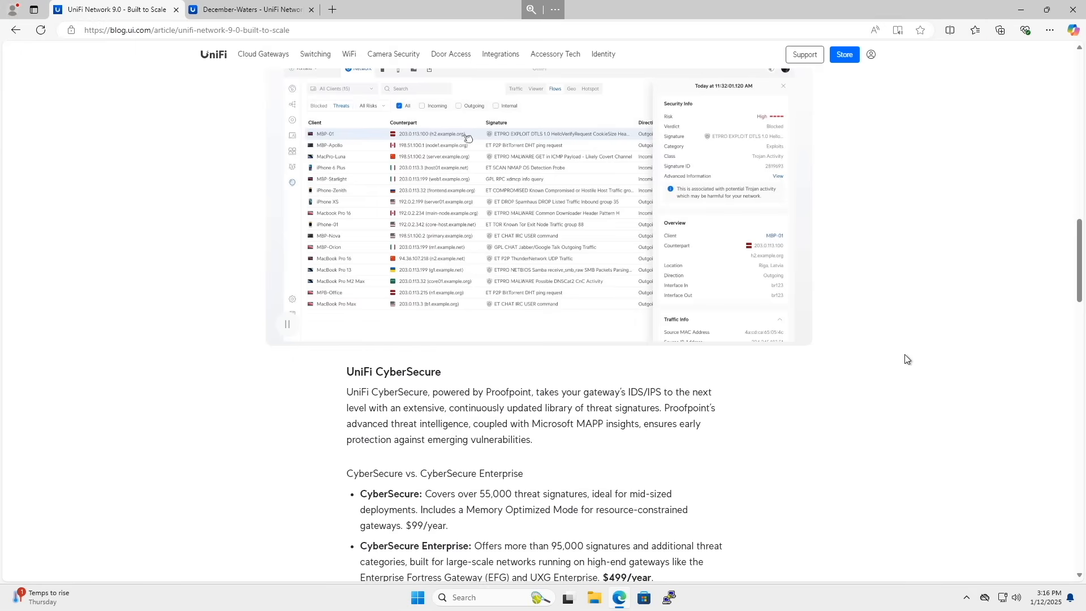
pyautogui.scroll(-3)
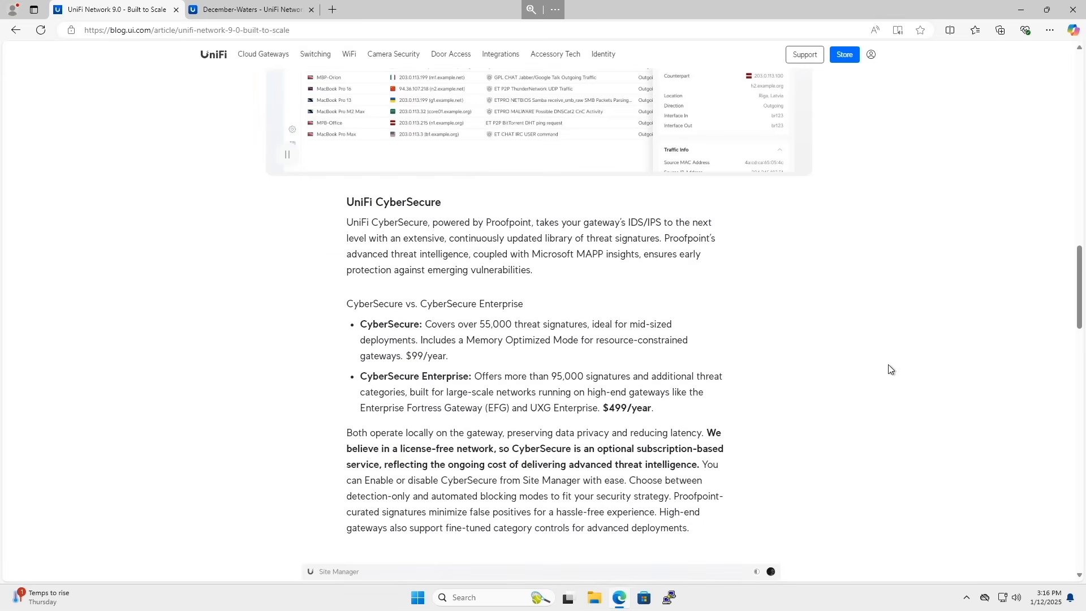
pyautogui.doubleClick(427, 356)
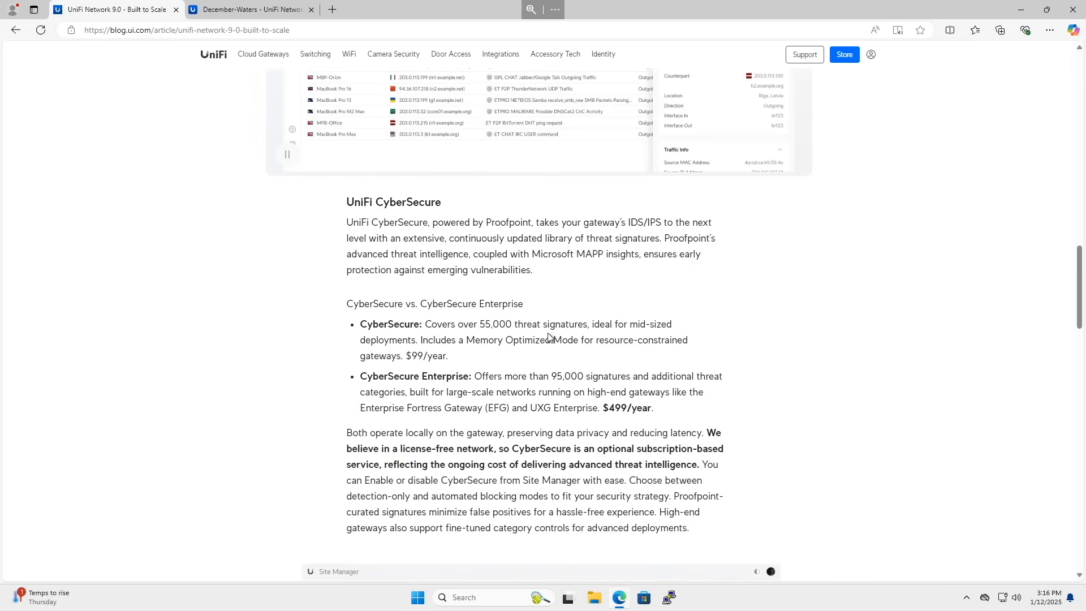
pyautogui.moveTo(917, 374)
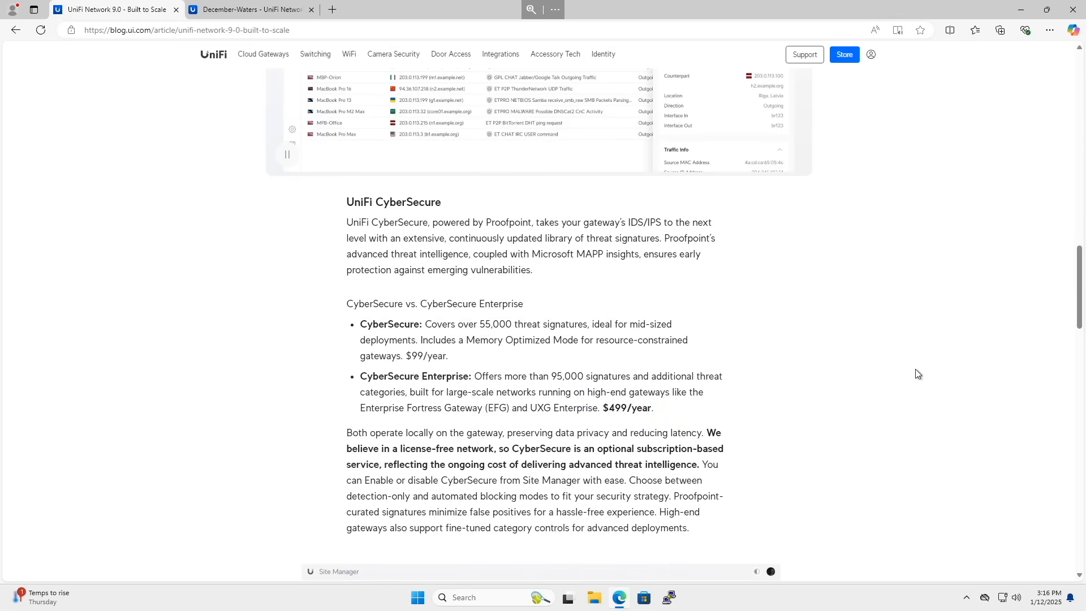
pyautogui.moveTo(918, 371)
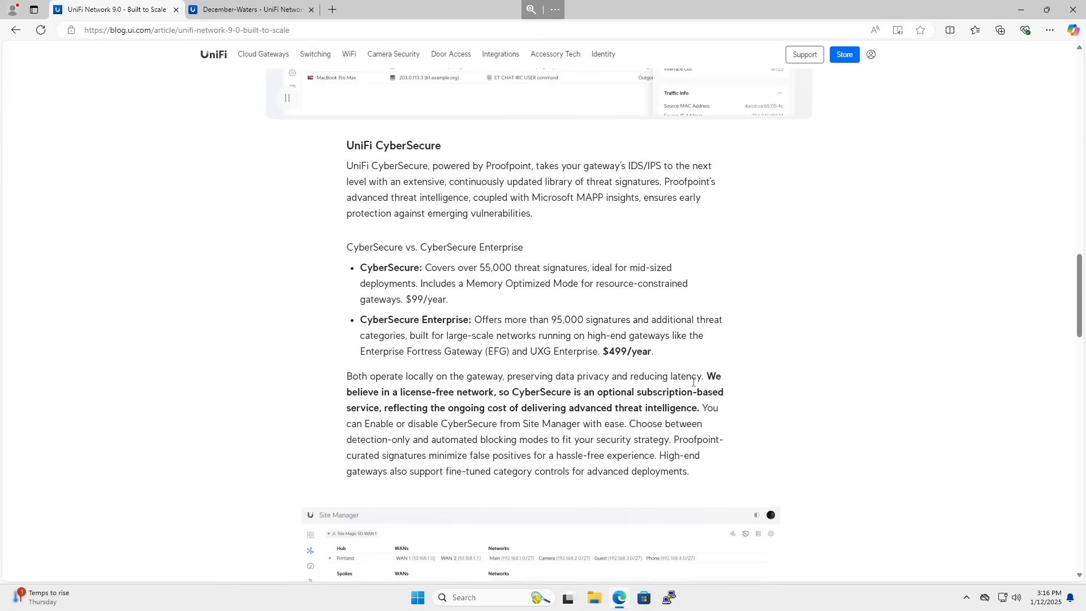
pyautogui.moveTo(604, 312)
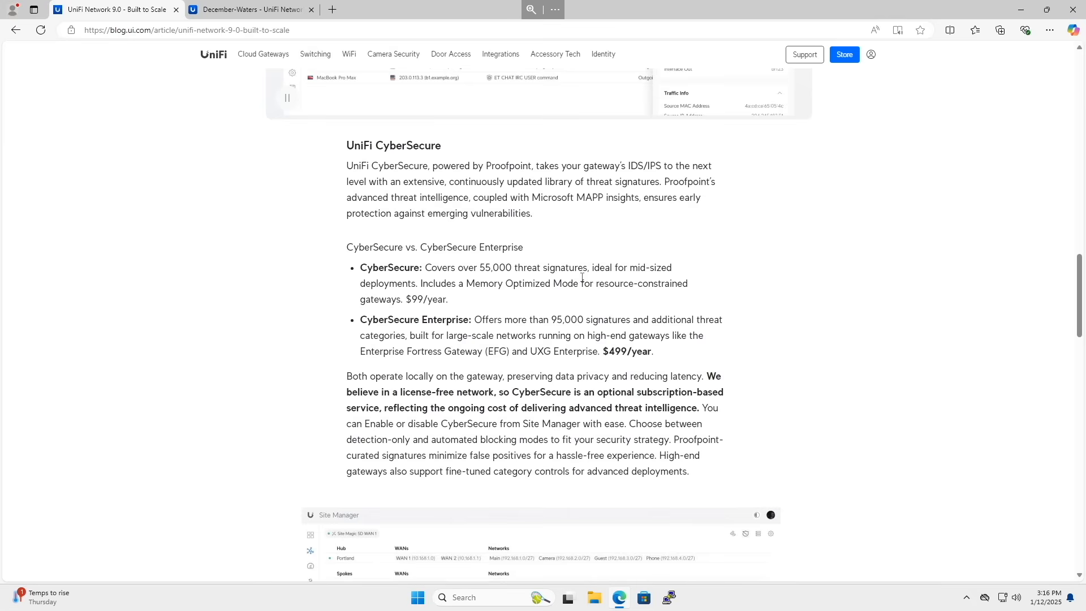
# Step: Scroll further to the 'SiteMagic SD-WAN: Now Scaled to 1,000 Sites' section
pyautogui.scroll(-3)
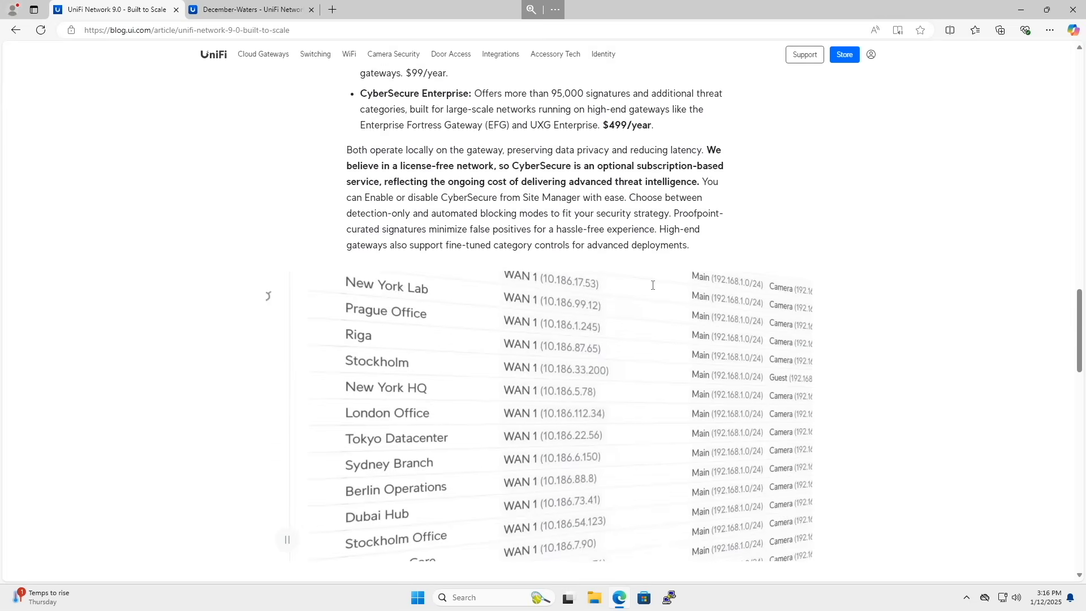
pyautogui.scroll(-3)
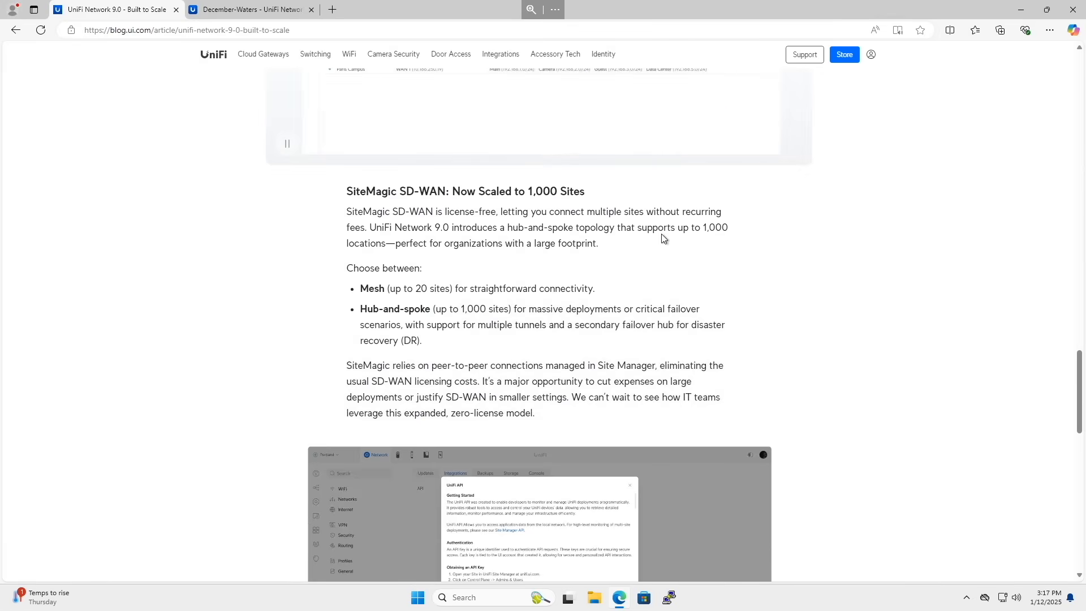
pyautogui.scroll(-3)
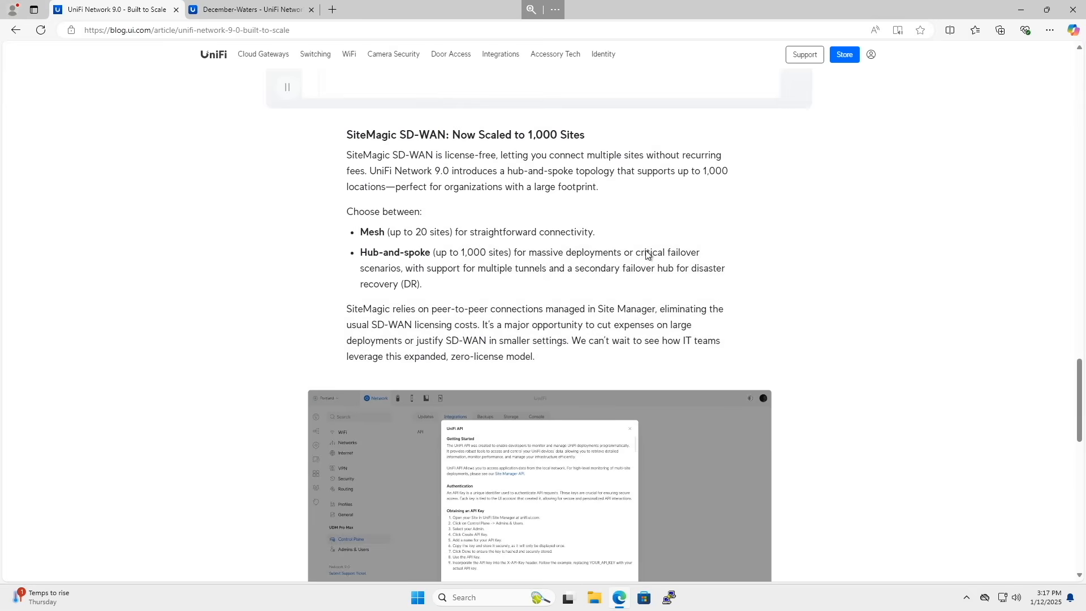
pyautogui.moveTo(646, 252)
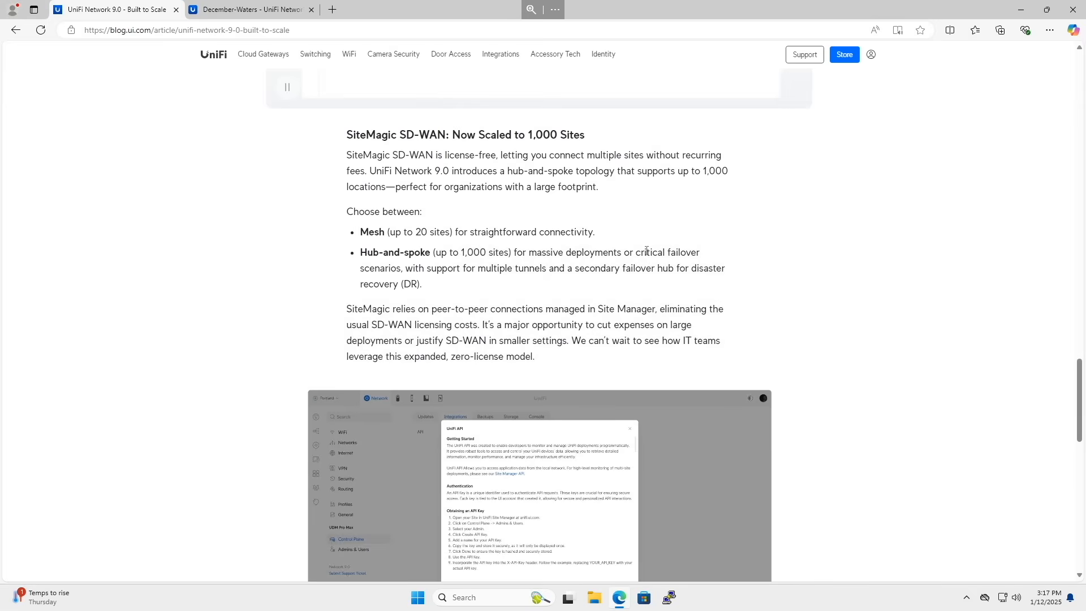
pyautogui.moveTo(392, 149)
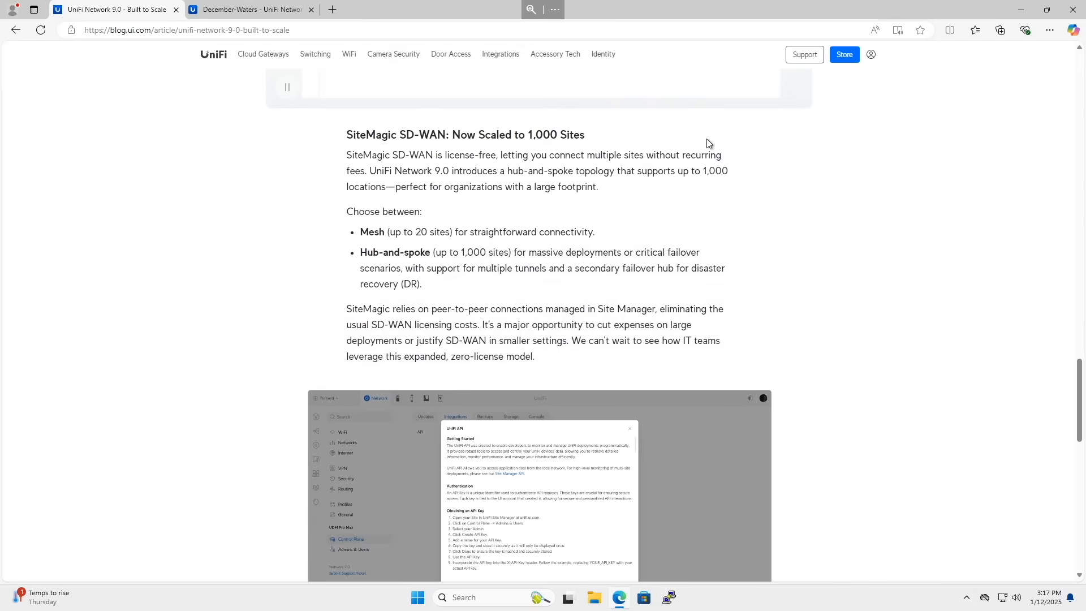
pyautogui.moveTo(594, 220)
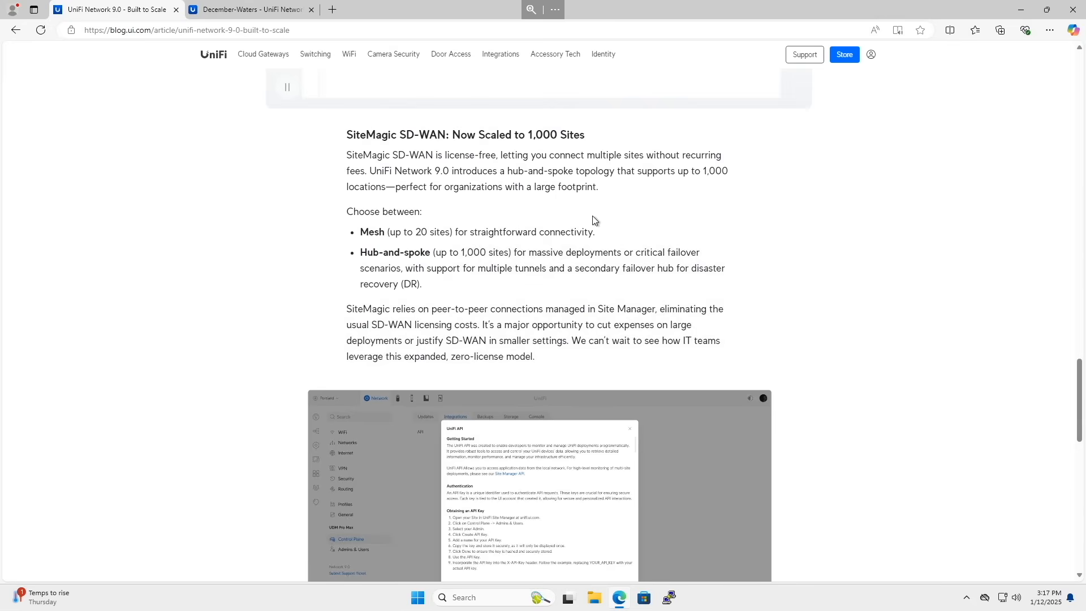
pyautogui.moveTo(571, 181)
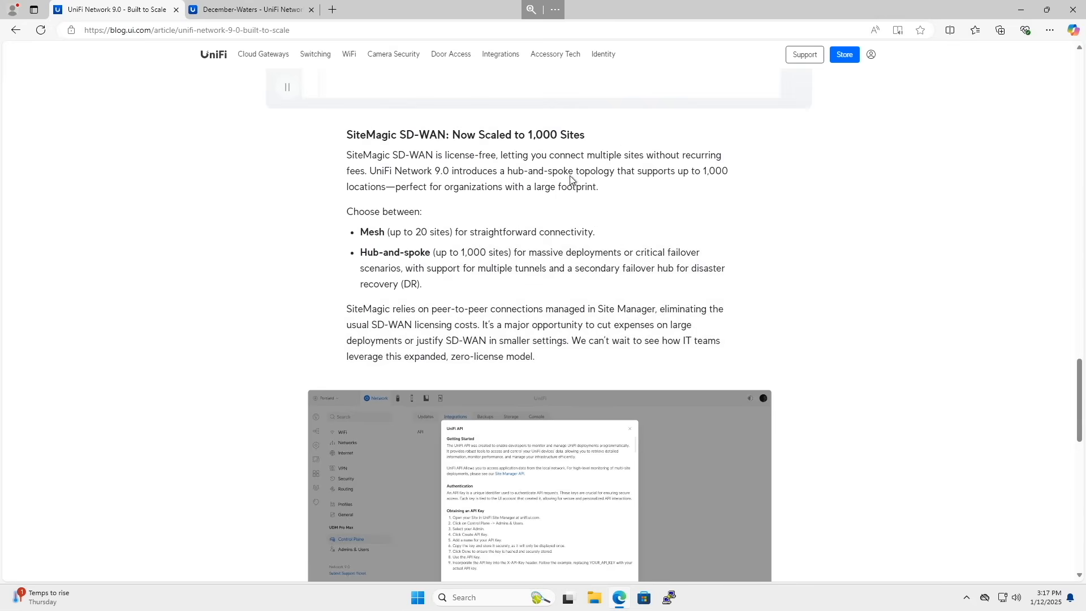
# Step: Read through the UniFi Network API section to the article's end, then return to Zone-Based Firewall Rules
pyautogui.scroll(-3)
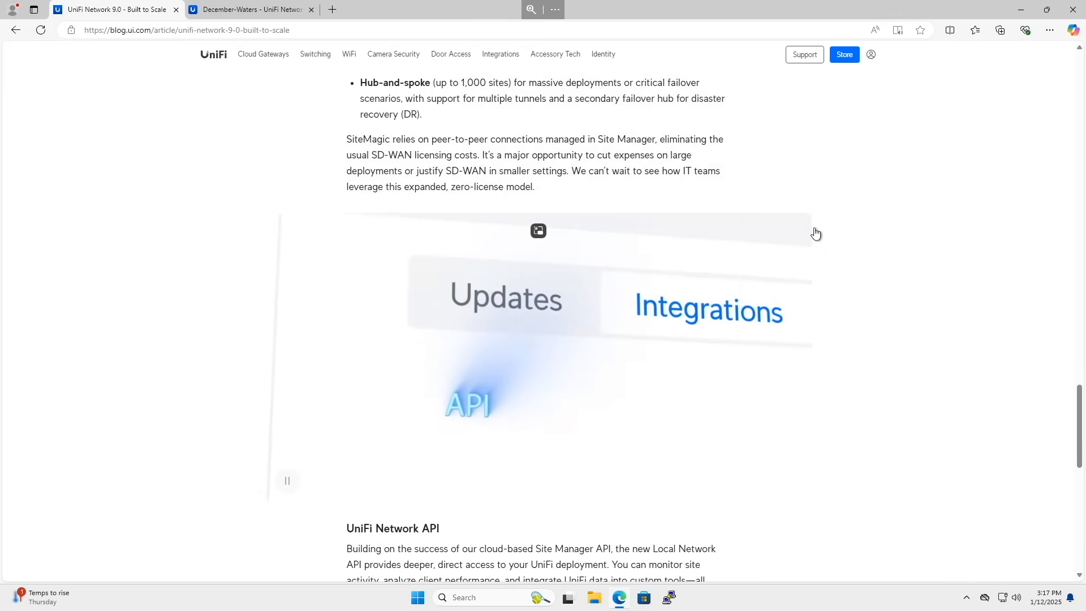
pyautogui.scroll(-3)
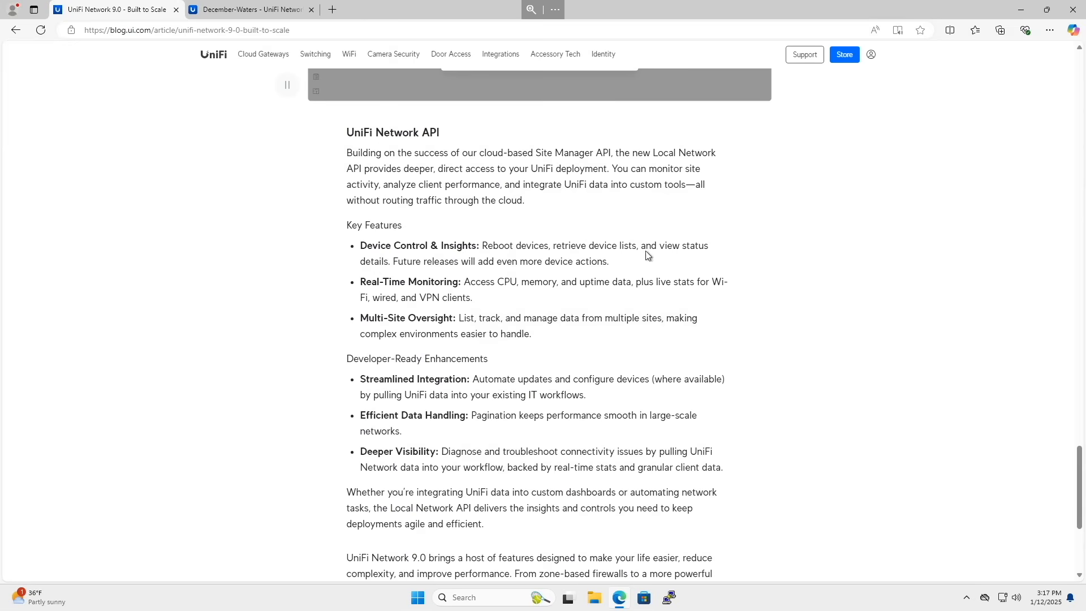
pyautogui.scroll(-3)
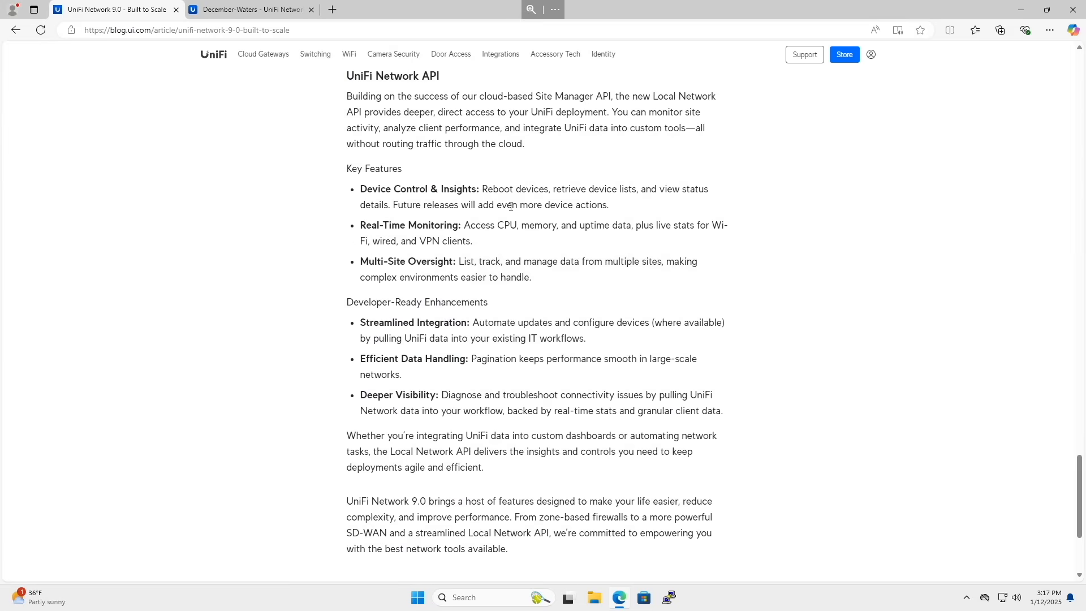
pyautogui.scroll(-3)
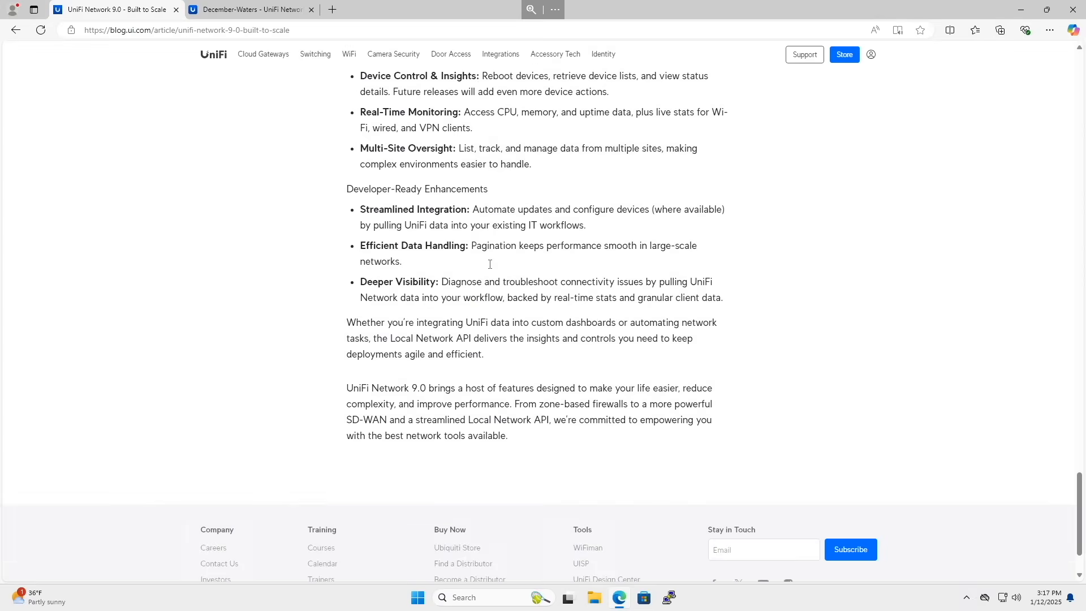
pyautogui.scroll(3)
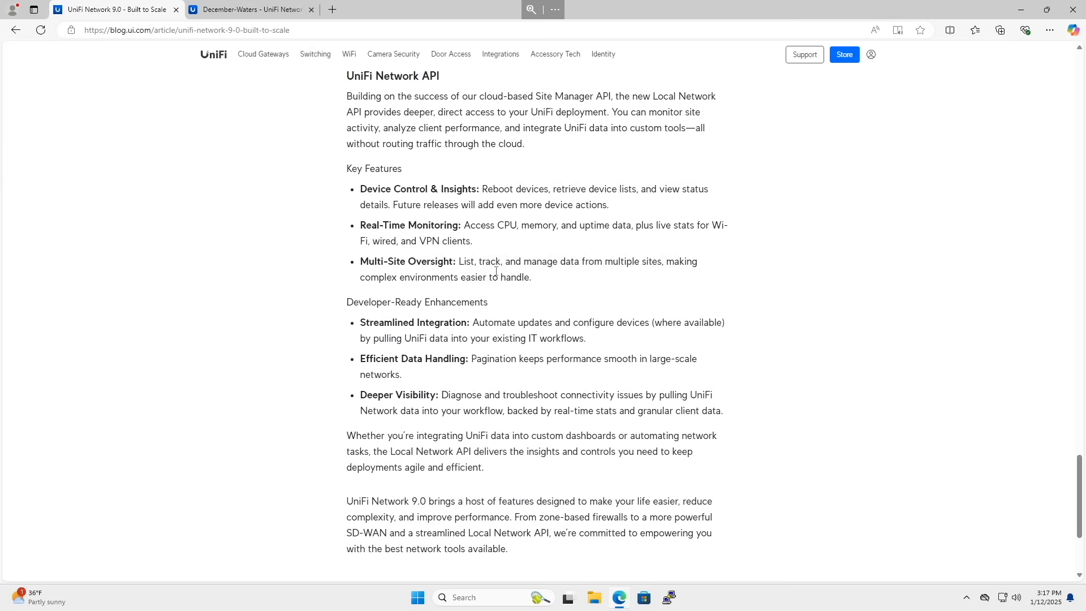
pyautogui.moveTo(408, 224); pyautogui.dragTo(722, 409)
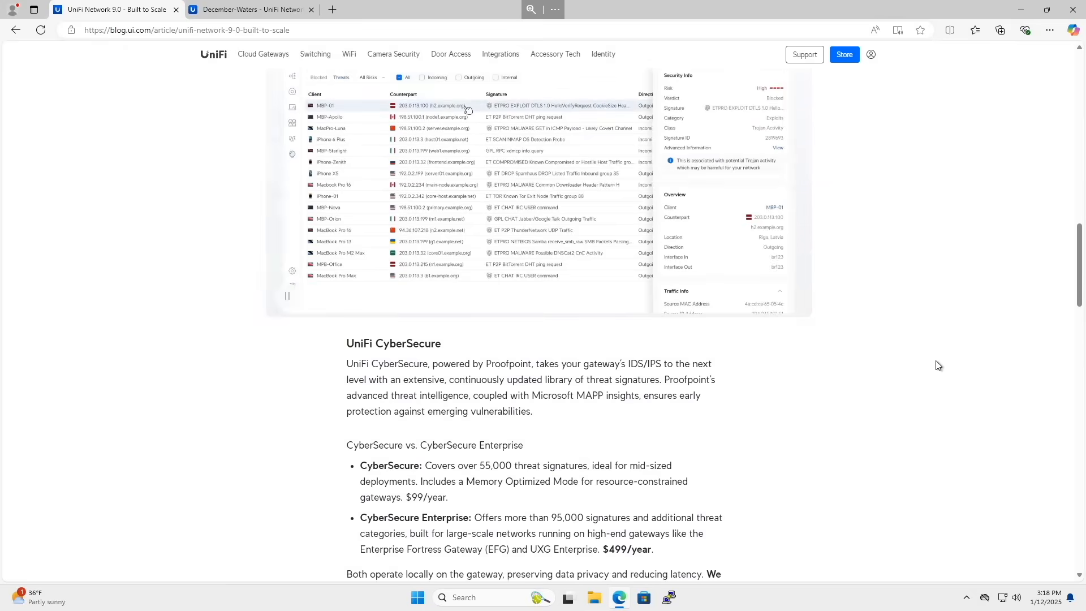
pyautogui.scroll(-3)
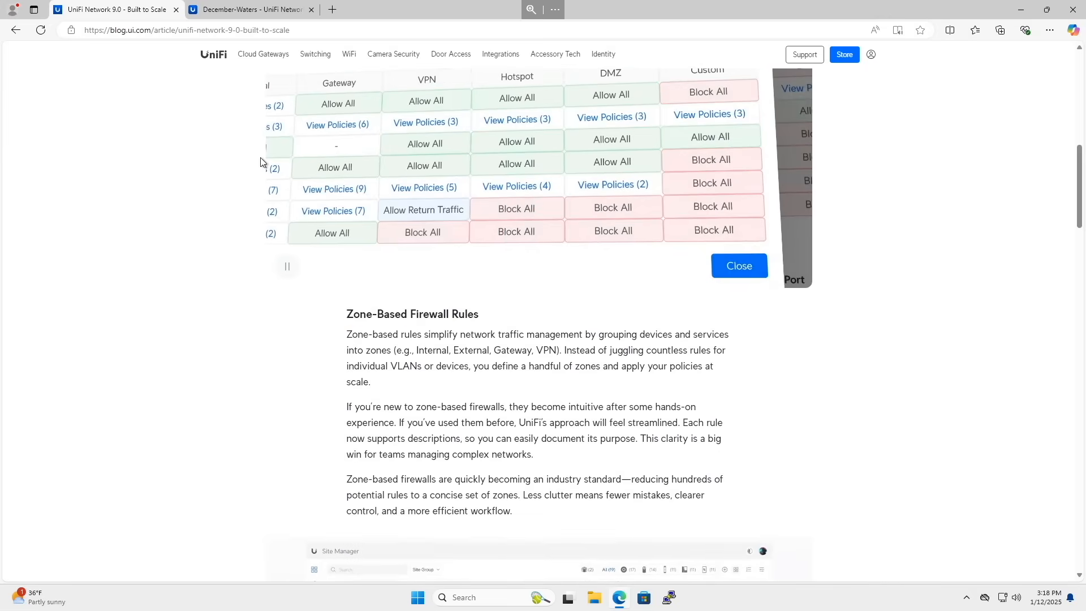
# Step: In the UniFi console's updates list, view the Network app's update settings showing 9.0.108 up to date
pyautogui.click(251, 9)
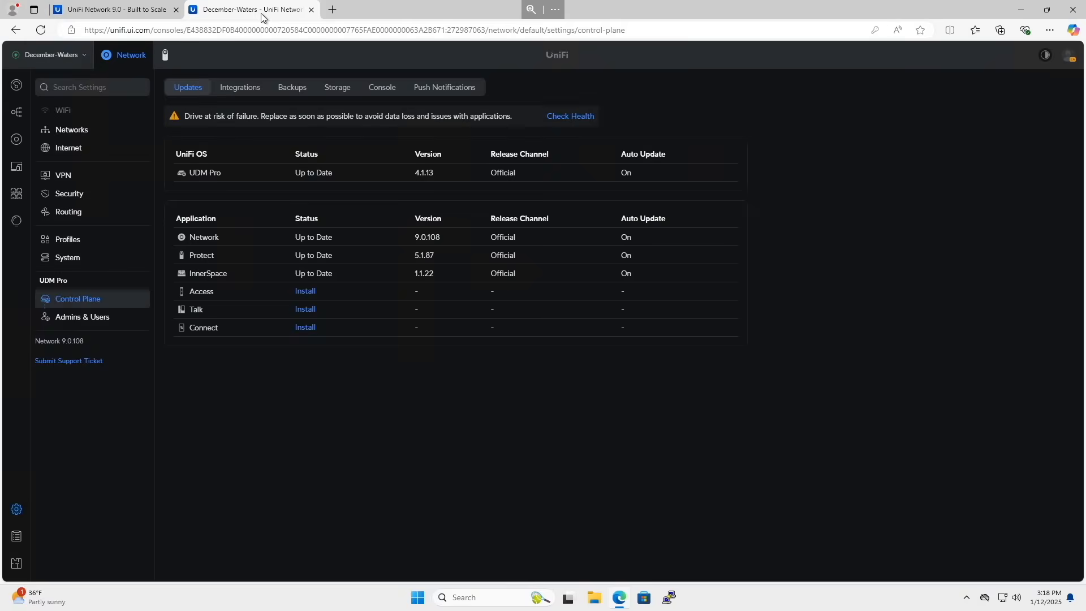
pyautogui.moveTo(344, 63)
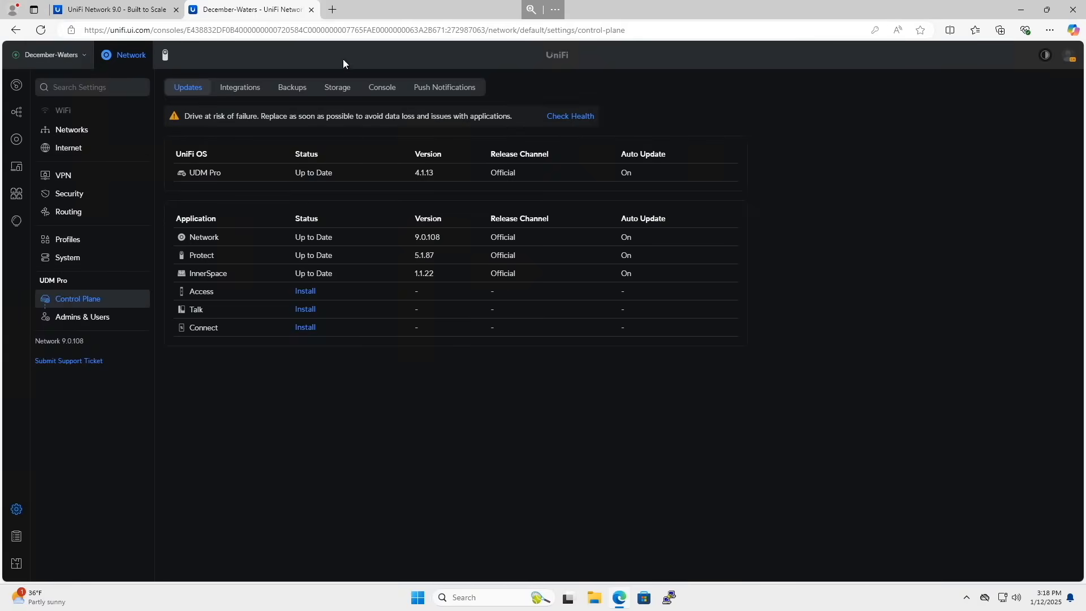
pyautogui.moveTo(805, 113)
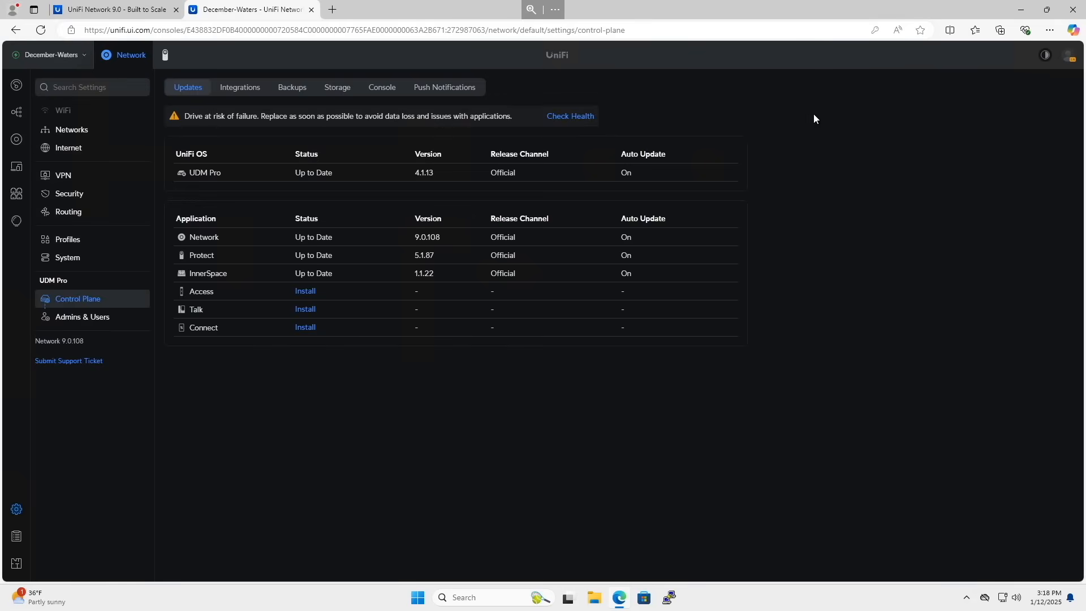
pyautogui.moveTo(407, 441)
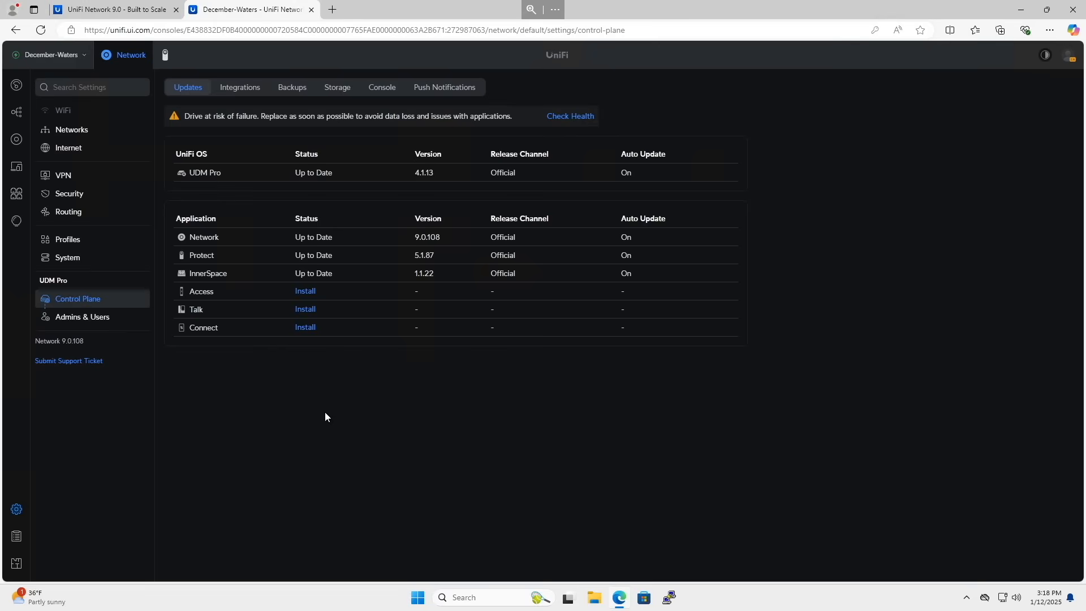
pyautogui.moveTo(190, 249)
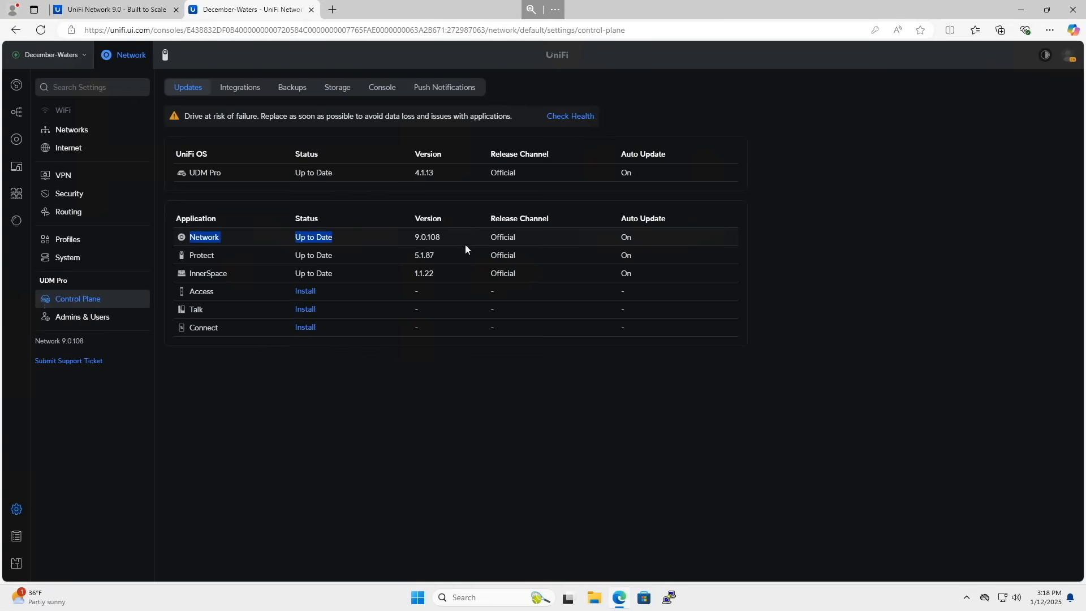
pyautogui.click(203, 237)
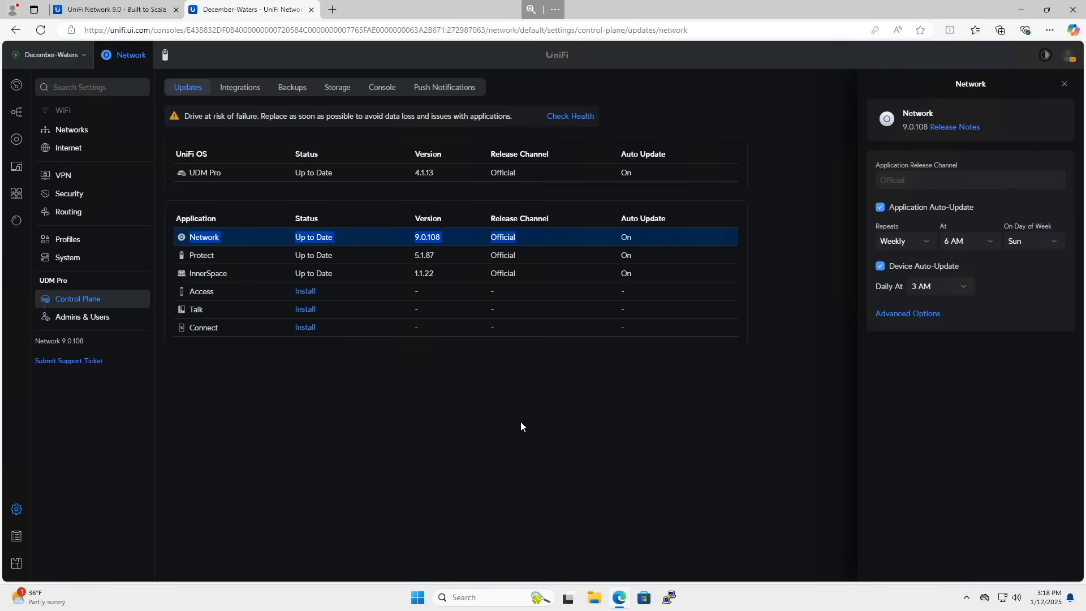
pyautogui.click(1065, 83)
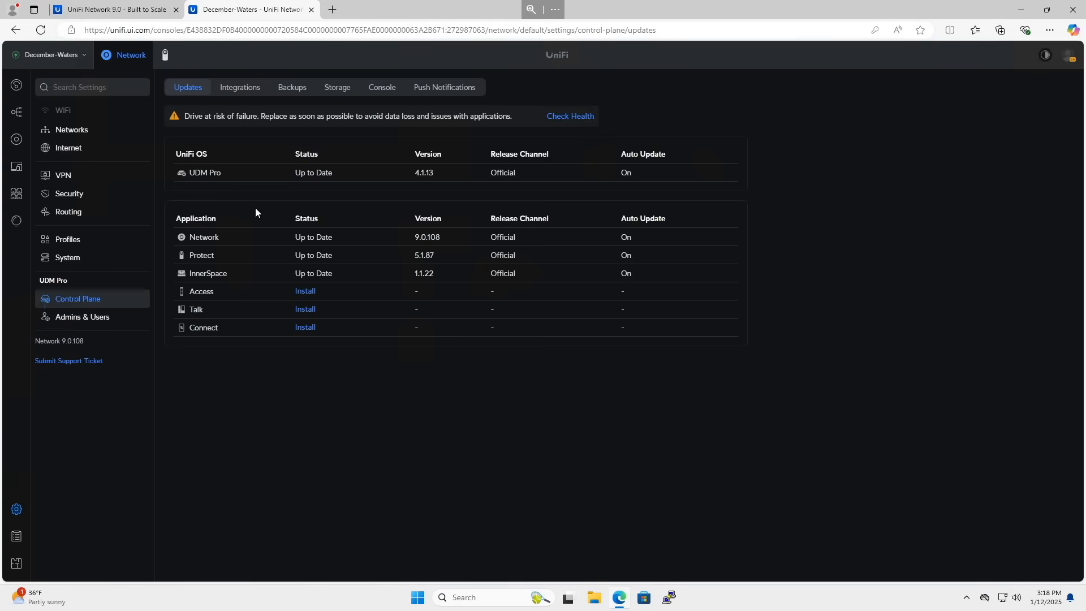
pyautogui.moveTo(270, 144)
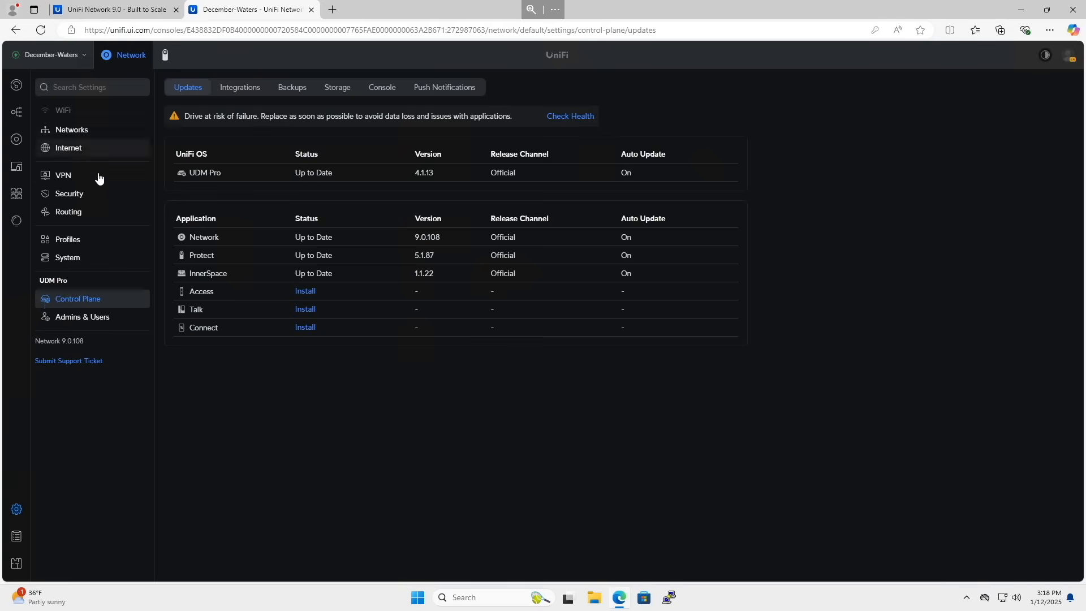
# Step: Visit Security's Protection settings and the CyberSecure offer, then return to Traffic & Firewall Rules
pyautogui.click(69, 193)
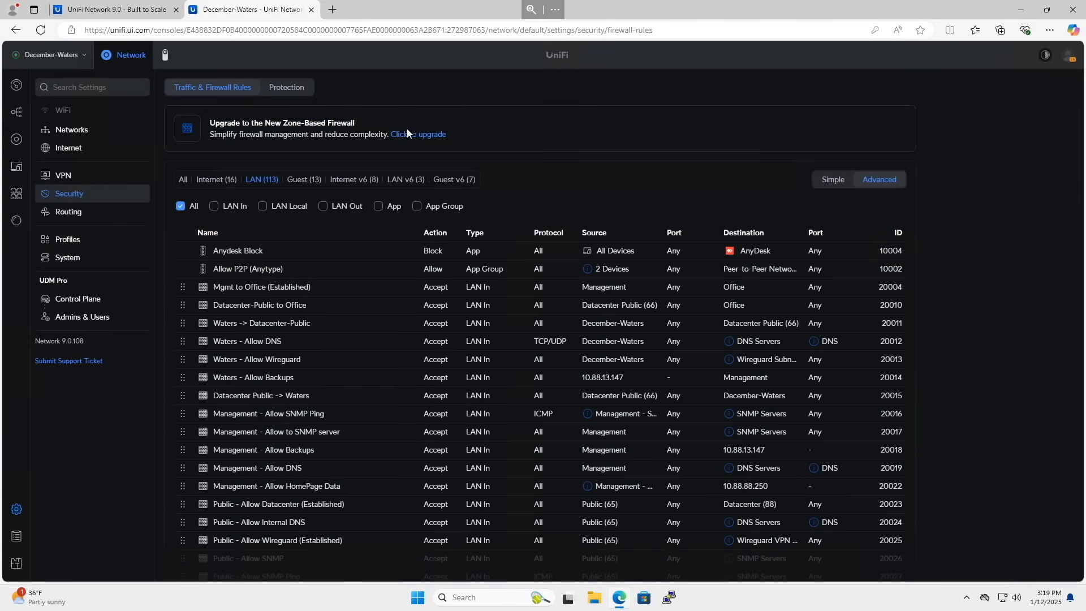
pyautogui.click(286, 87)
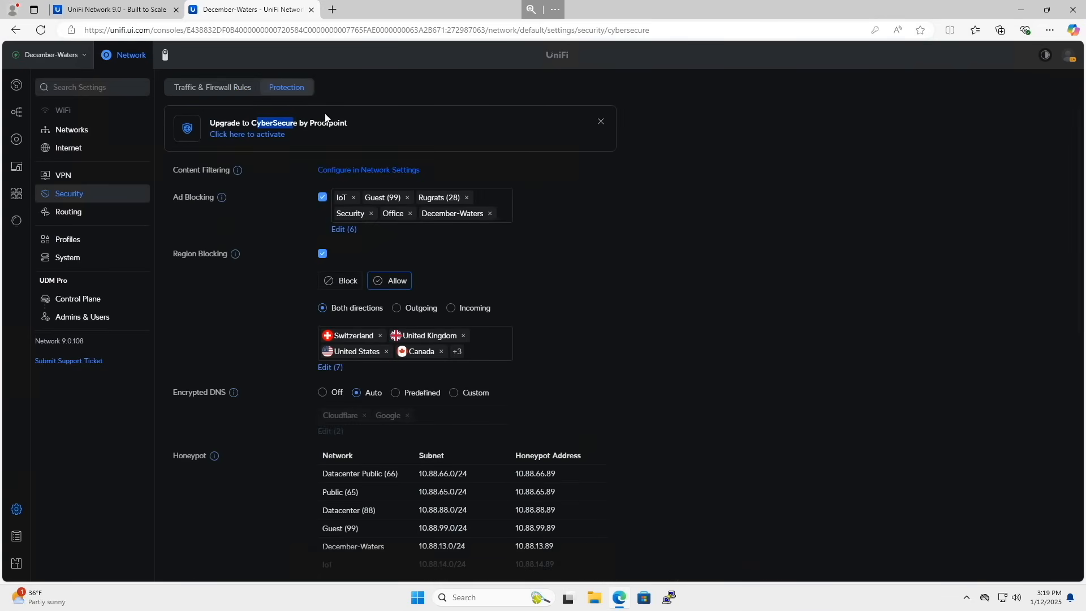
pyautogui.click(247, 135)
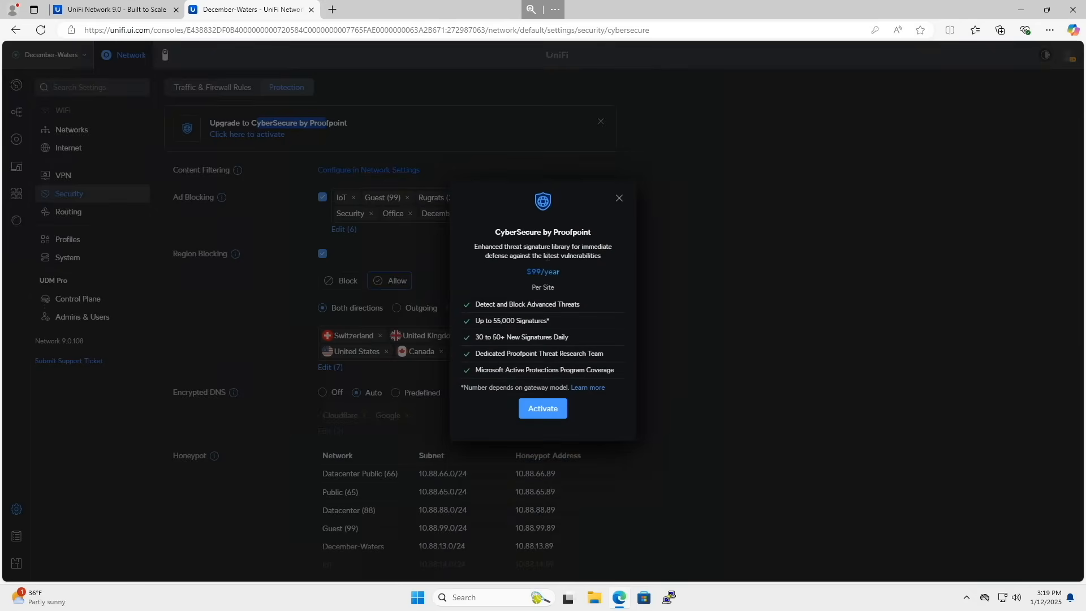
pyautogui.click(213, 87)
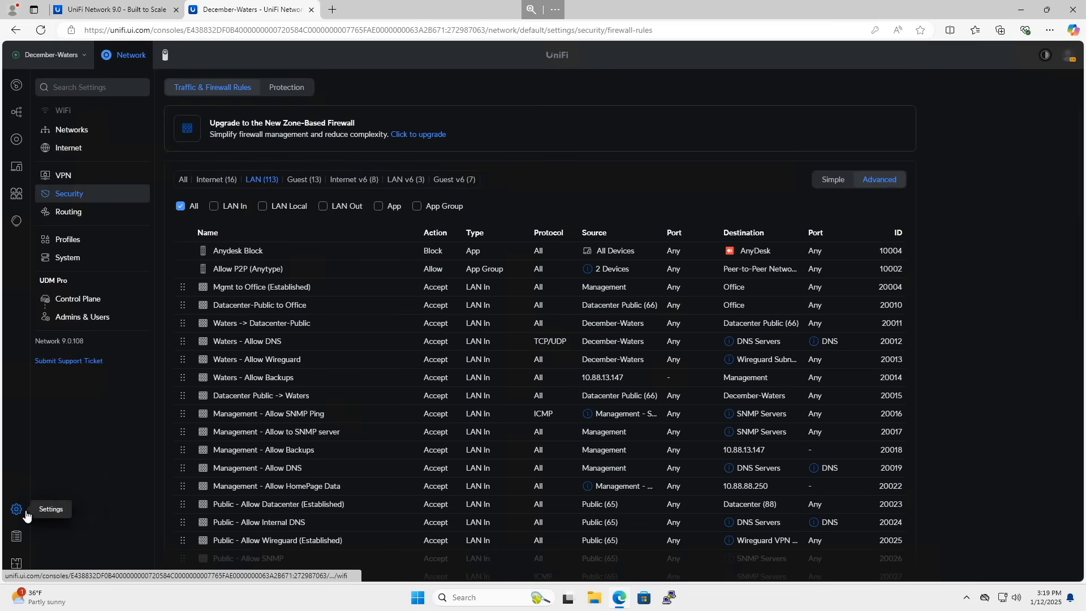
# Step: Download the 12/31/2024 configuration backup from System > Backups, then return to Security
pyautogui.click(67, 256)
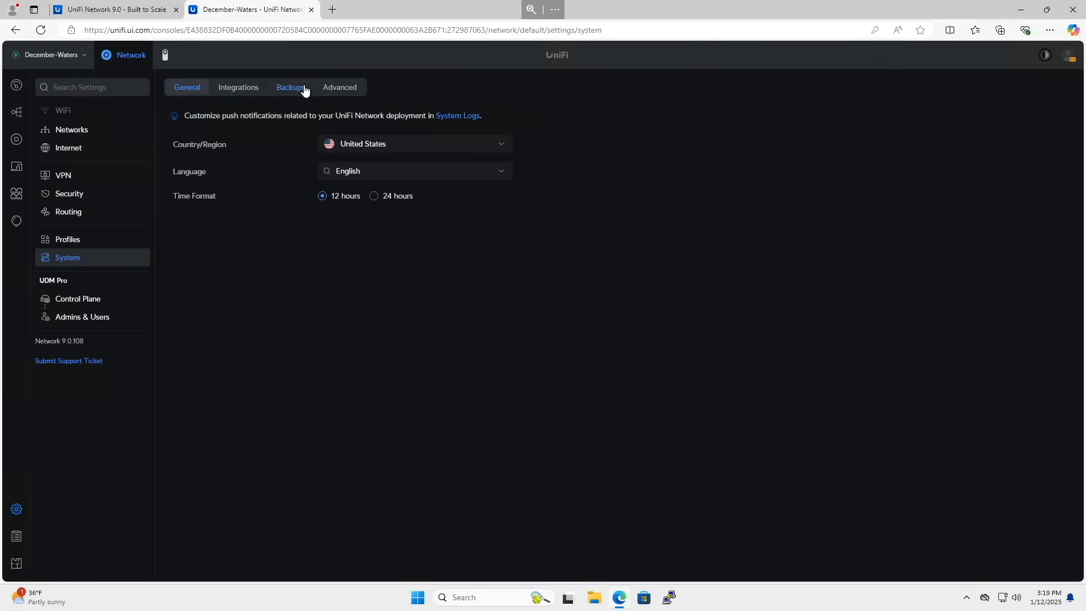
pyautogui.click(290, 87)
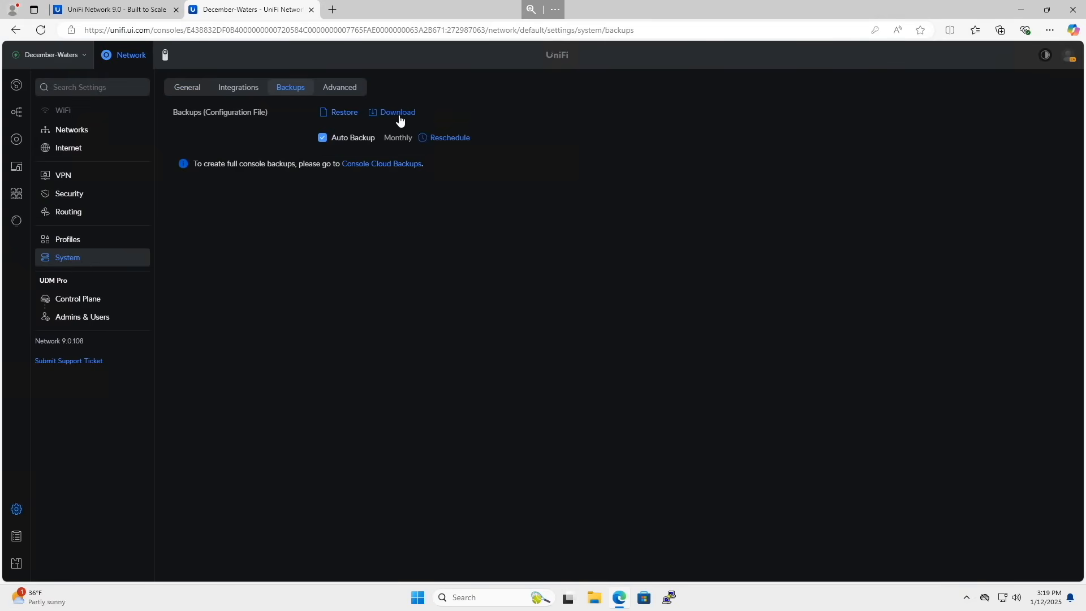
pyautogui.click(397, 112)
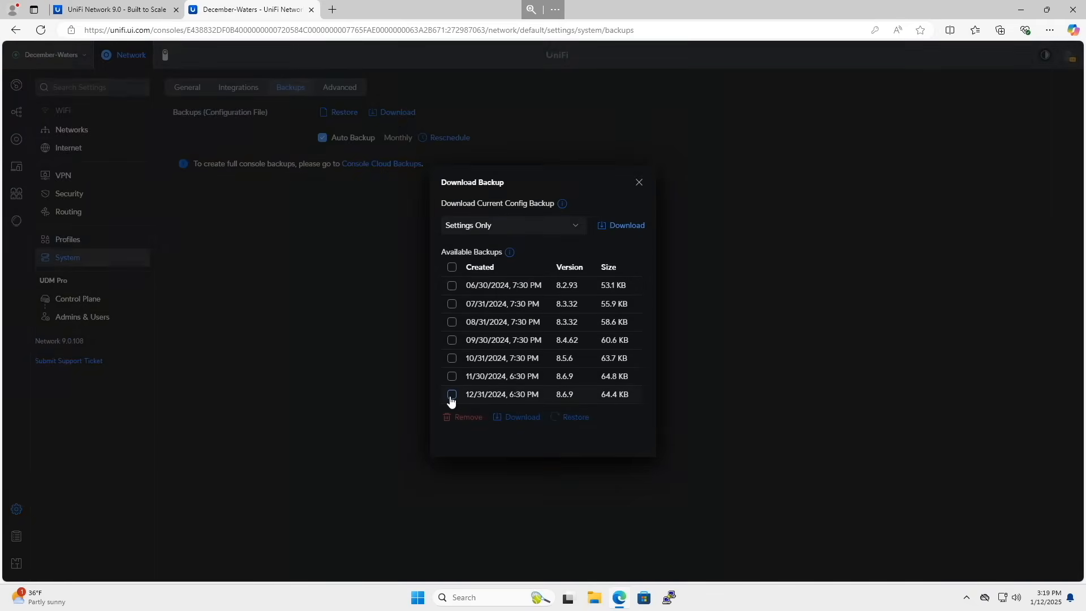
pyautogui.click(451, 394)
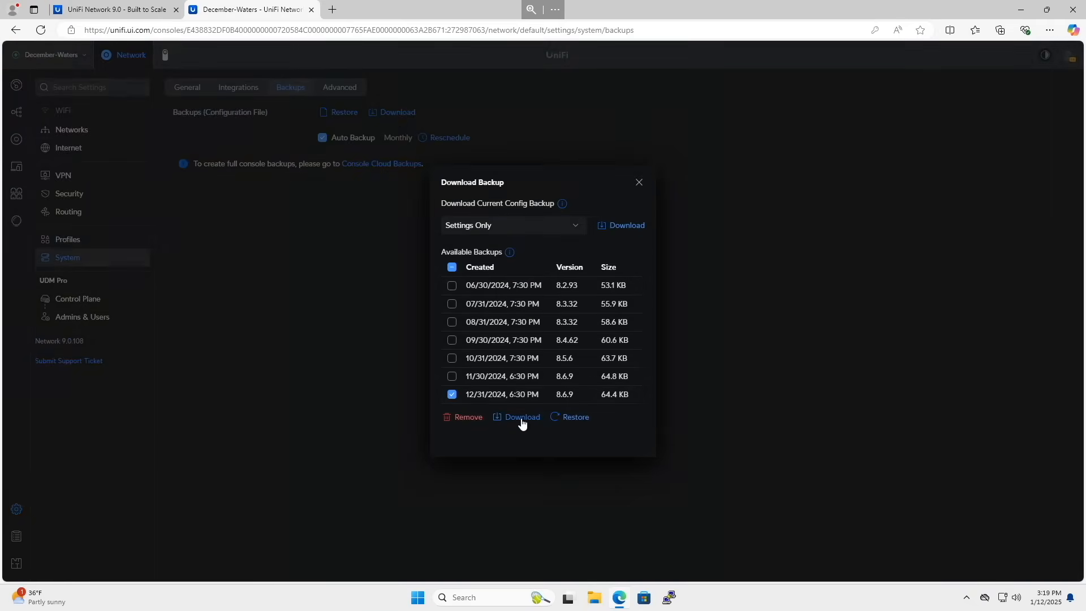
pyautogui.click(522, 416)
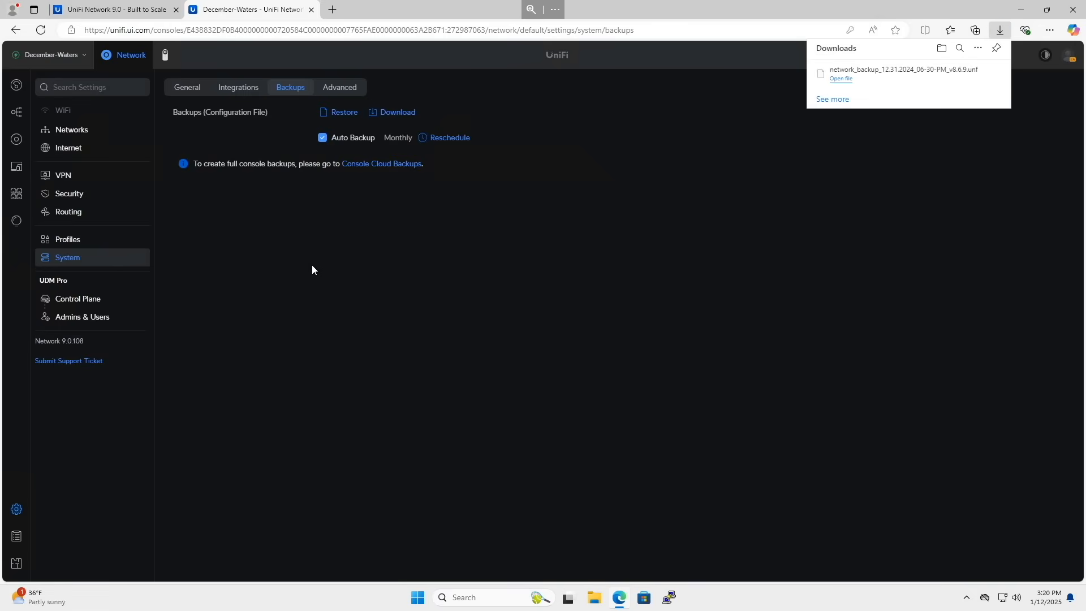
pyautogui.click(69, 194)
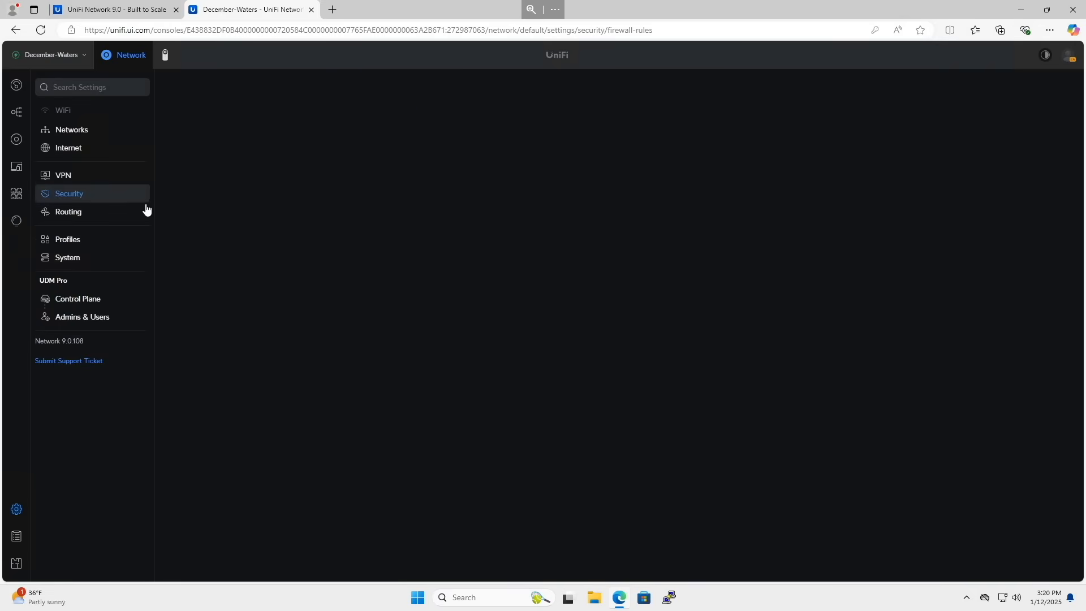
# Step: Start the Zone-Based Firewall upgrade from the banner, showing its explanation dialog
pyautogui.click(69, 193)
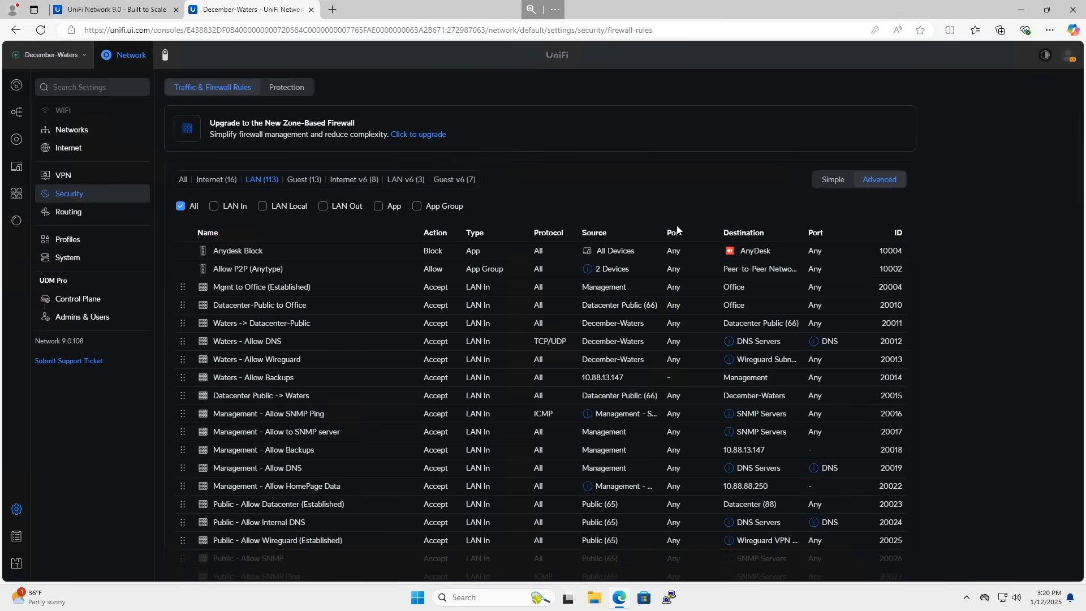
pyautogui.scroll(-3)
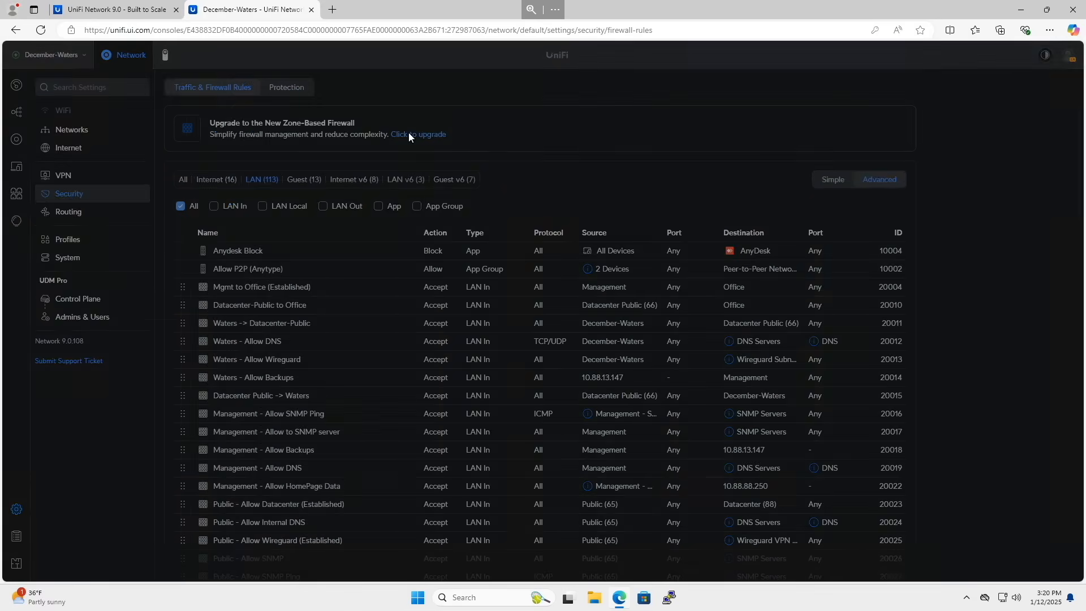
pyautogui.click(419, 133)
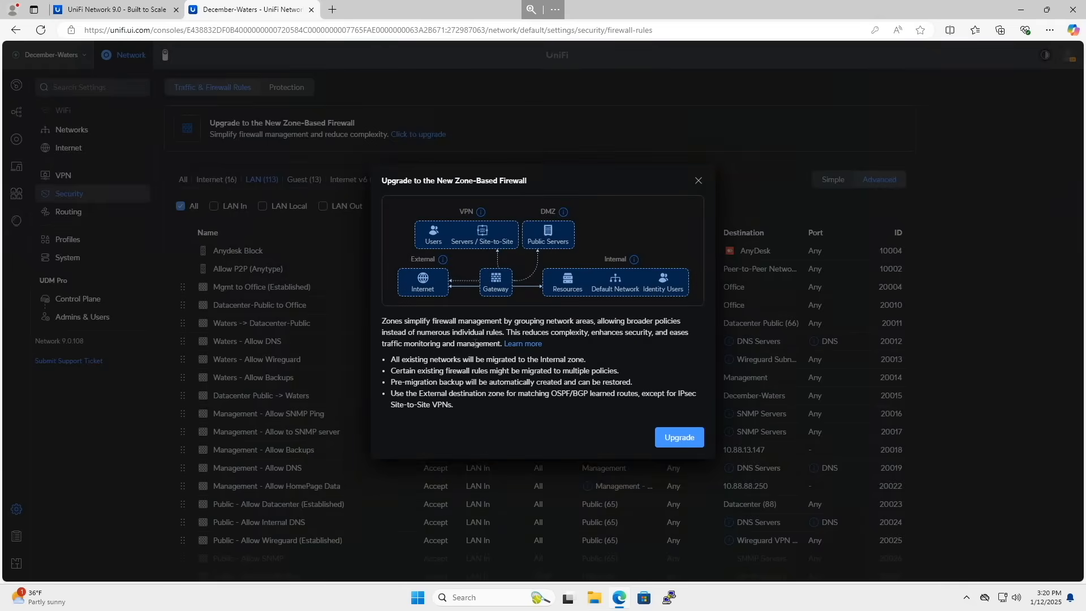
pyautogui.moveTo(393, 358); pyautogui.dragTo(493, 358)
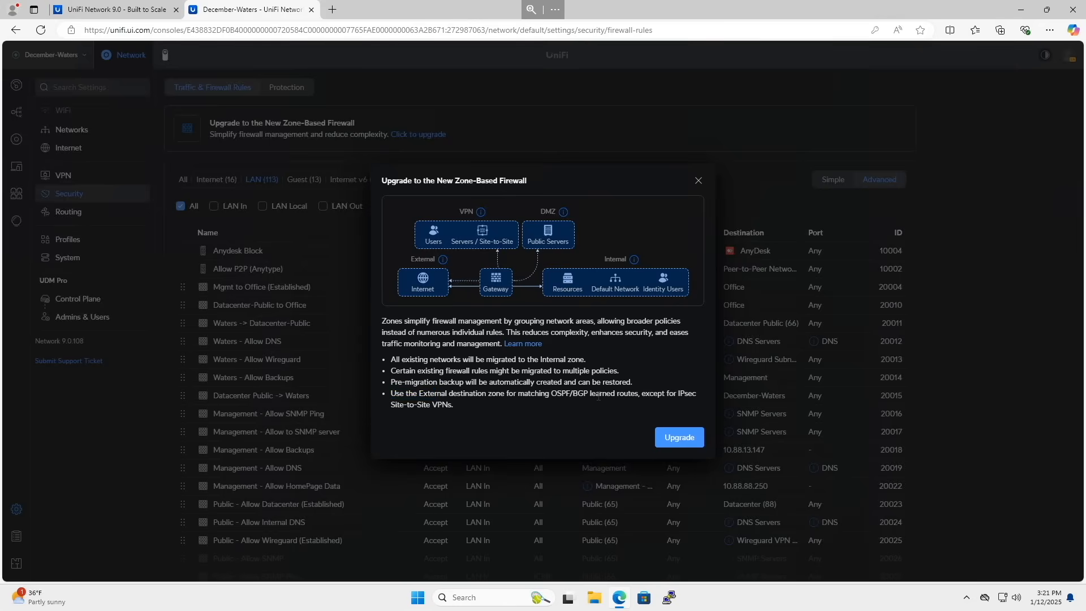
pyautogui.moveTo(461, 420)
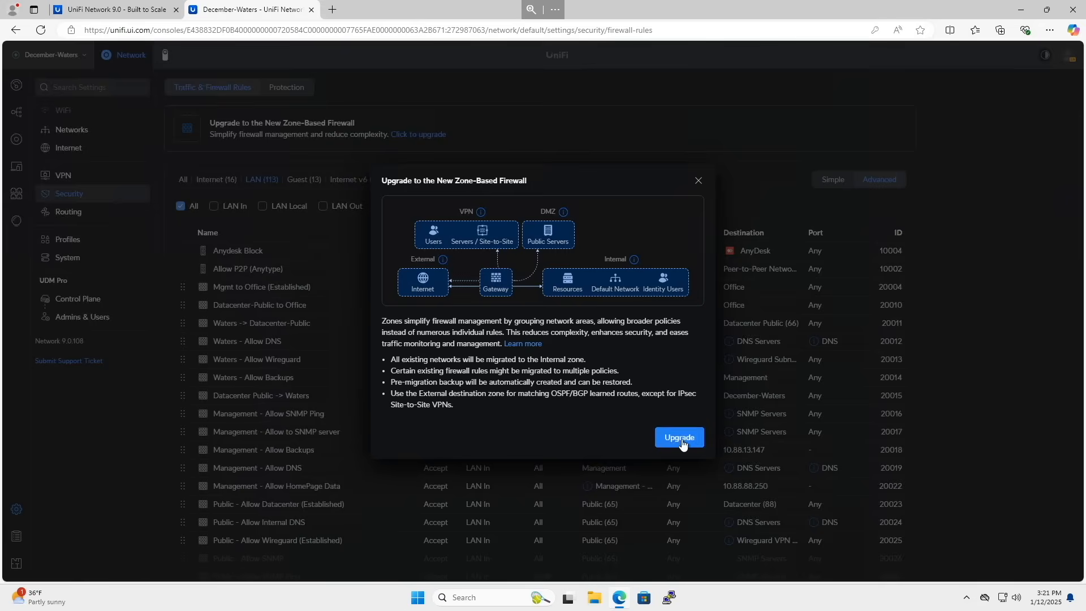
pyautogui.click(679, 437)
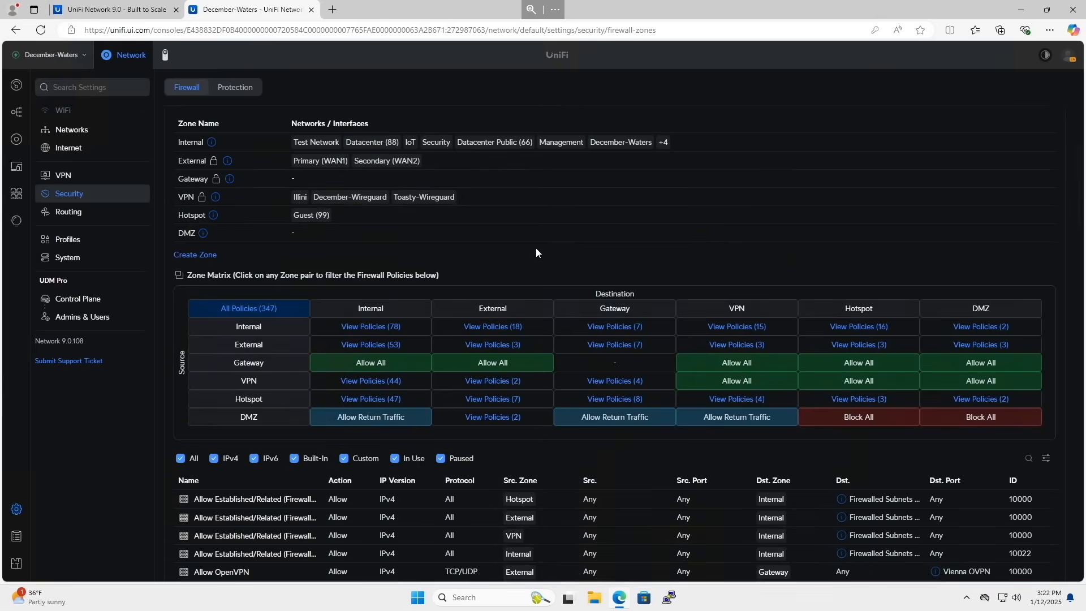
pyautogui.scroll(-3)
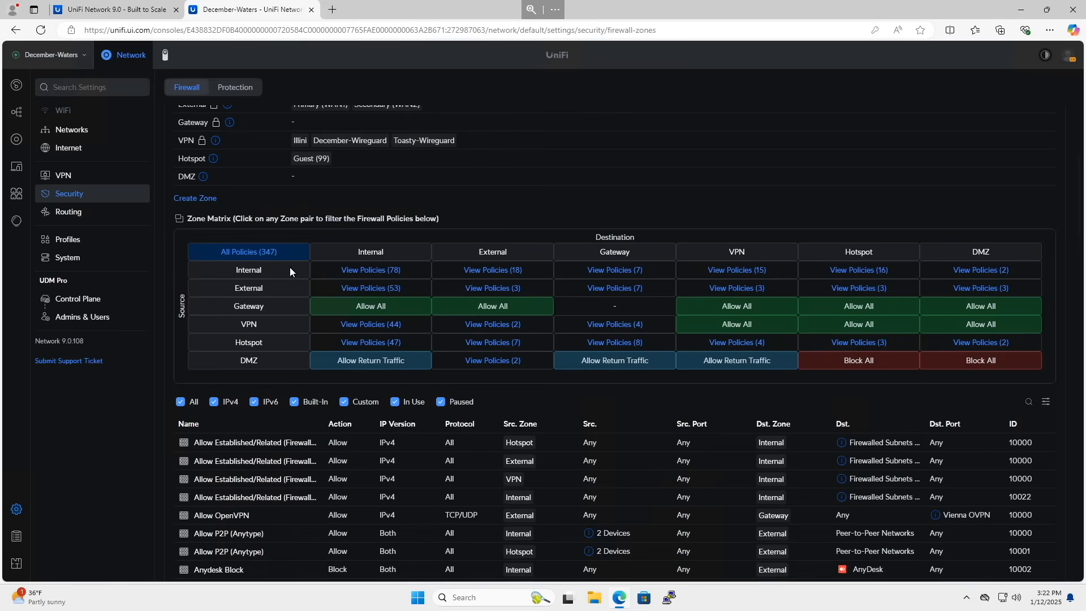
pyautogui.scroll(-3)
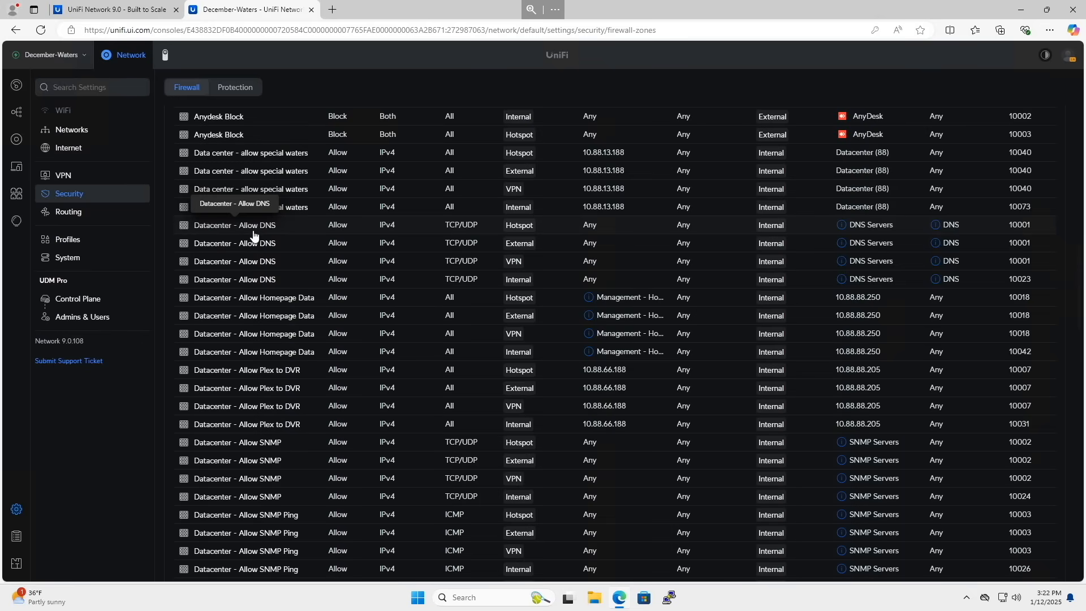
pyautogui.moveTo(387, 229)
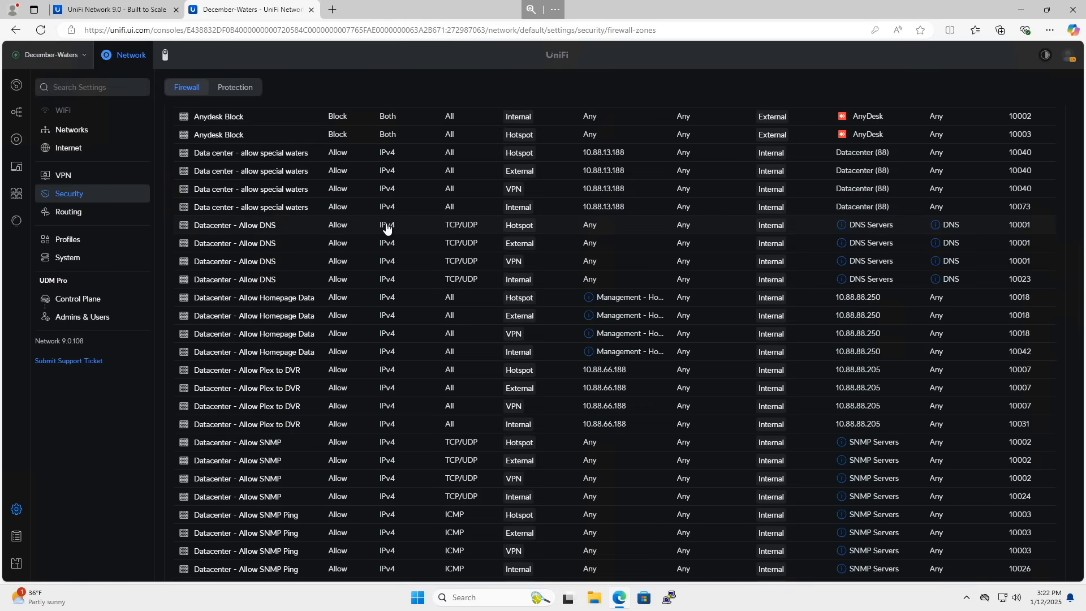
pyautogui.moveTo(483, 229)
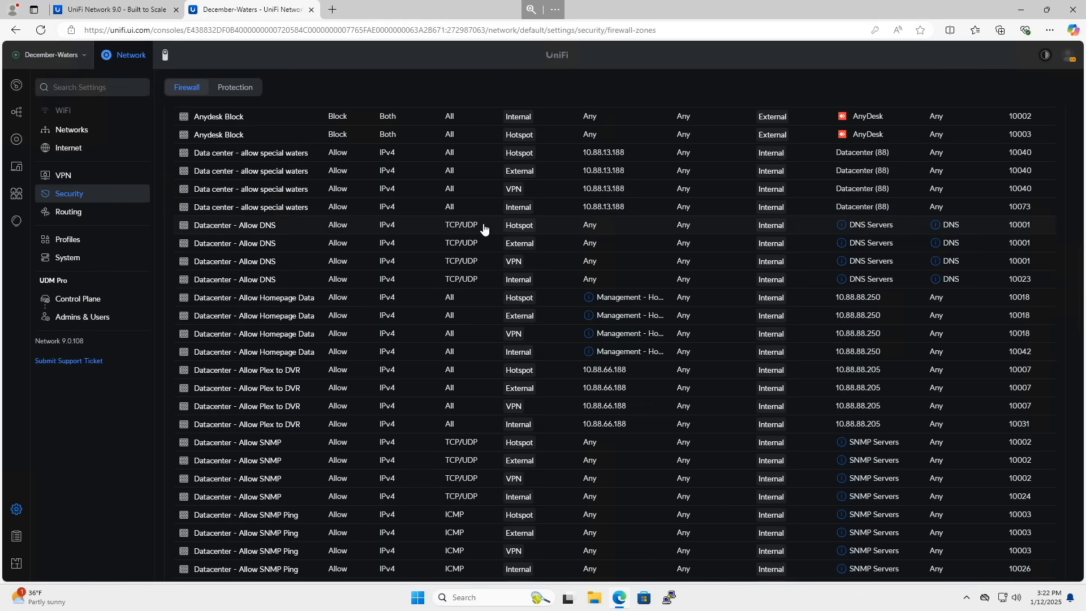
pyautogui.moveTo(480, 284)
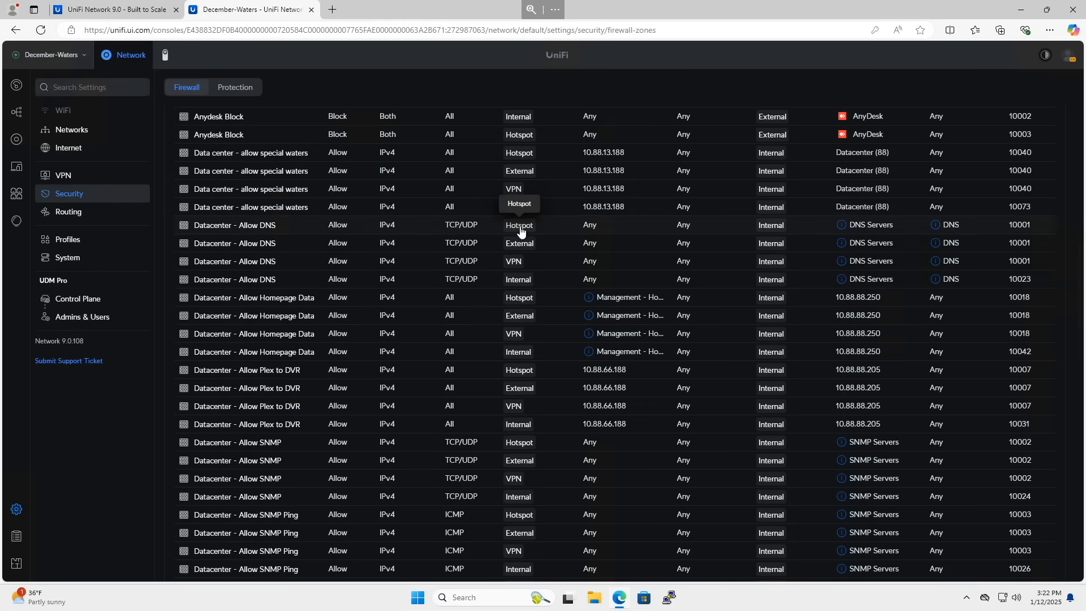
pyautogui.moveTo(519, 280)
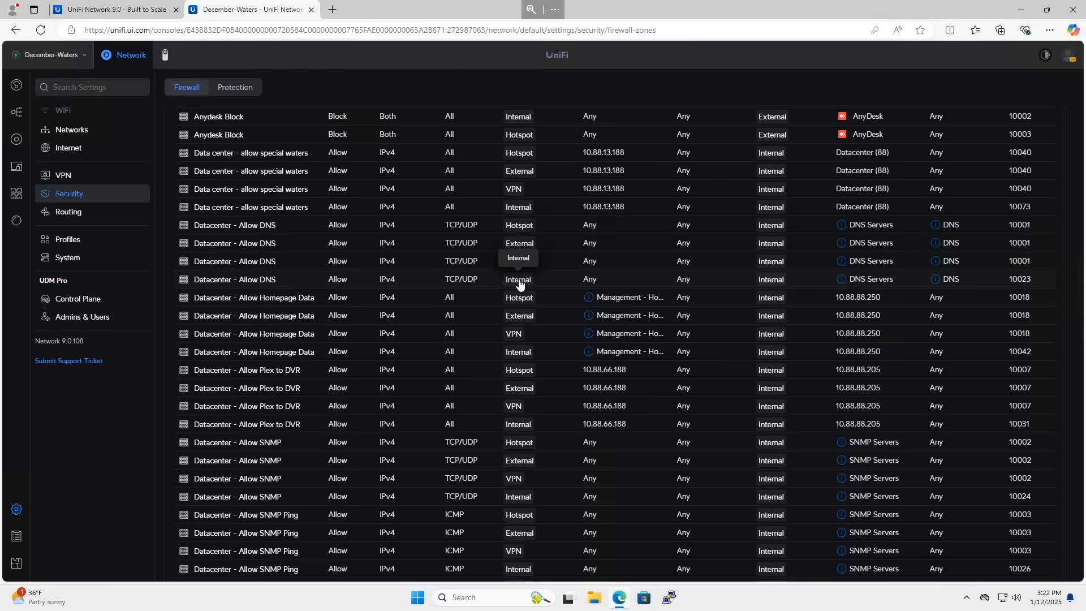
pyautogui.moveTo(483, 255)
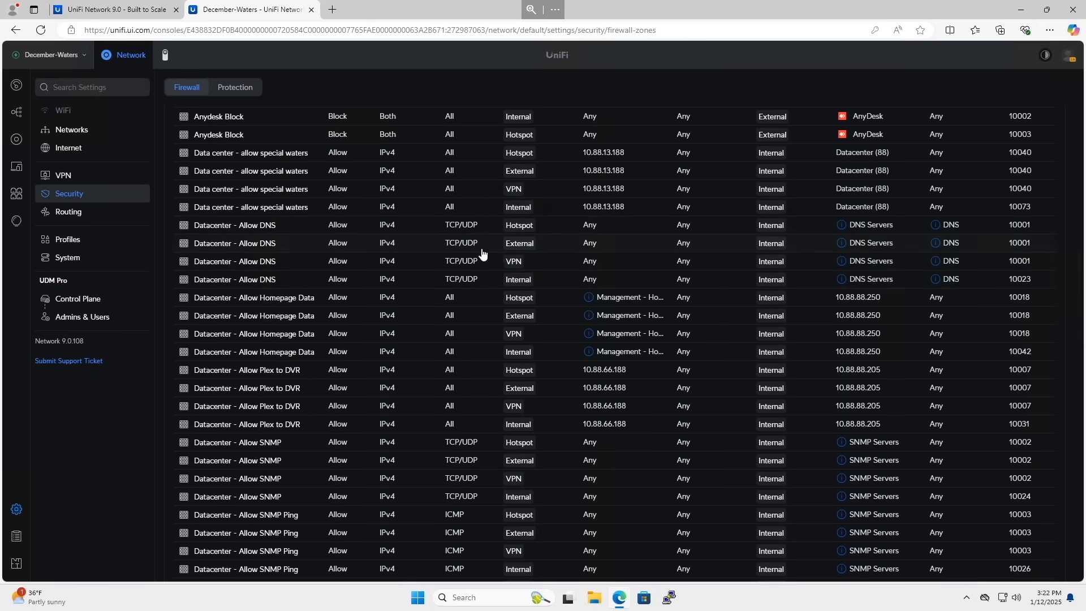
pyautogui.moveTo(492, 304)
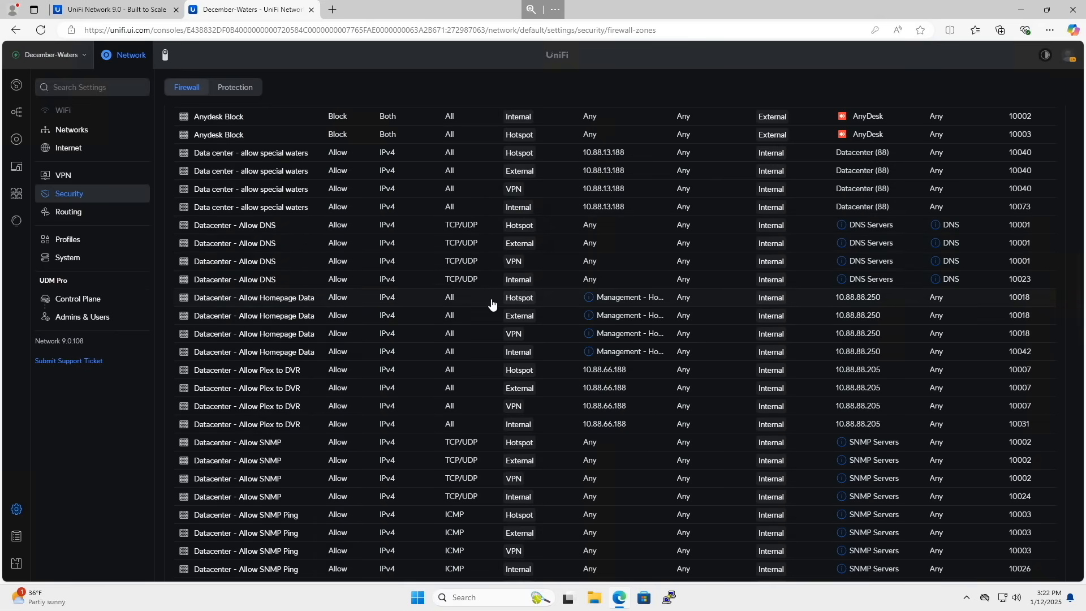
pyautogui.moveTo(431, 301)
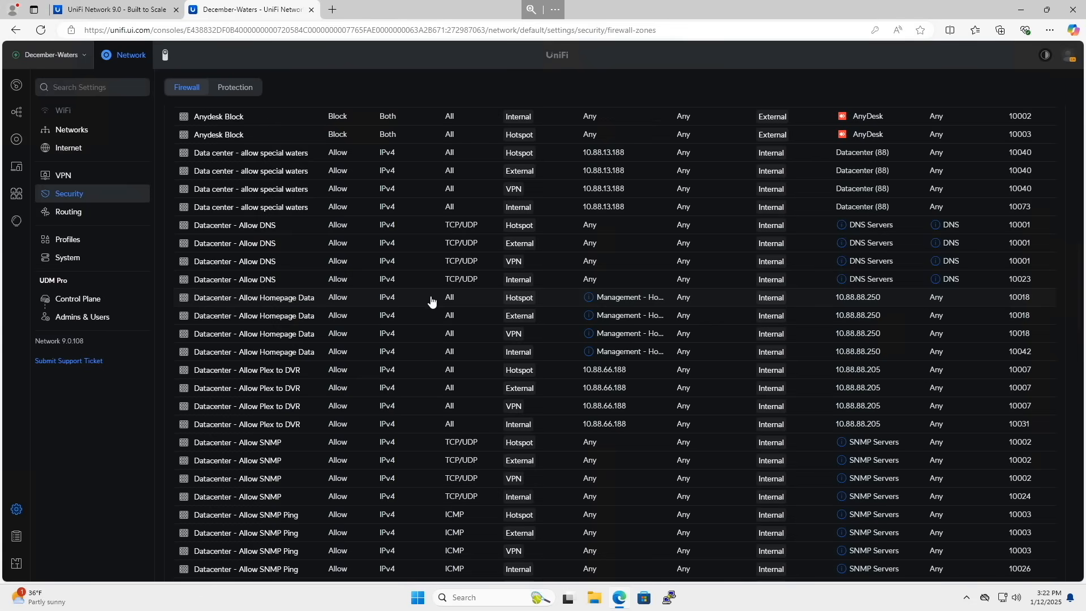
pyautogui.moveTo(387, 305)
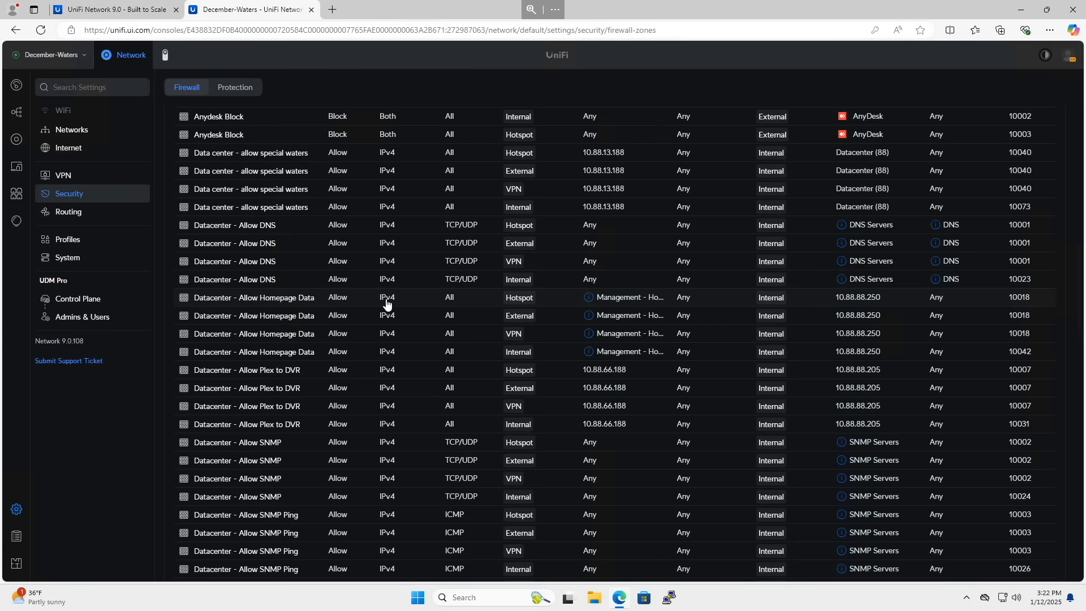
pyautogui.moveTo(487, 305)
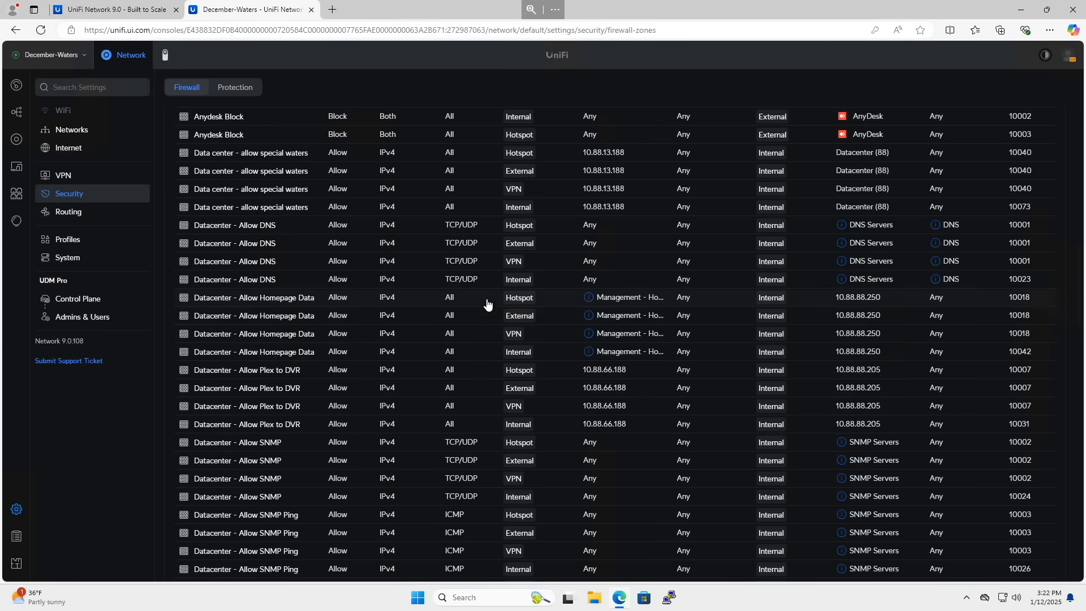
pyautogui.moveTo(589, 330)
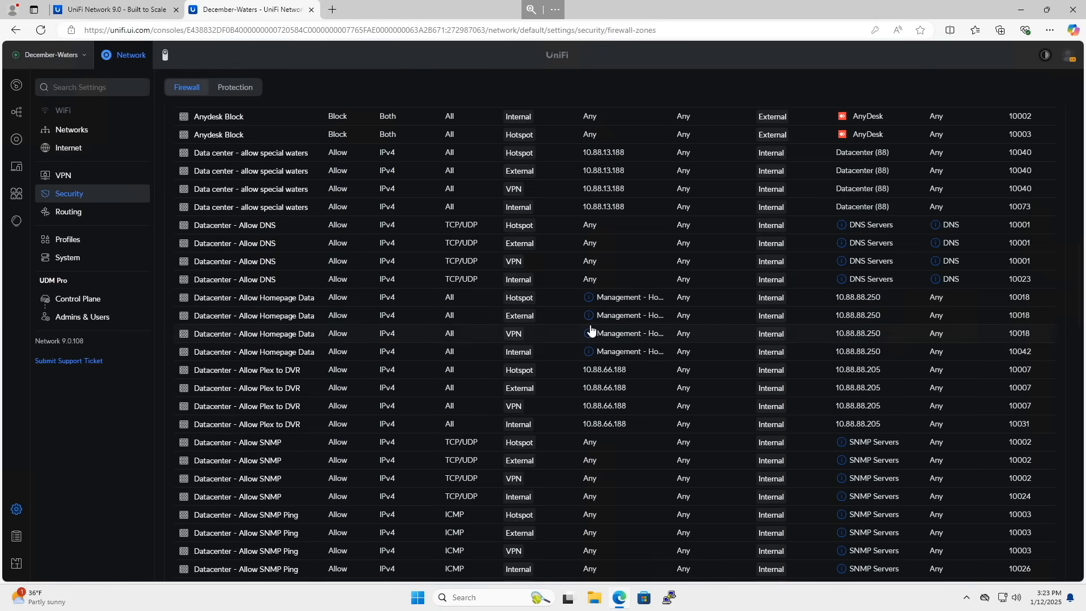
pyautogui.scroll(-3)
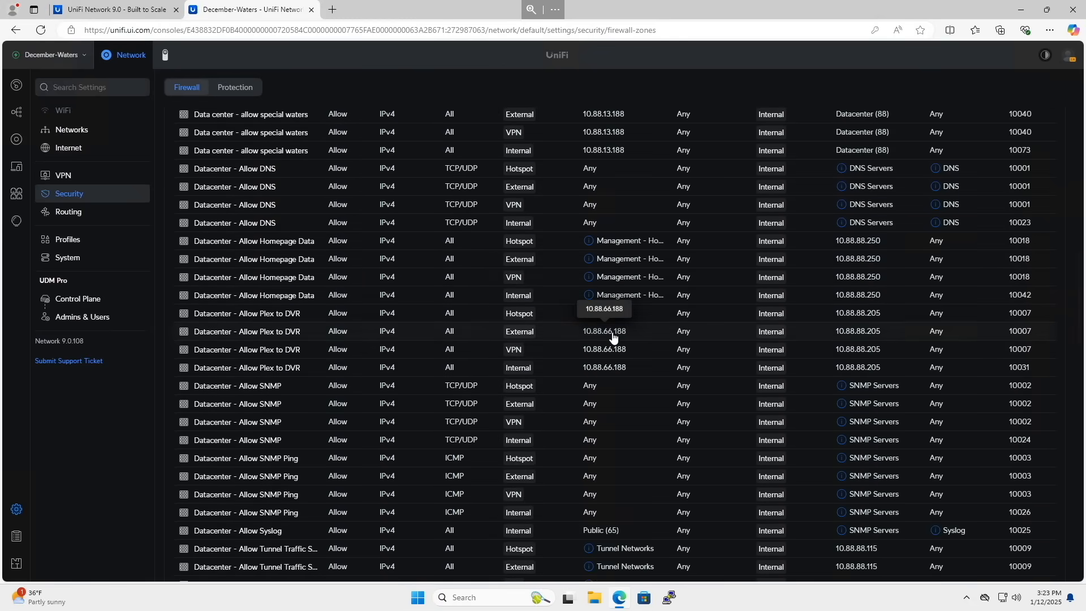
pyautogui.click(343, 553)
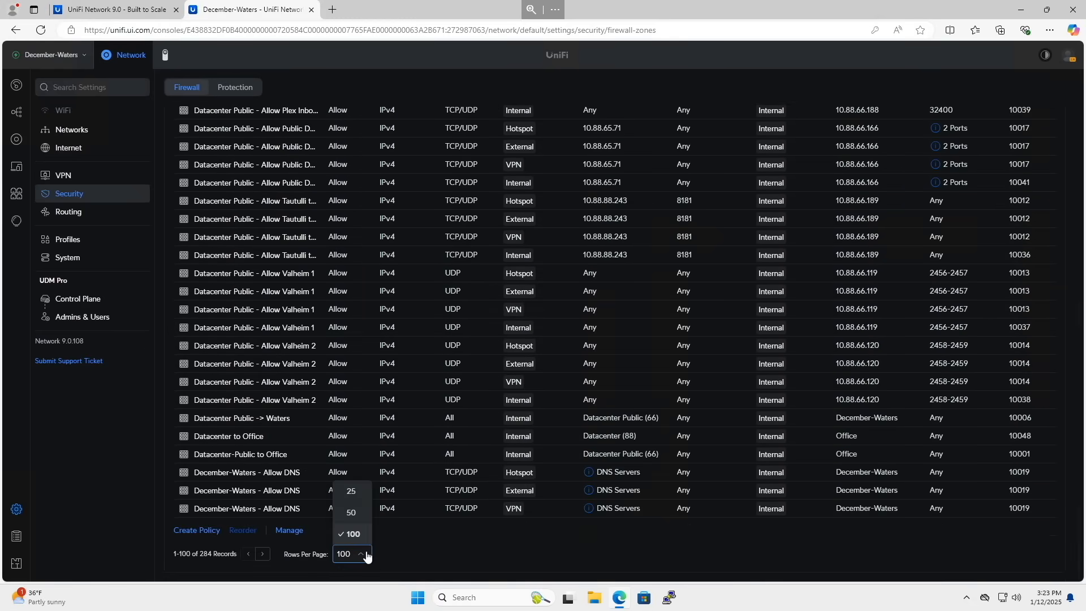
pyautogui.click(353, 532)
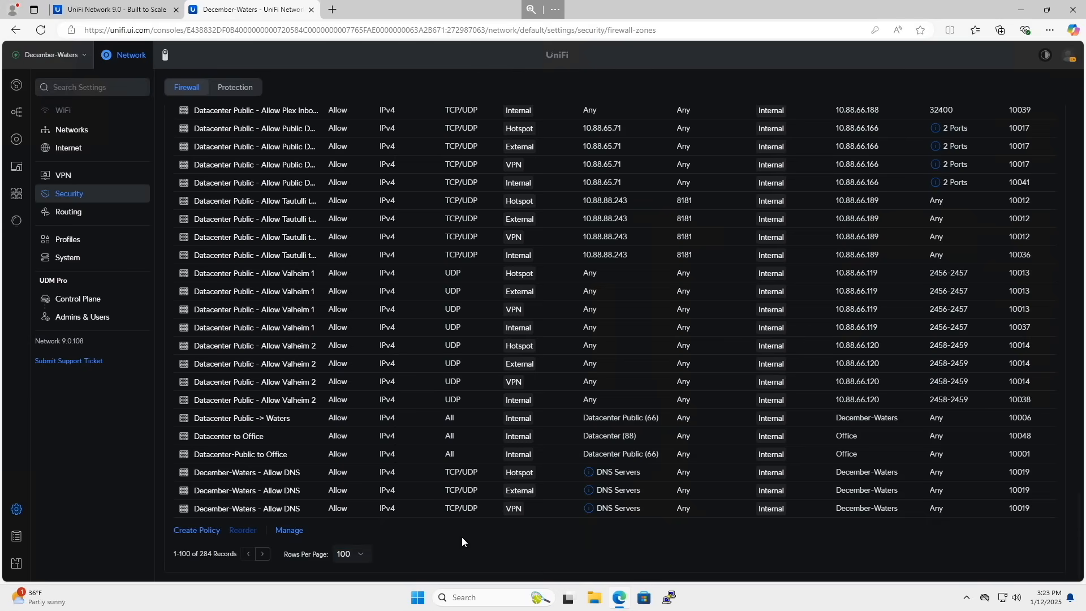
pyautogui.moveTo(211, 566)
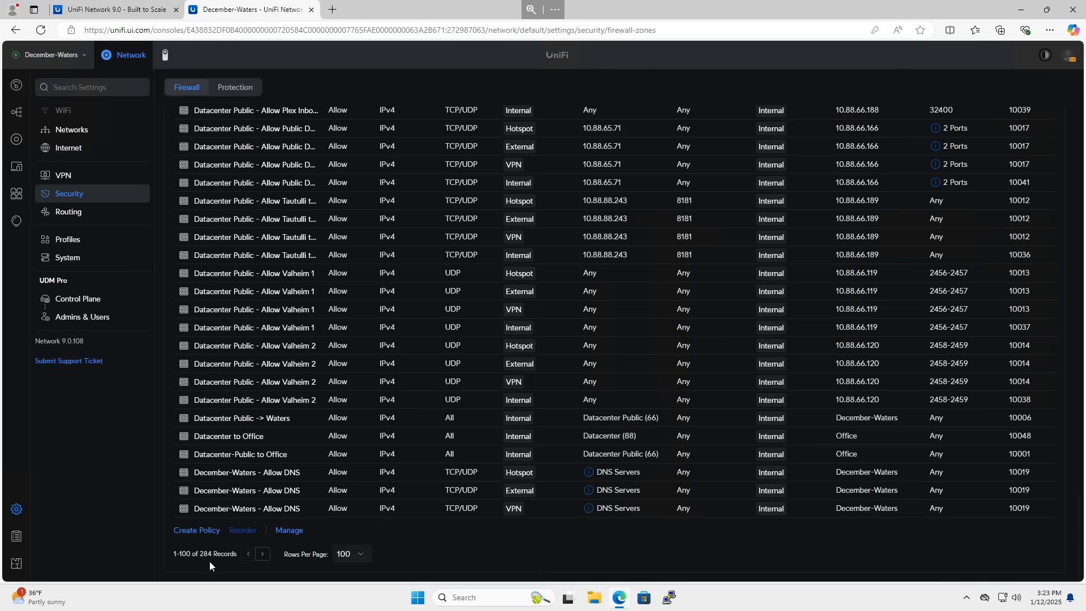
pyautogui.moveTo(610, 530)
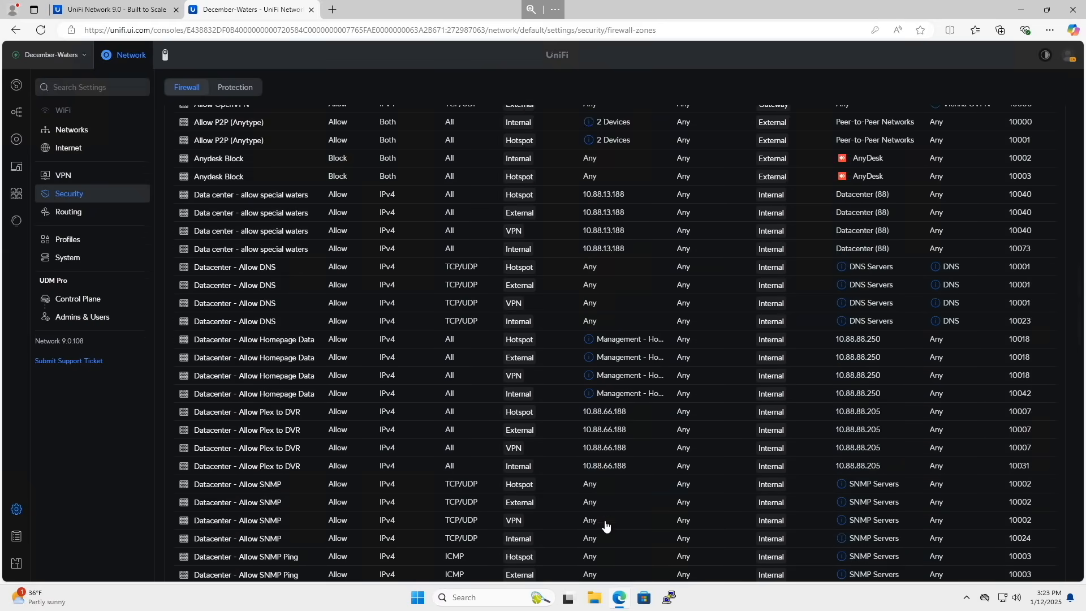
pyautogui.scroll(-3)
pyautogui.write('ping 10.88.88.188')
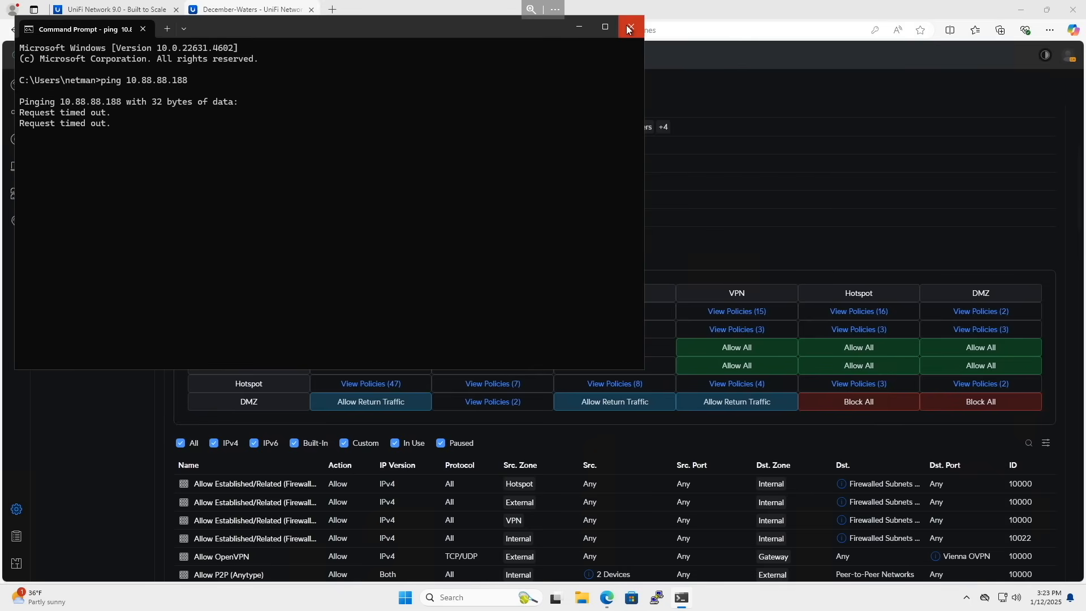
# Step: Close the Command Prompt window after the ping to 10.88.88.188 times out
pyautogui.click(628, 28)
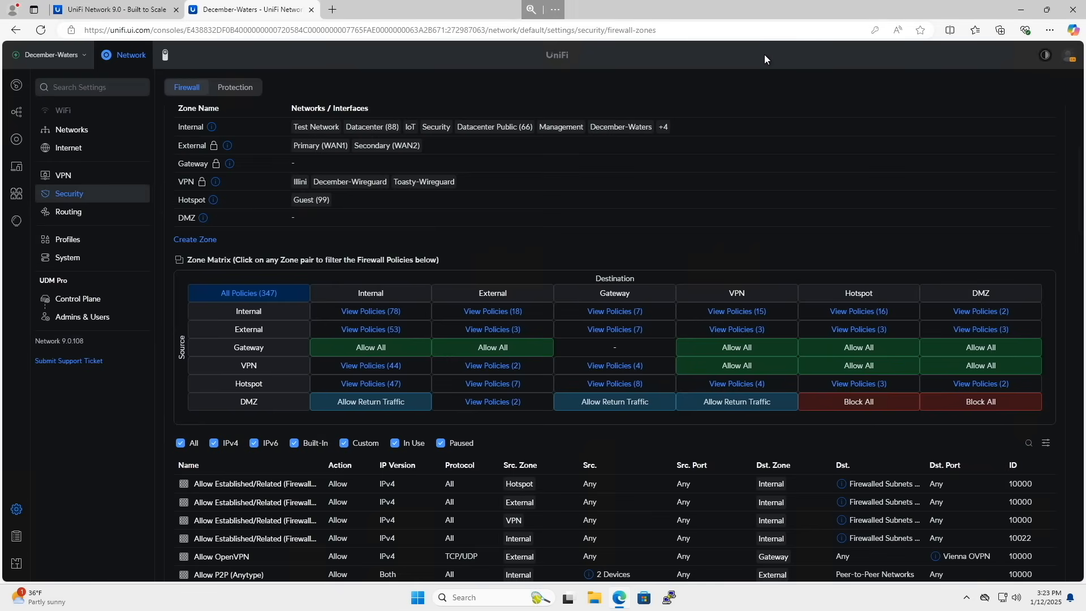
# Step: Show the Internal zone's details listing Test Network, Datacenter (88), IoT and Security
pyautogui.scroll(-3)
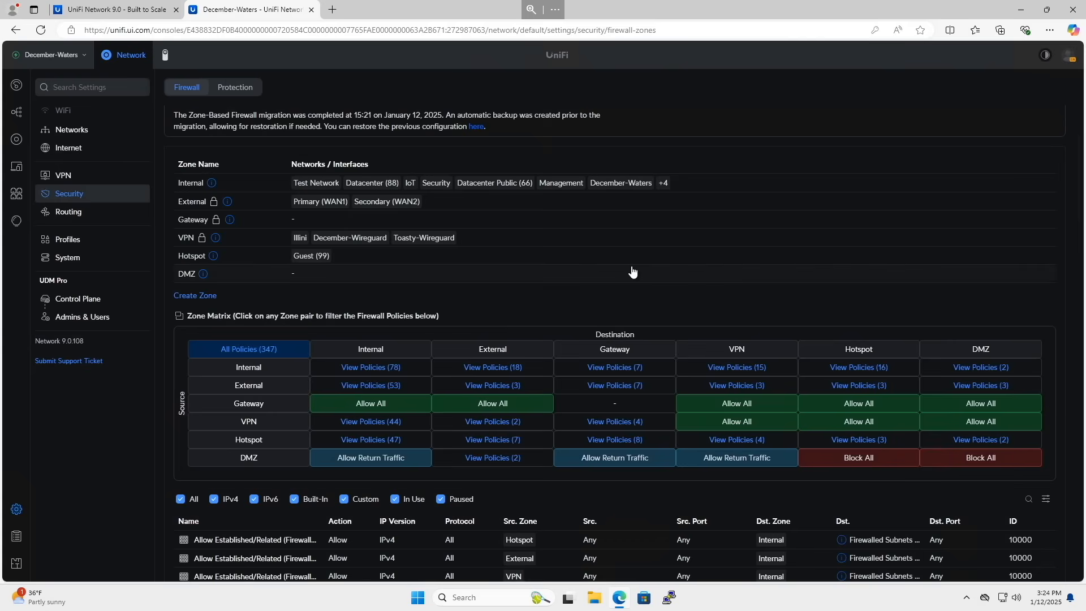
pyautogui.moveTo(437, 310)
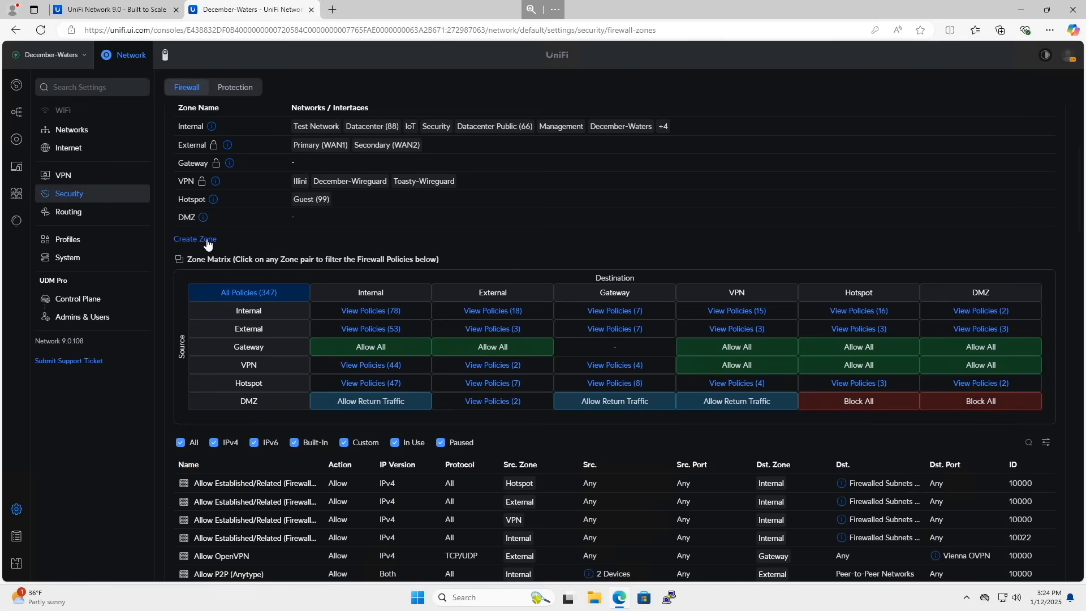
pyautogui.moveTo(320, 245)
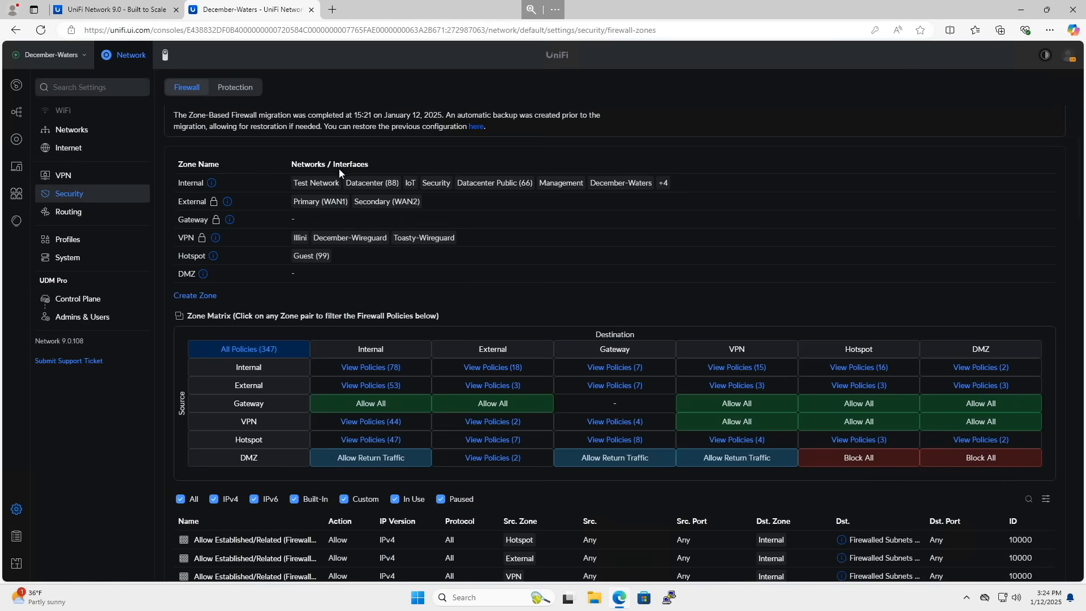
pyautogui.moveTo(563, 176)
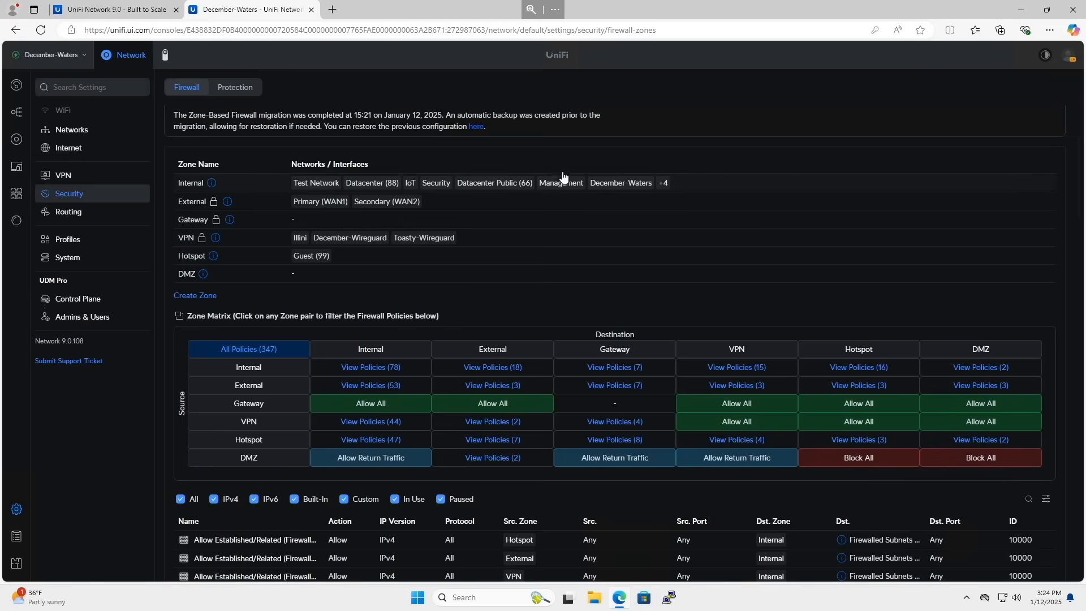
pyautogui.click(190, 182)
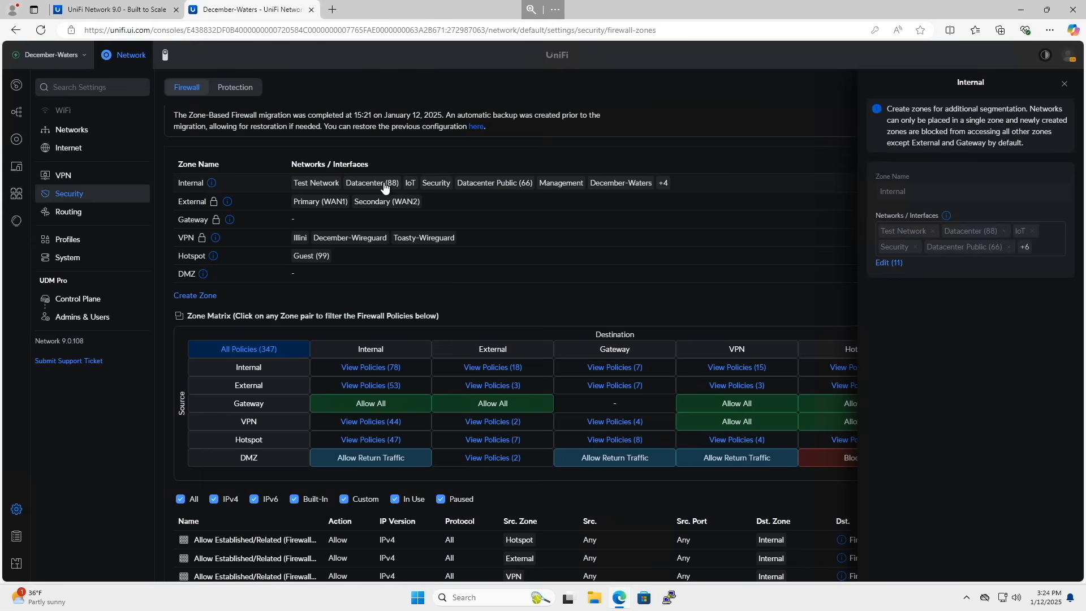
pyautogui.moveTo(411, 192)
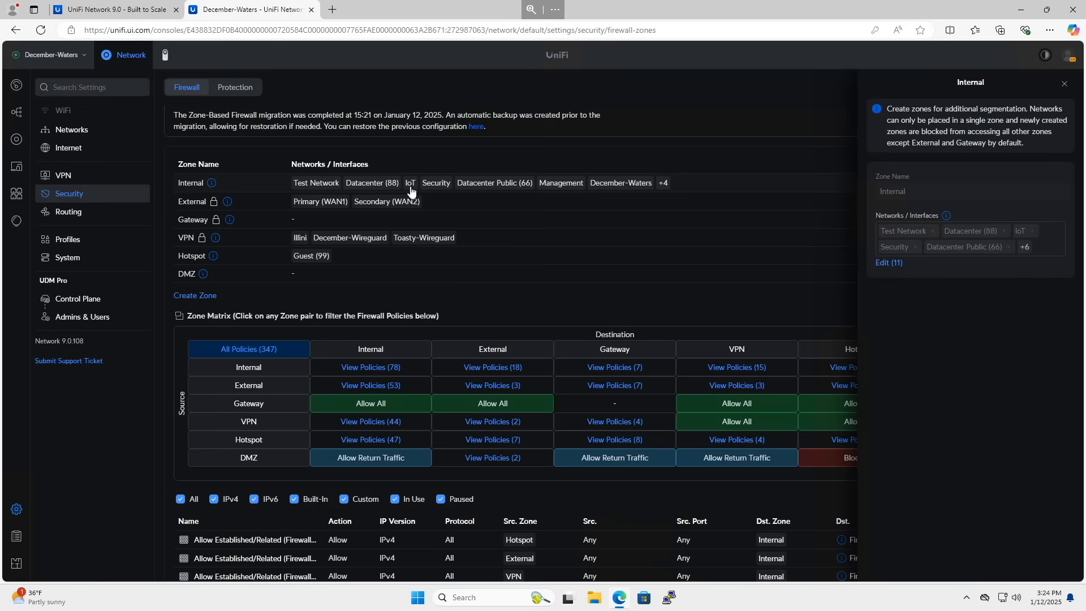
pyautogui.moveTo(437, 189)
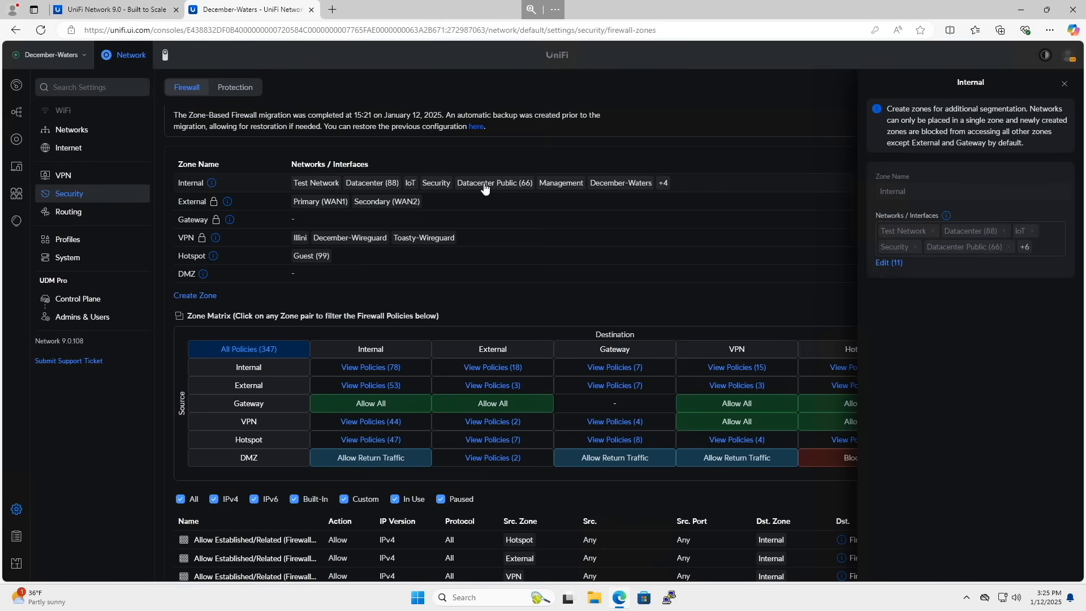
pyautogui.moveTo(574, 186)
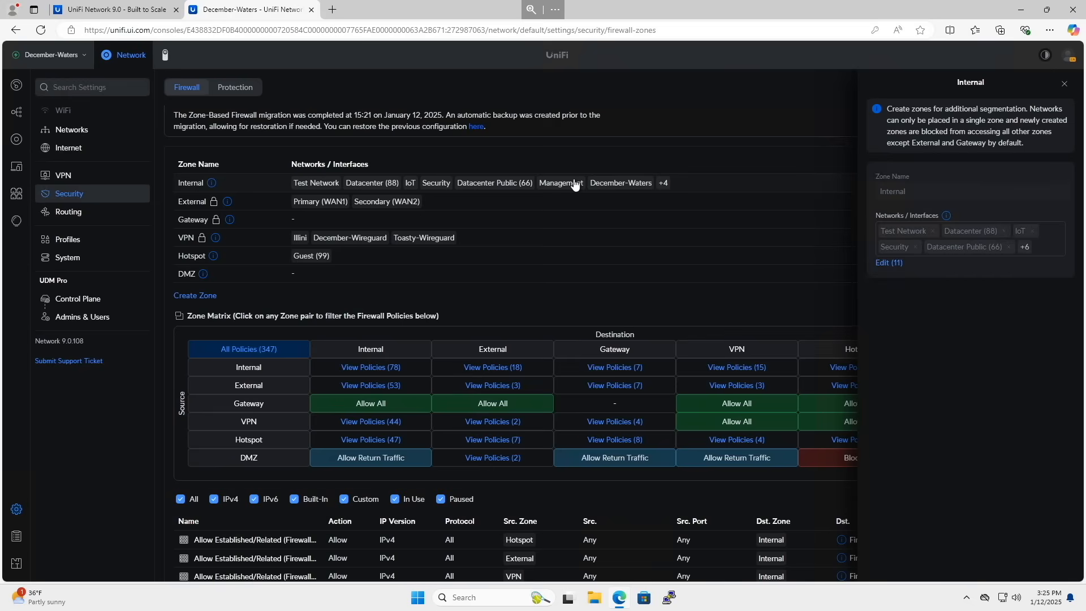
pyautogui.moveTo(616, 185)
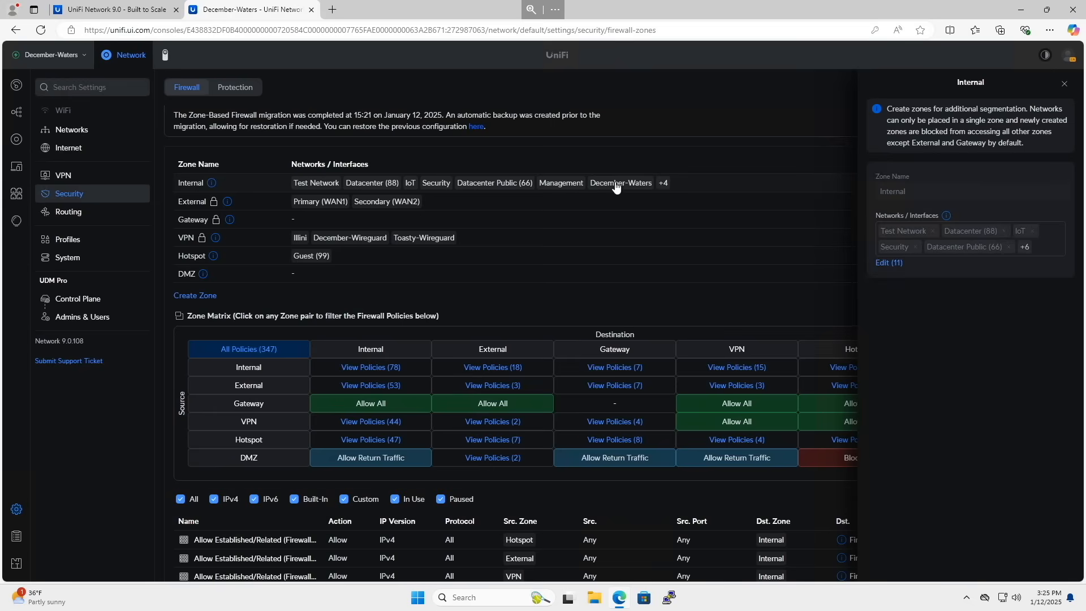
pyautogui.moveTo(662, 183)
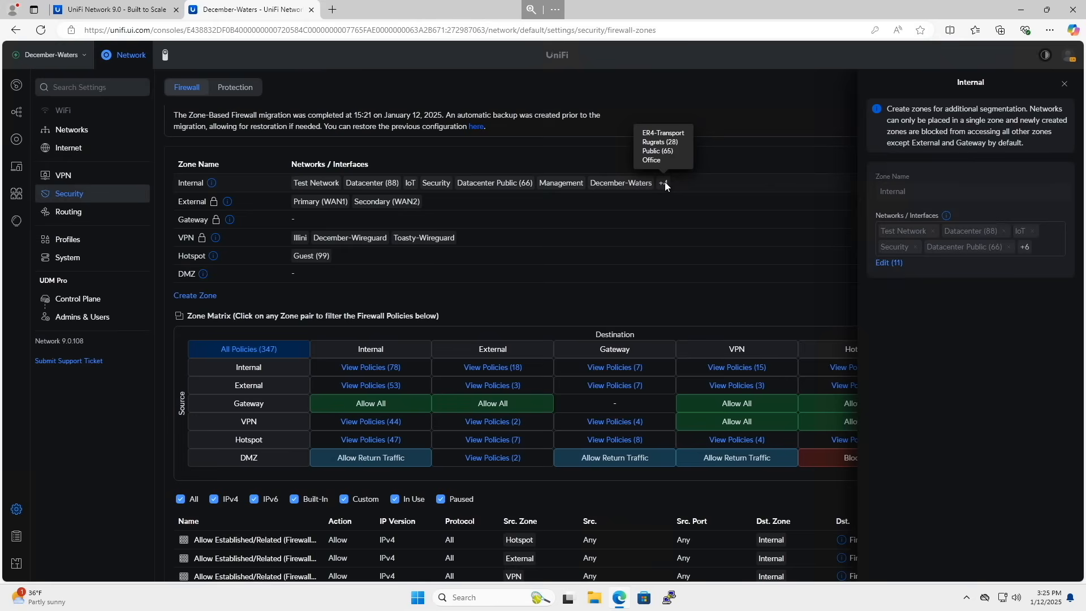
pyautogui.moveTo(779, 166)
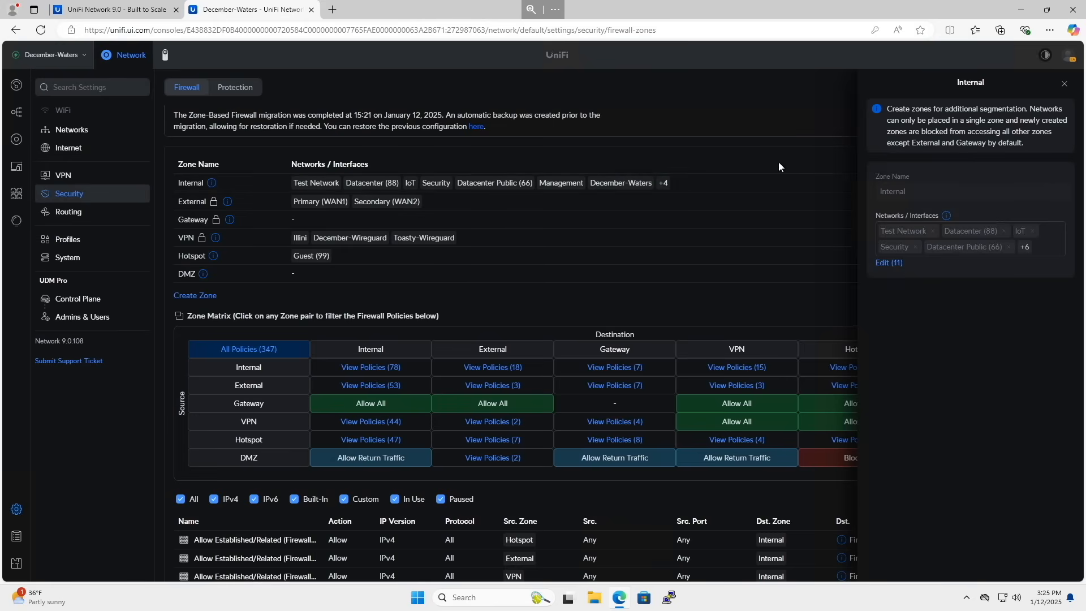
pyautogui.moveTo(659, 152)
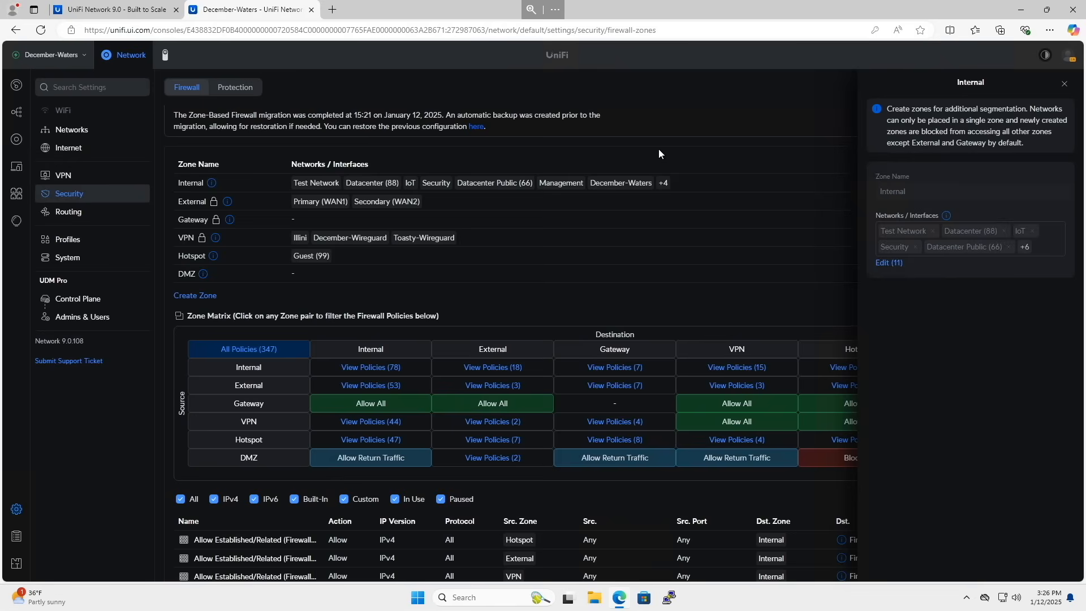
pyautogui.moveTo(717, 178)
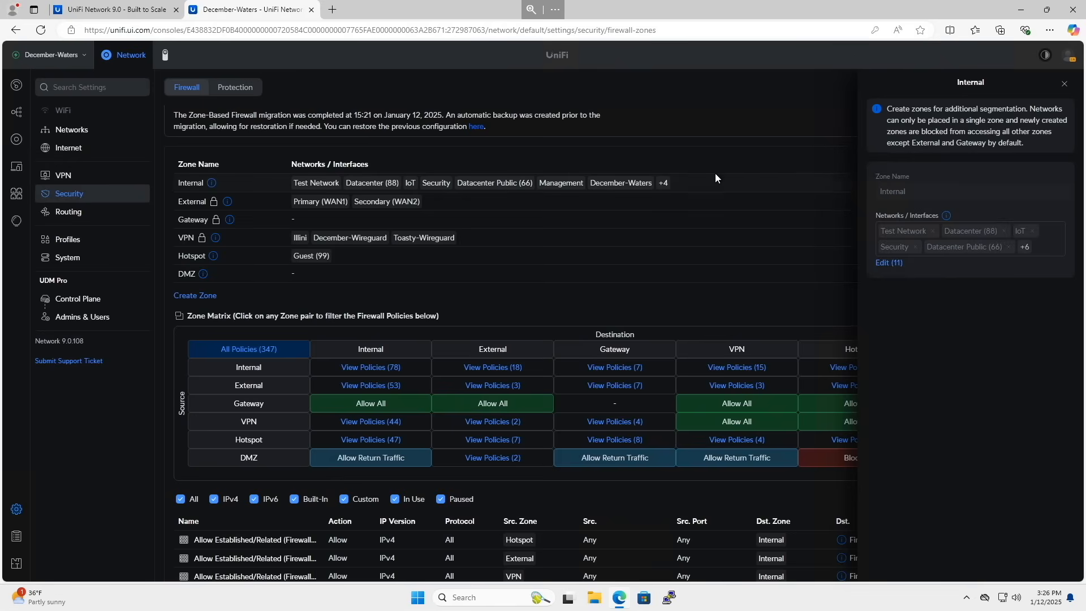
pyautogui.moveTo(429, 325)
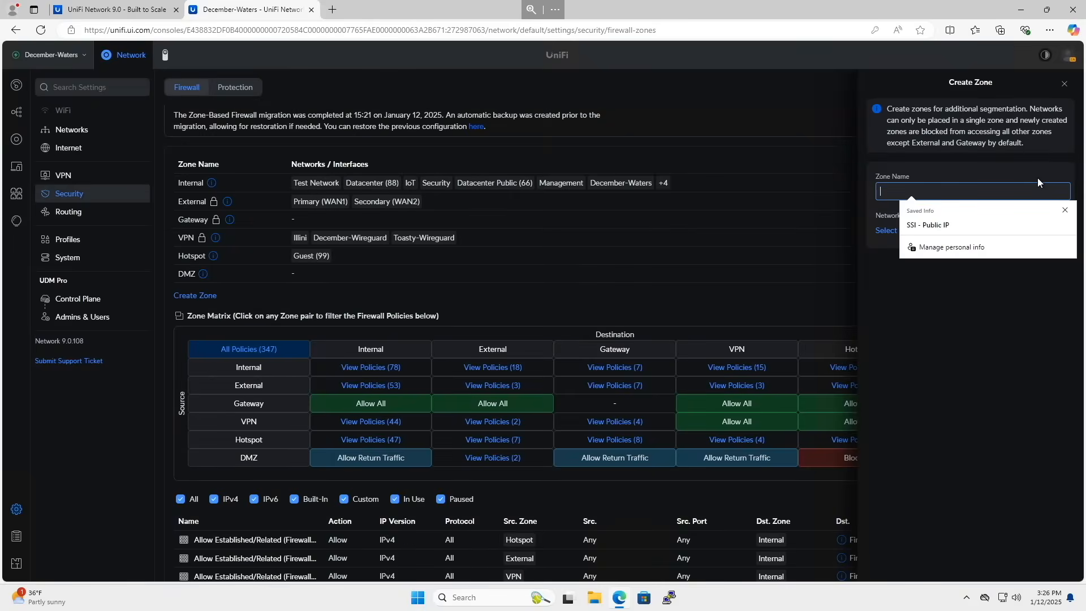
# Step: Try the Datacenter (88) network on the new zone, remove it again, and go back to rename the zone
pyautogui.write('Datacenter')
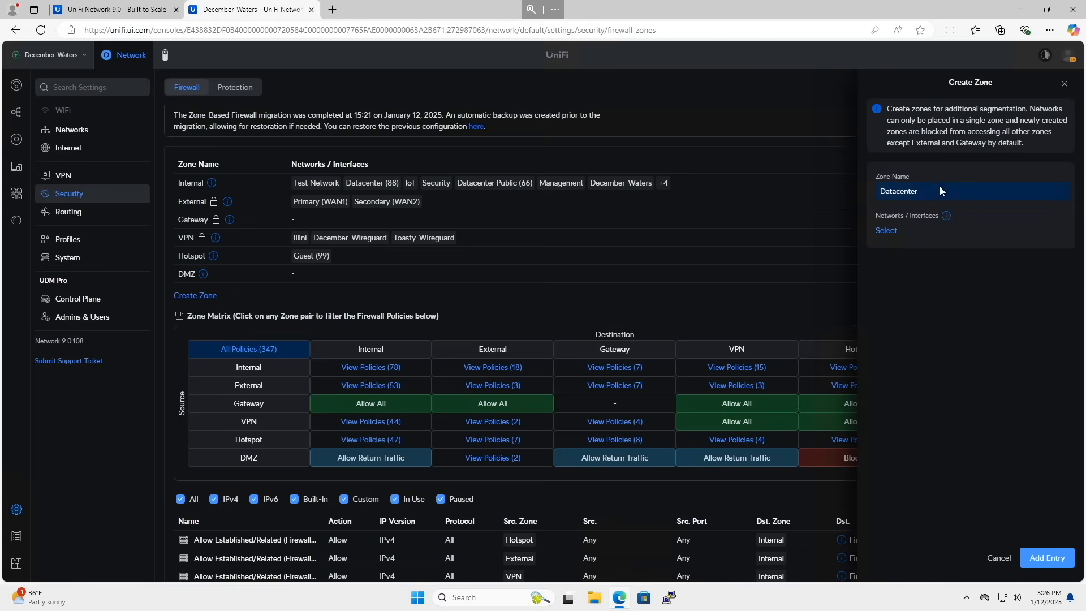
pyautogui.click(885, 229)
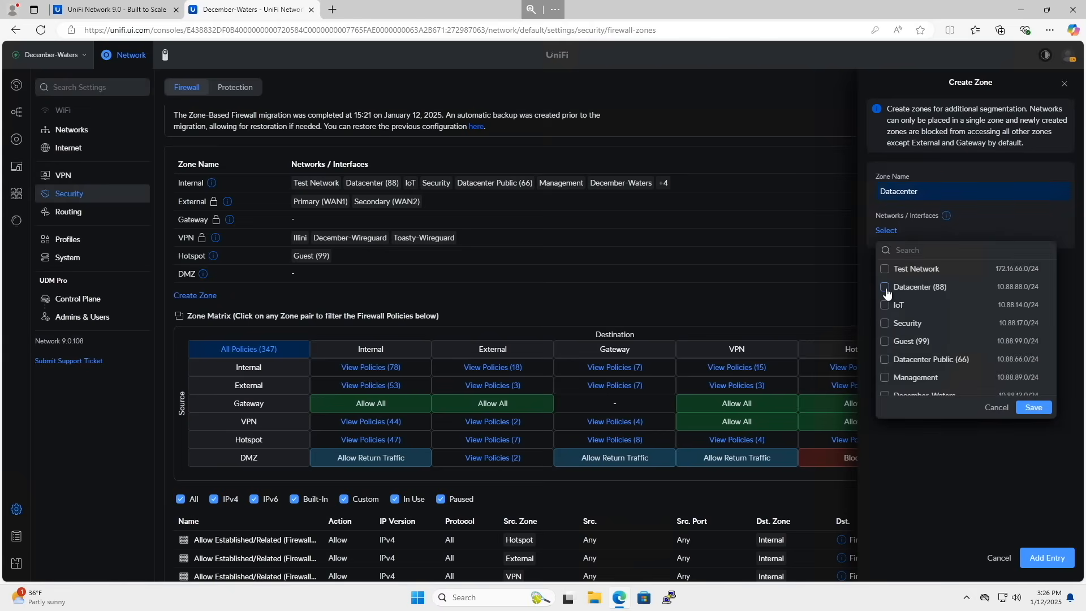
pyautogui.click(884, 287)
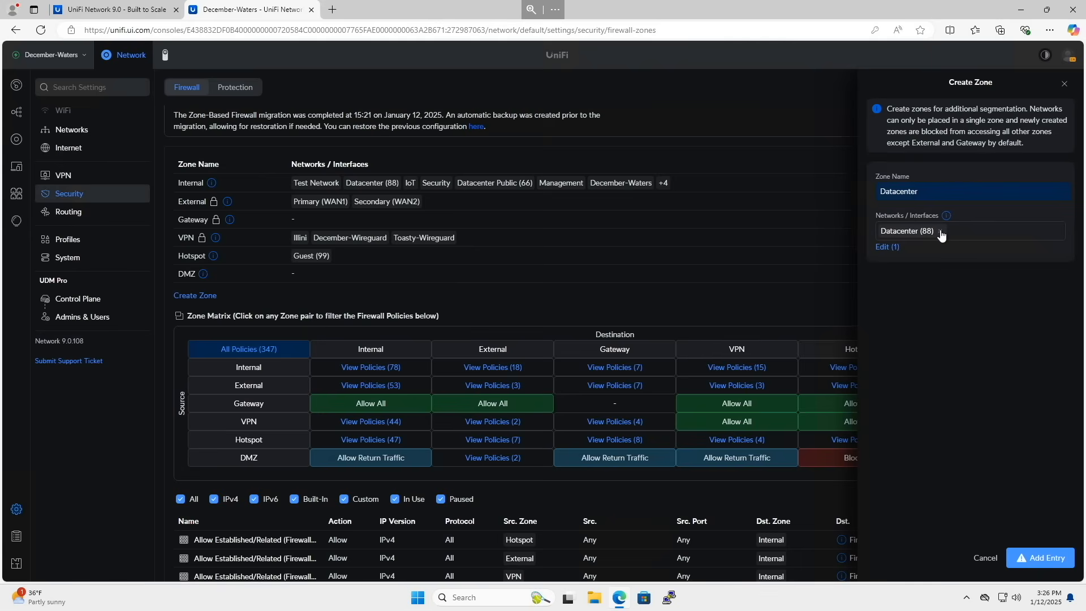
pyautogui.click(940, 231)
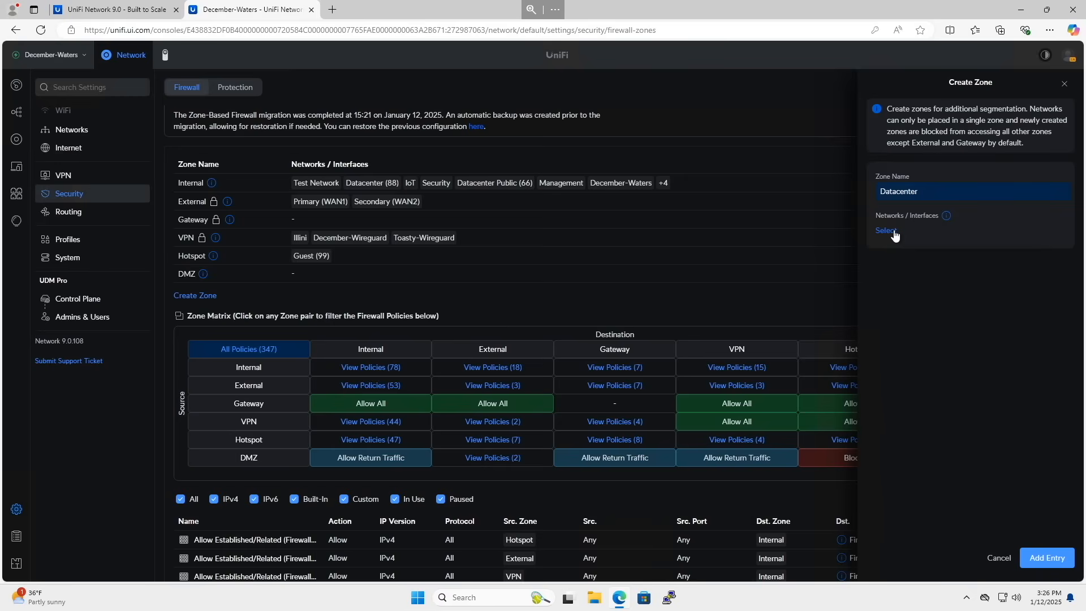
pyautogui.click(969, 191)
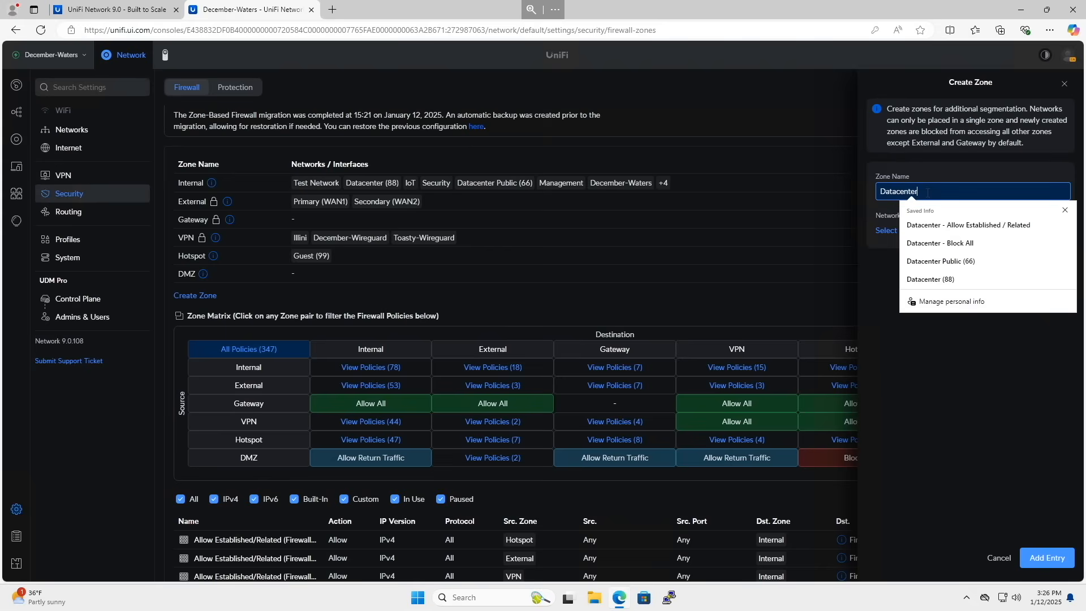
# Step: Name the zone Security, assign the Security network, and confirm moving it despite paused policies
pyautogui.write('Security')
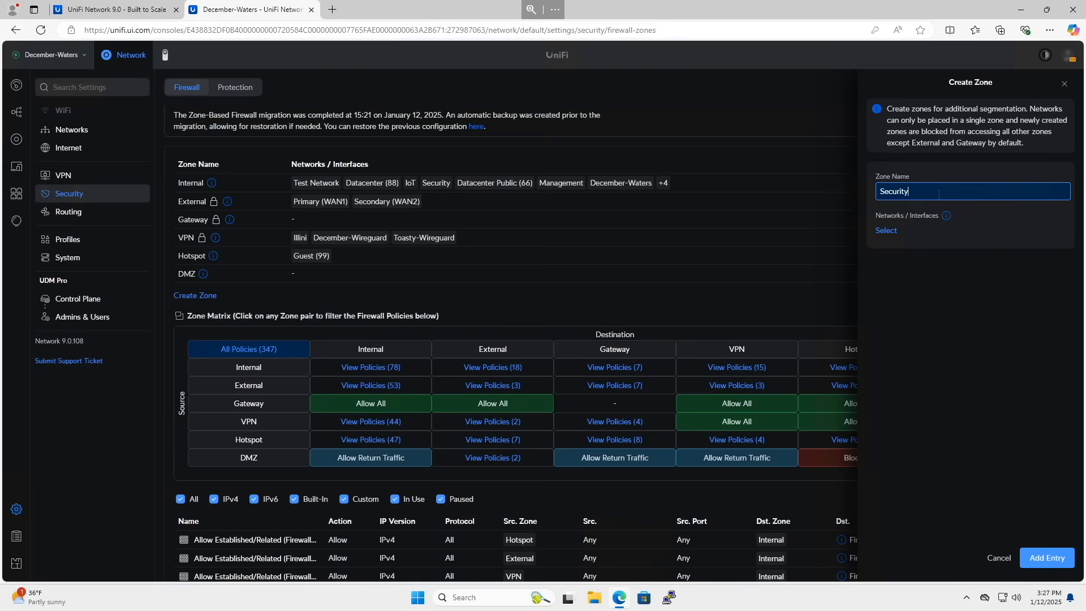
pyautogui.click(885, 229)
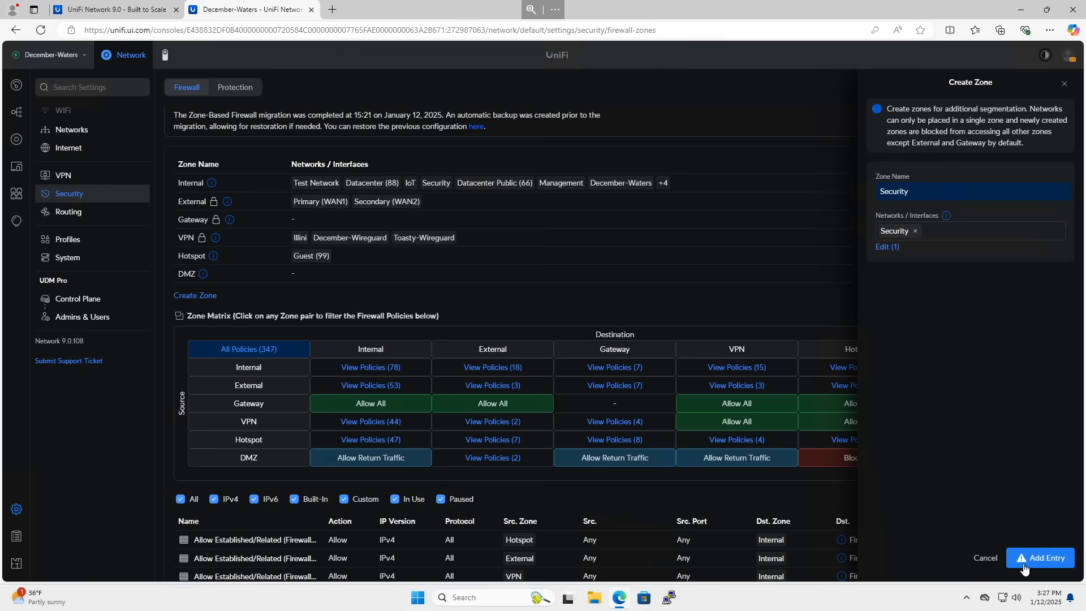
pyautogui.click(1042, 557)
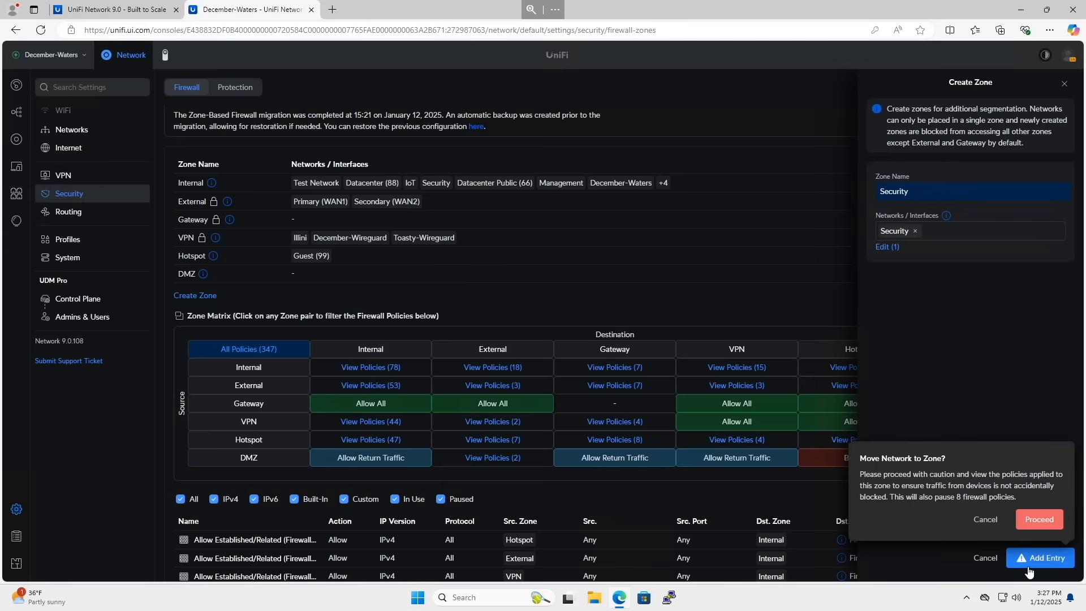
pyautogui.moveTo(1027, 570)
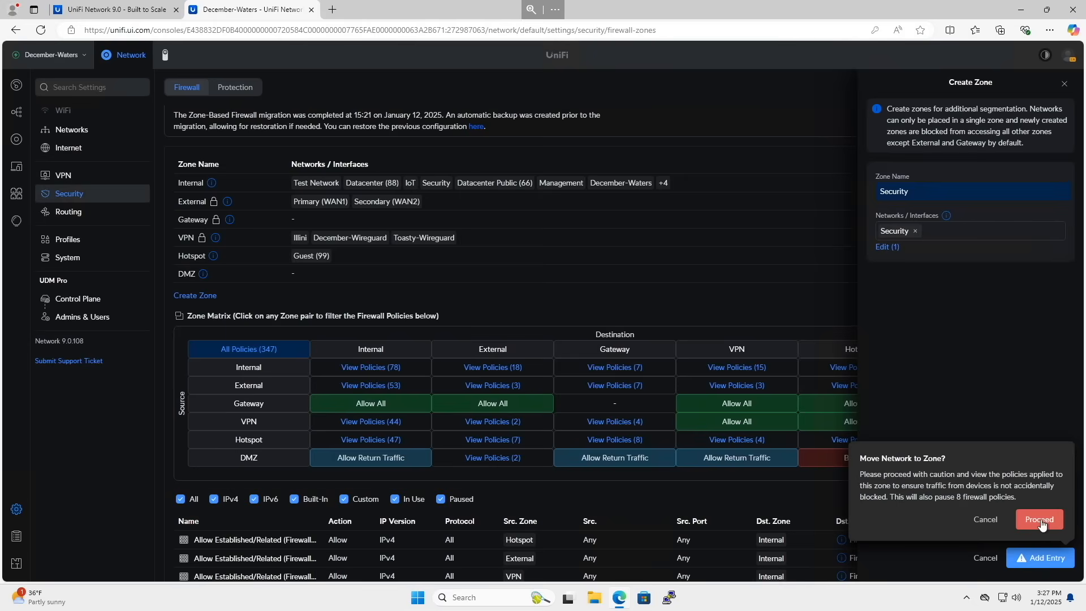
pyautogui.click(1038, 519)
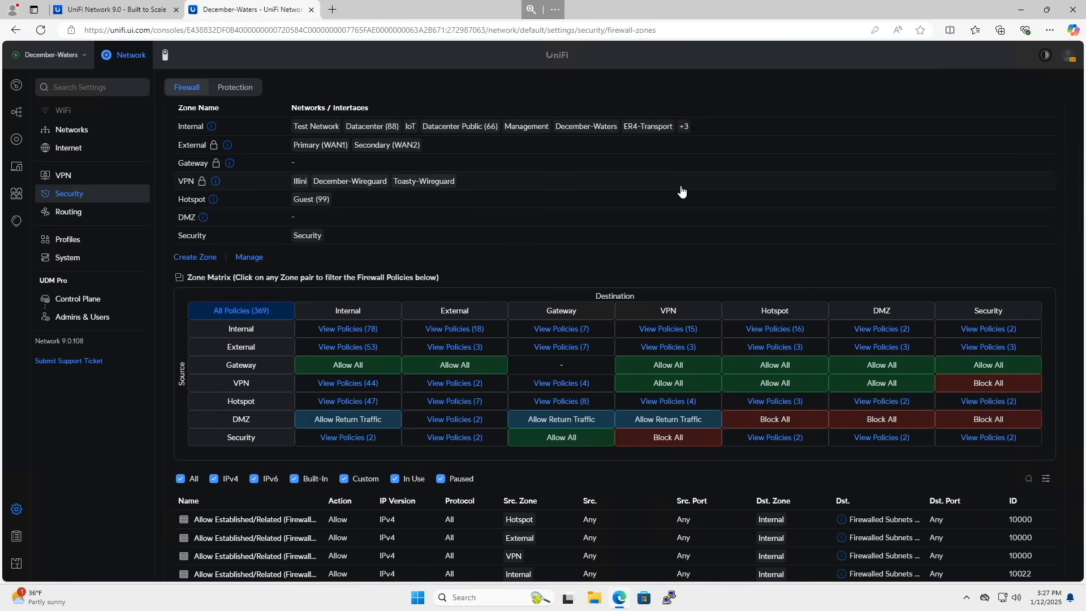
# Step: Filter the policy list by the Security row's Internal, External and Gateway cells in the Zone Matrix
pyautogui.scroll(-3)
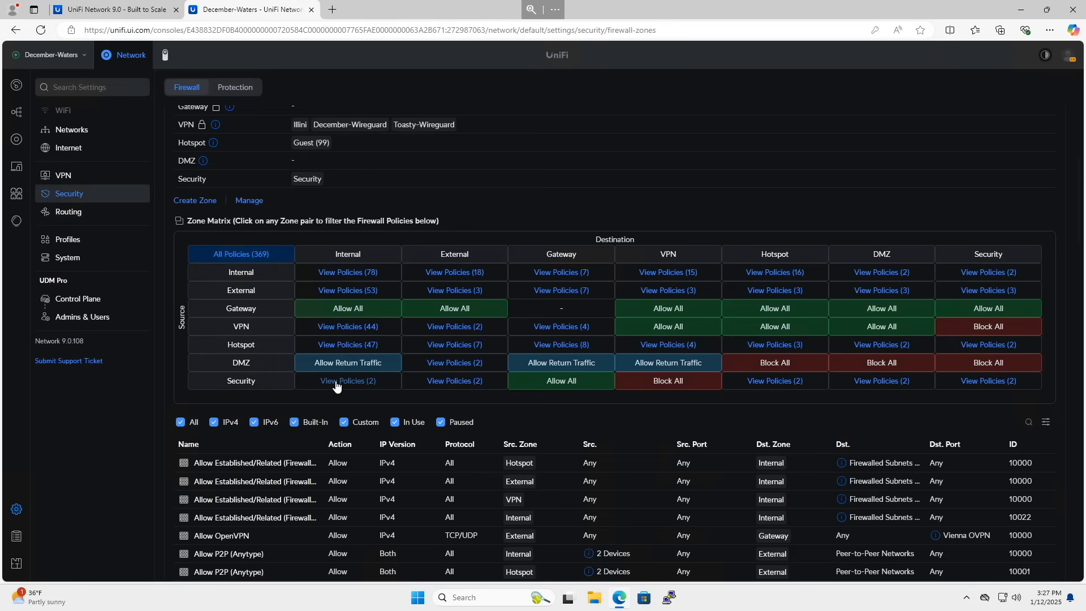
pyautogui.click(347, 380)
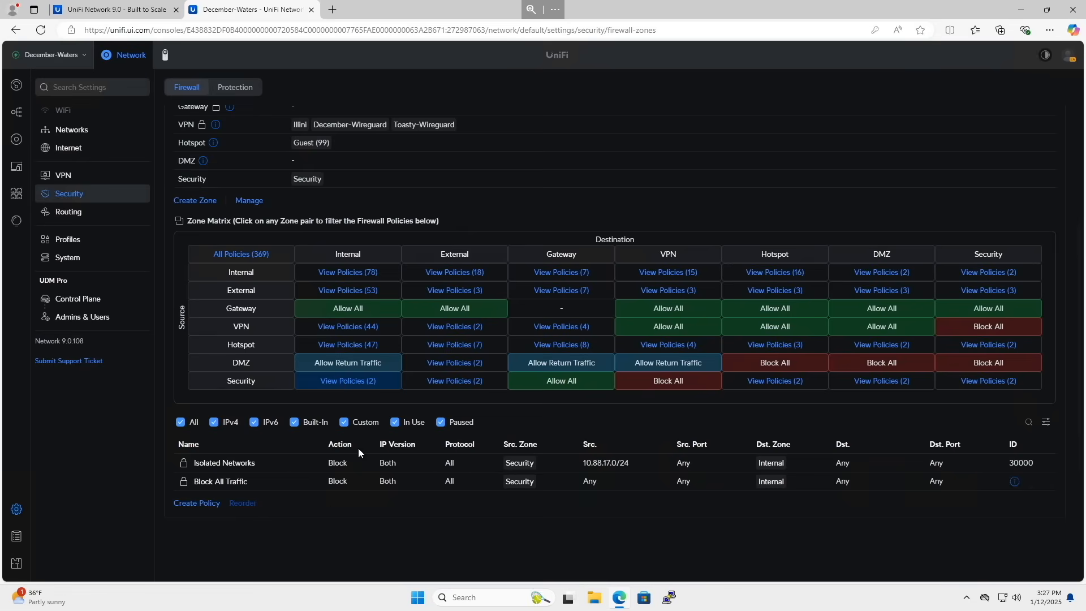
pyautogui.moveTo(333, 495)
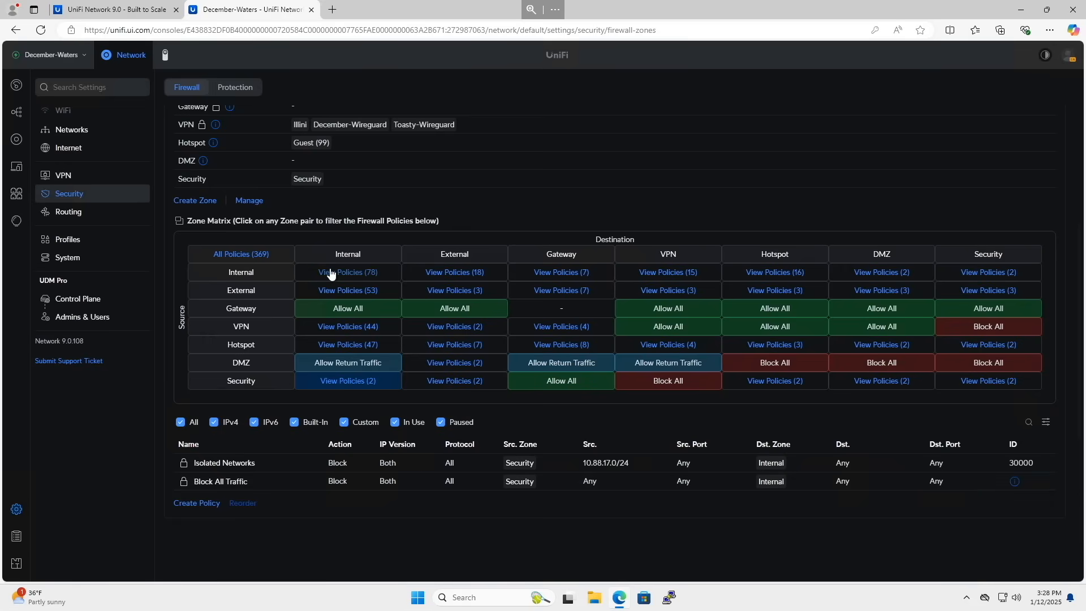
pyautogui.click(454, 381)
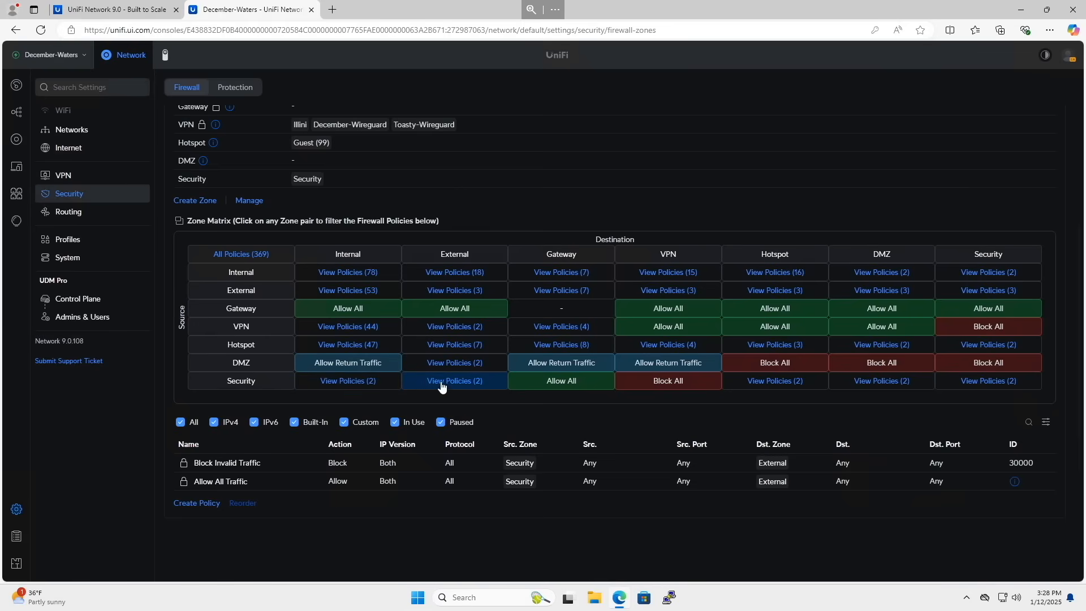
pyautogui.moveTo(441, 386)
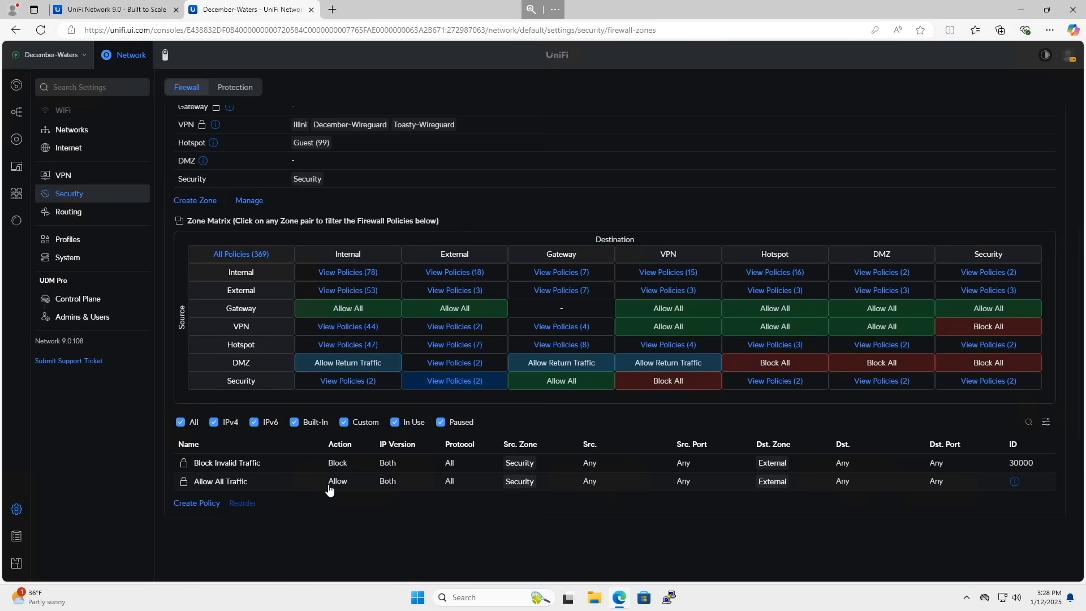
pyautogui.click(561, 380)
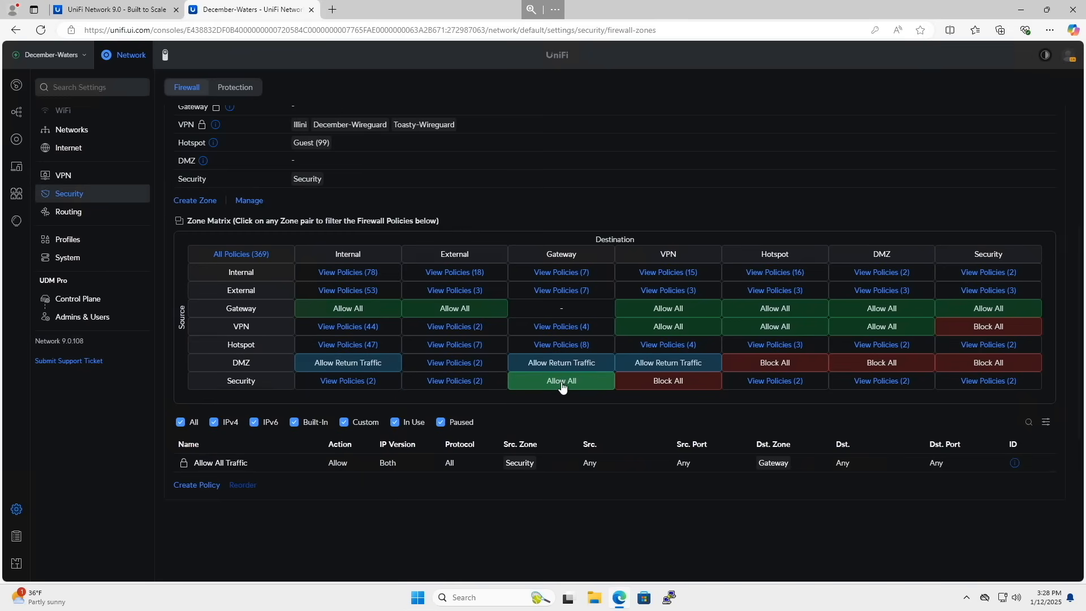
pyautogui.moveTo(581, 380)
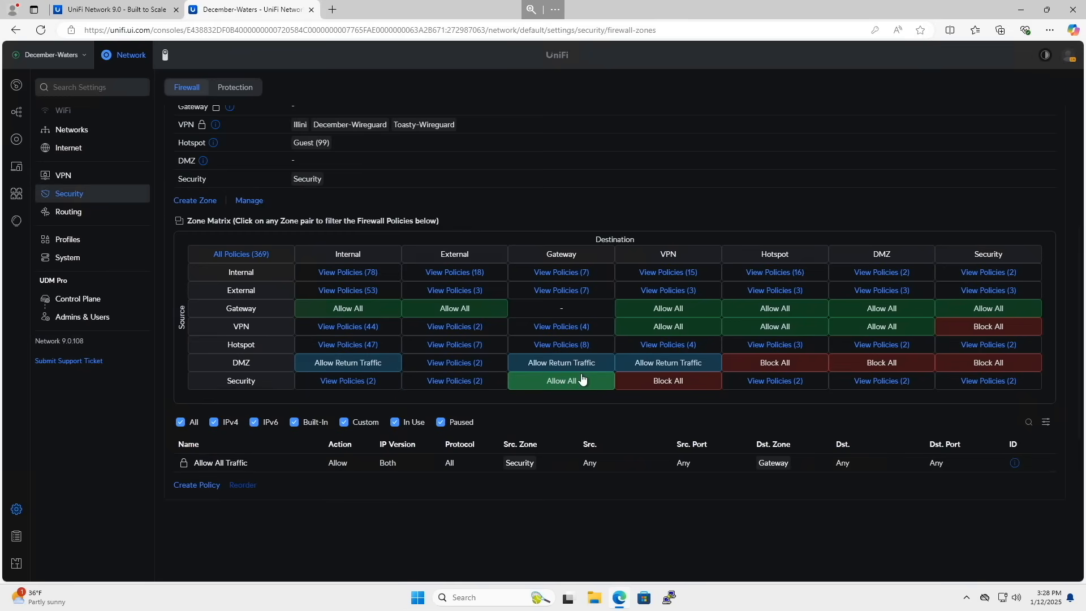
# Step: Check Security-zone policies to VPN, Hotspot, DMZ and within Security, clearing the filter between
pyautogui.click(668, 380)
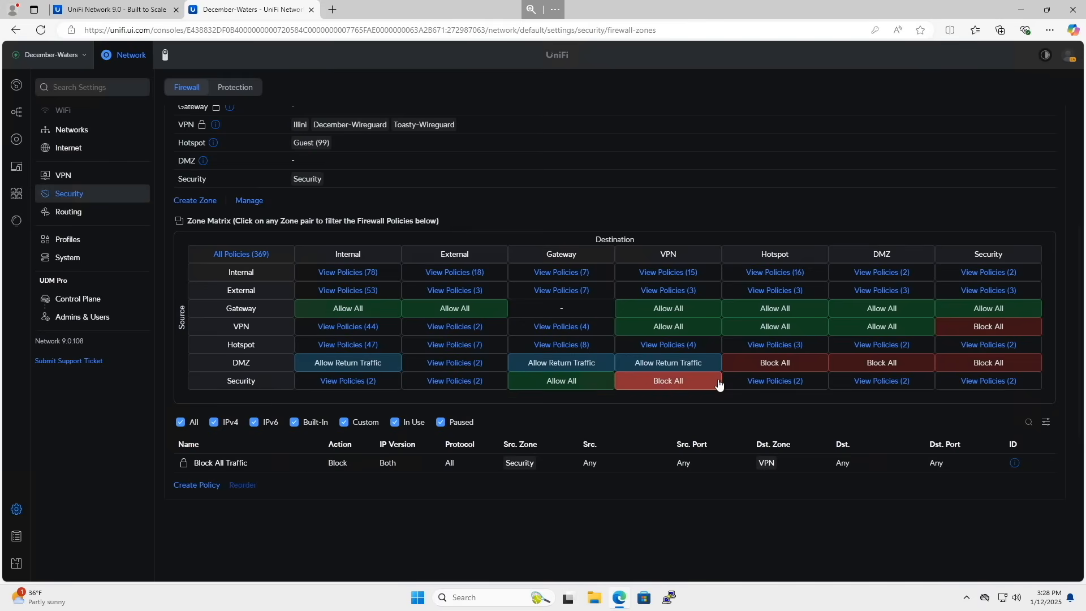
pyautogui.click(773, 380)
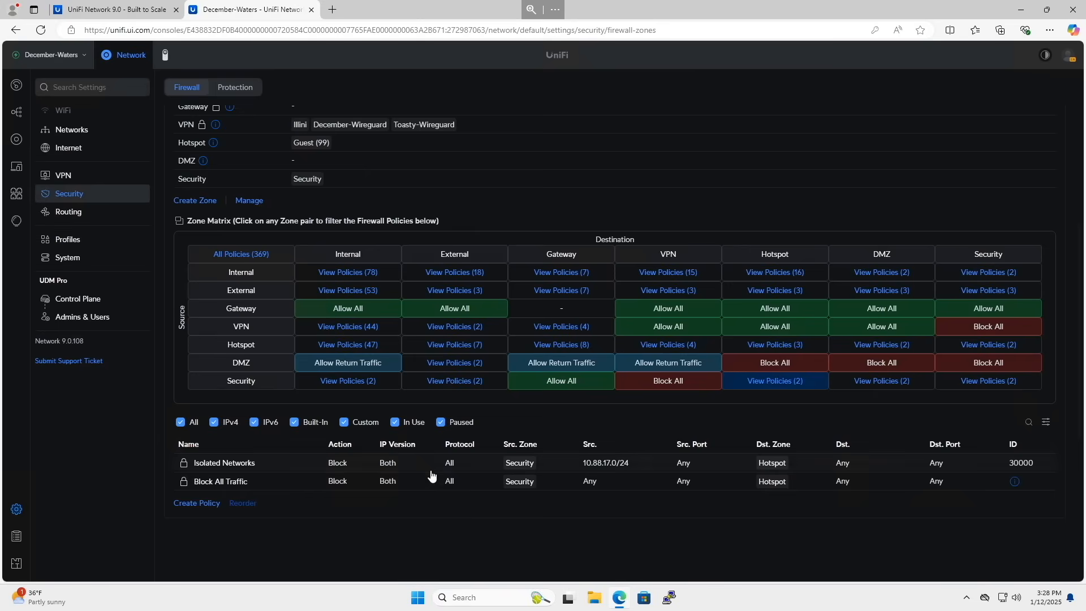
pyautogui.click(667, 380)
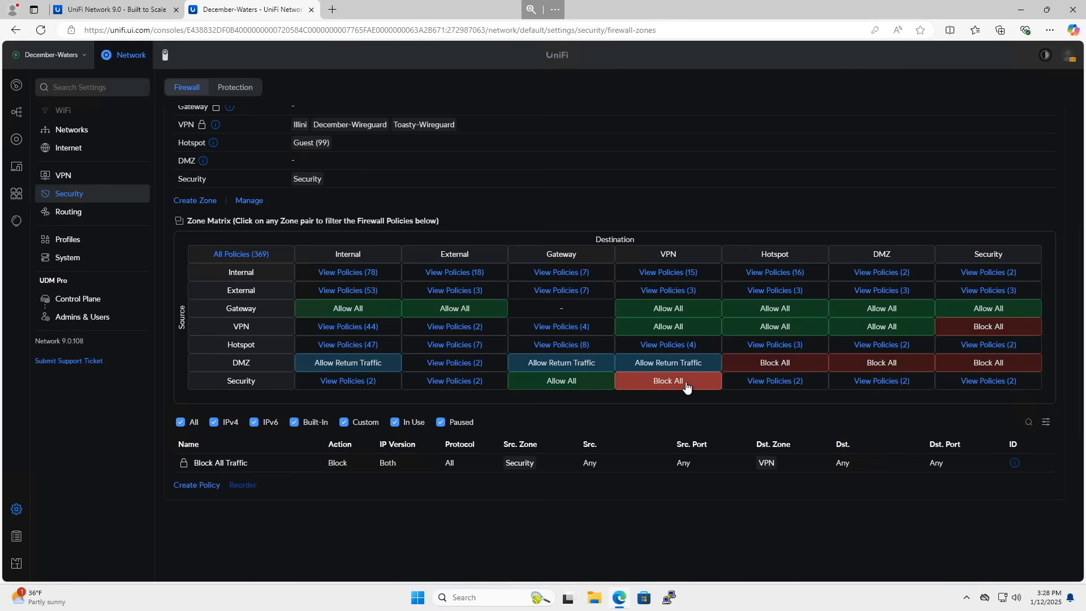
pyautogui.click(240, 253)
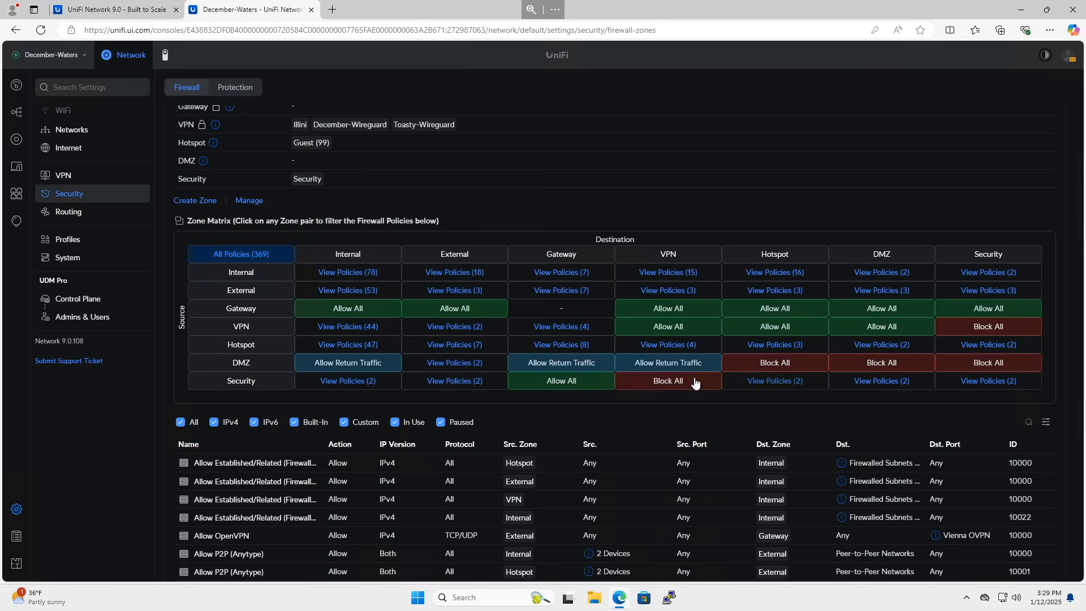
pyautogui.click(774, 380)
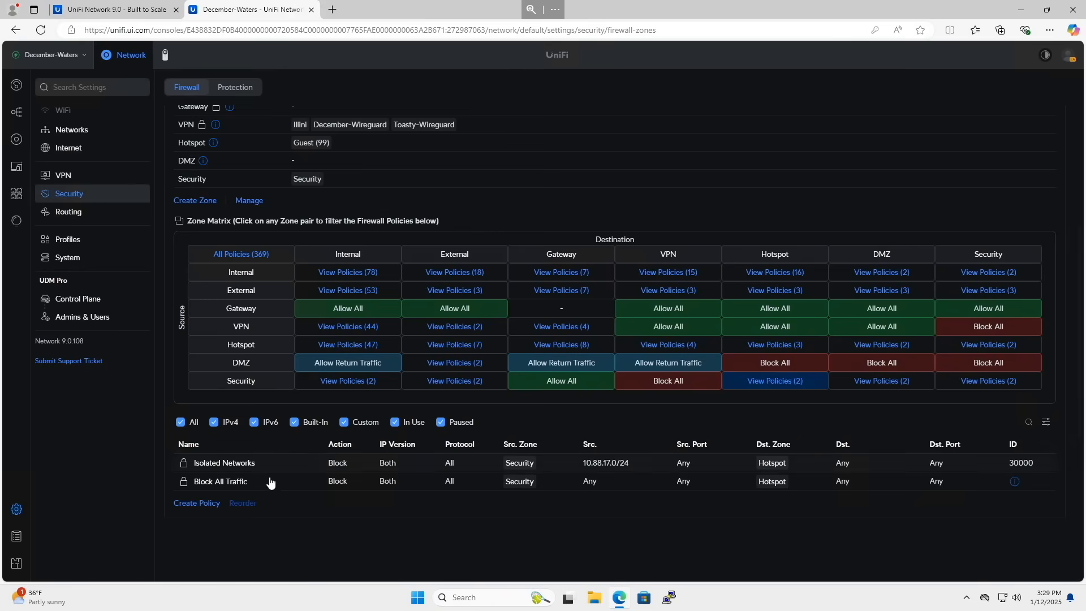
pyautogui.moveTo(235, 470)
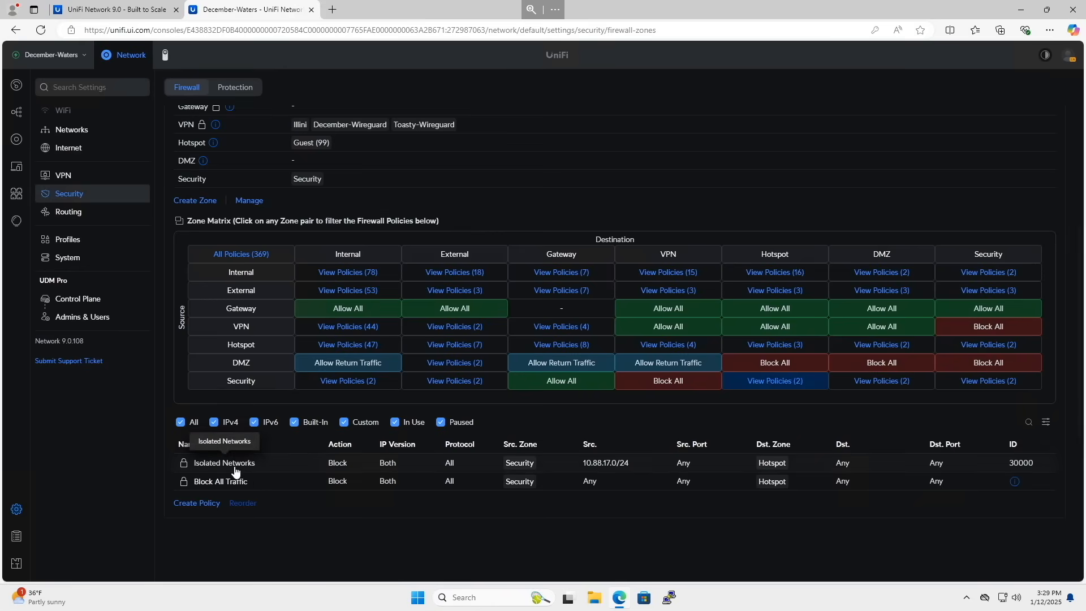
pyautogui.moveTo(245, 471)
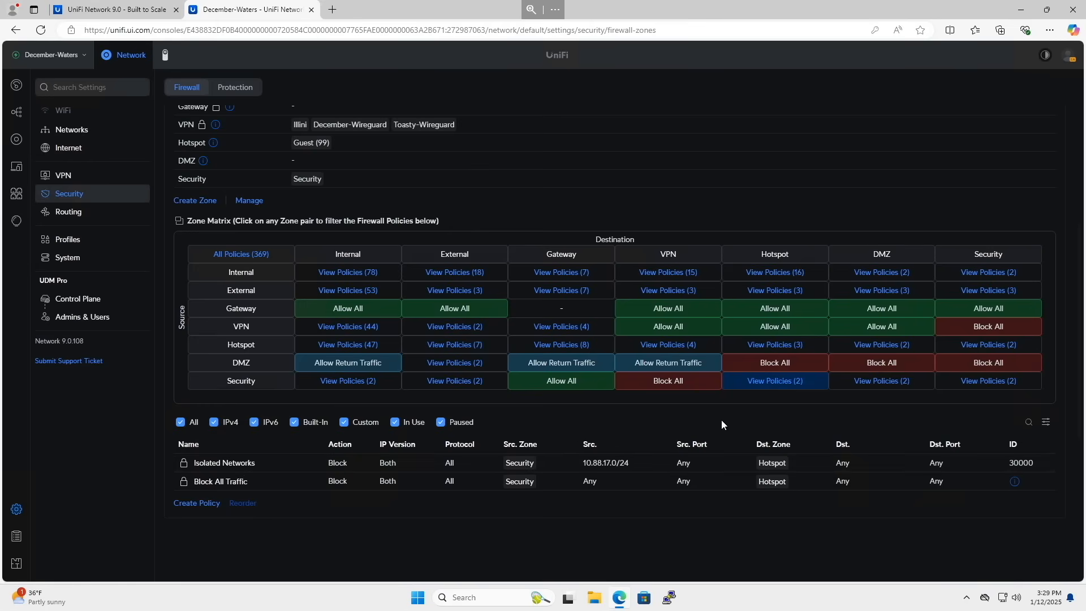
pyautogui.click(880, 380)
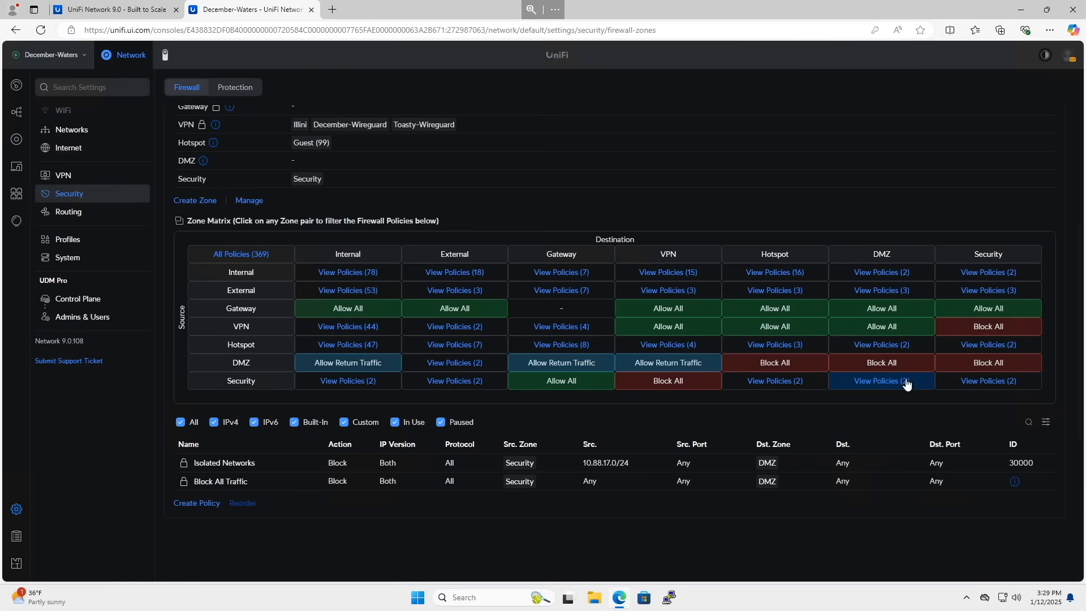
pyautogui.click(987, 380)
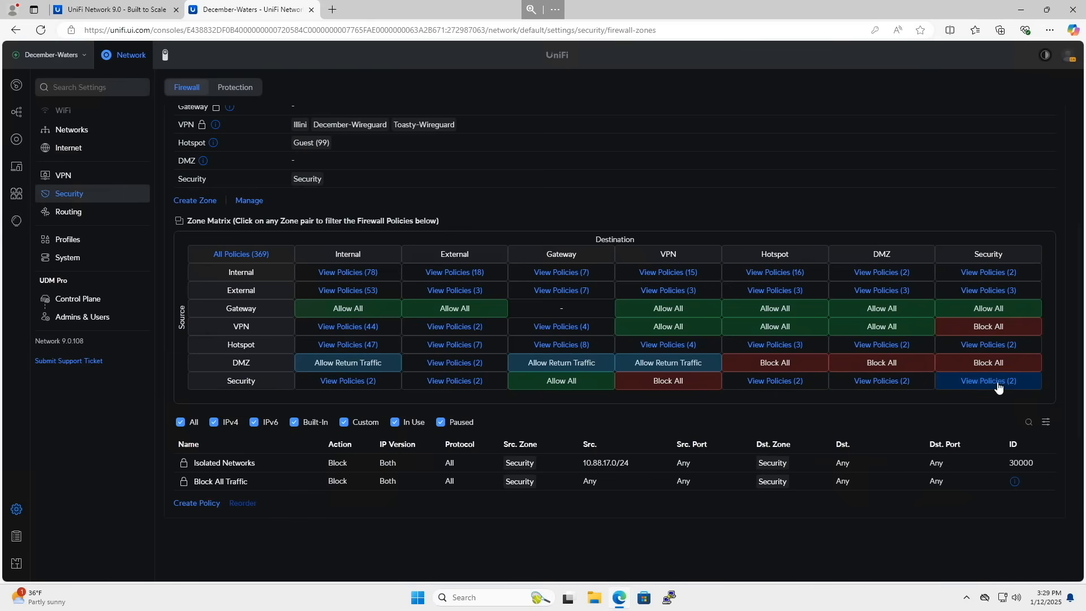
pyautogui.moveTo(982, 396)
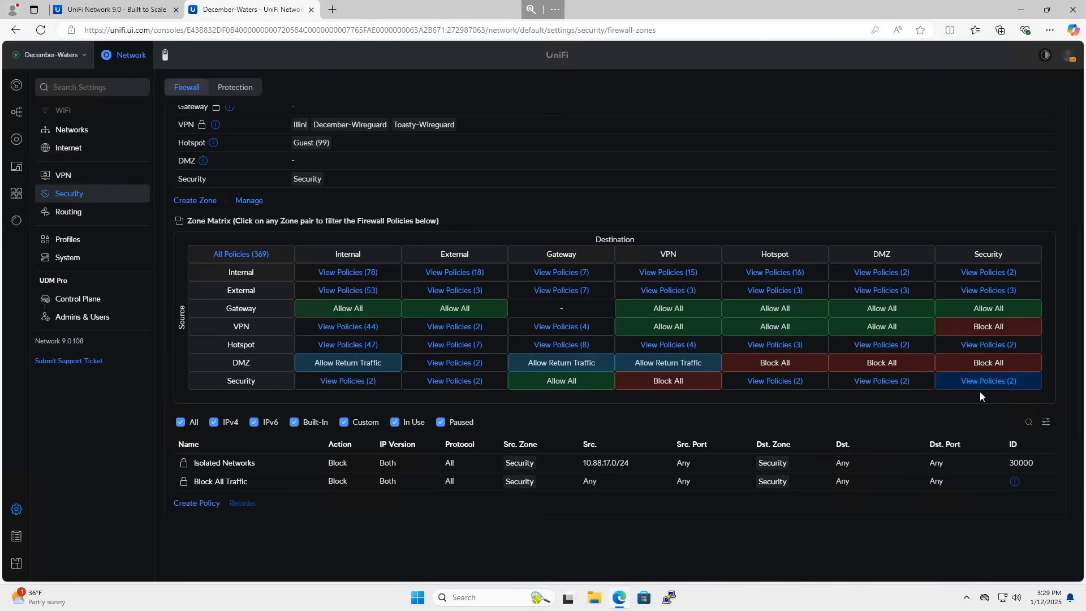
# Step: Compare same-zone cells: Security, Hotspot, VPN, External, ending on the 78 Internal-to-Internal policies
pyautogui.click(240, 253)
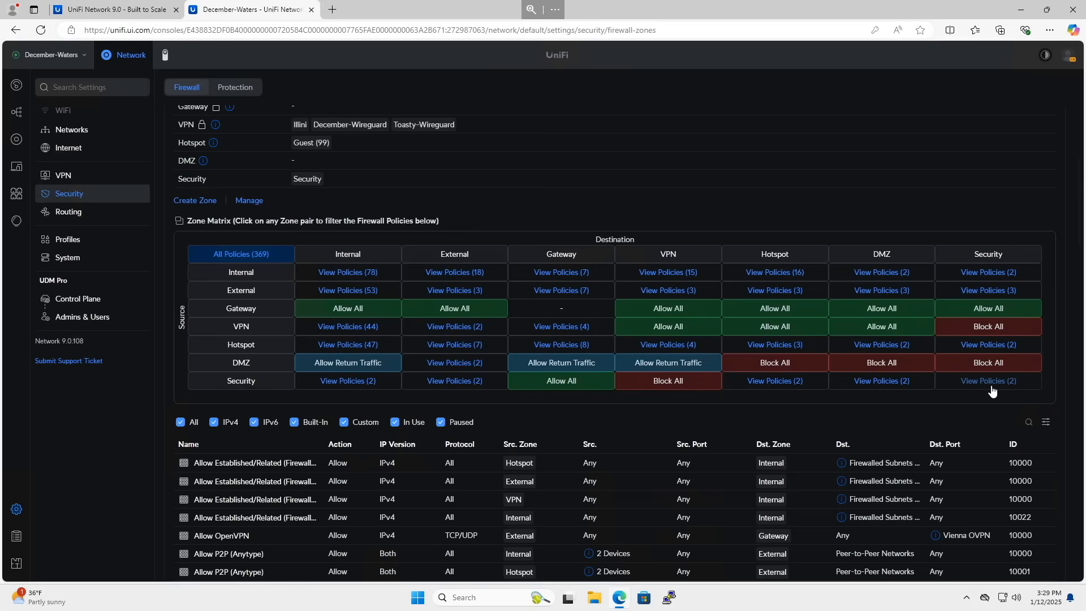
pyautogui.click(988, 381)
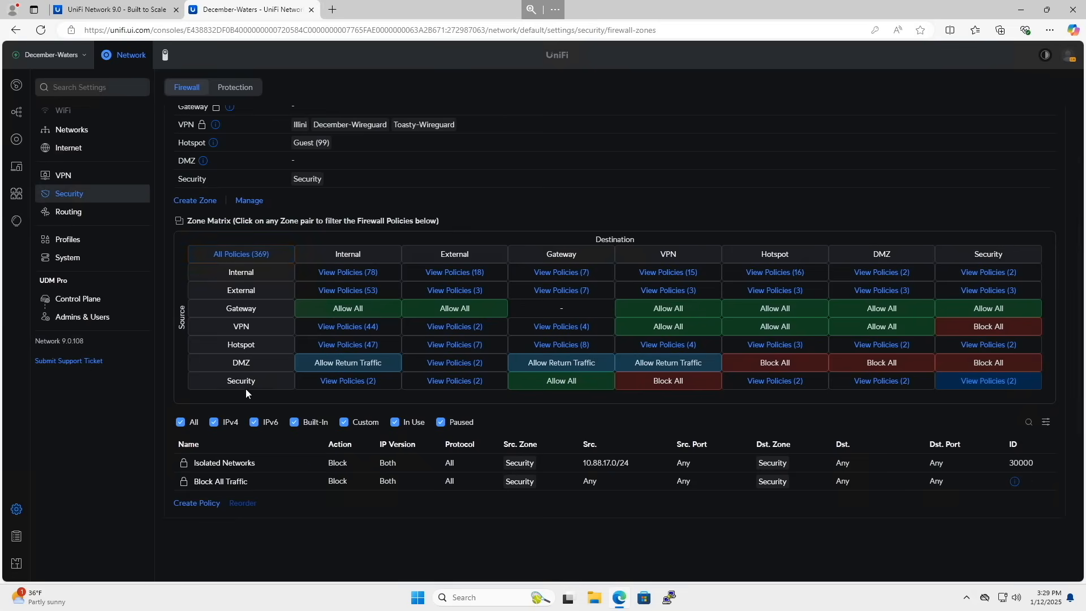
pyautogui.moveTo(1000, 381)
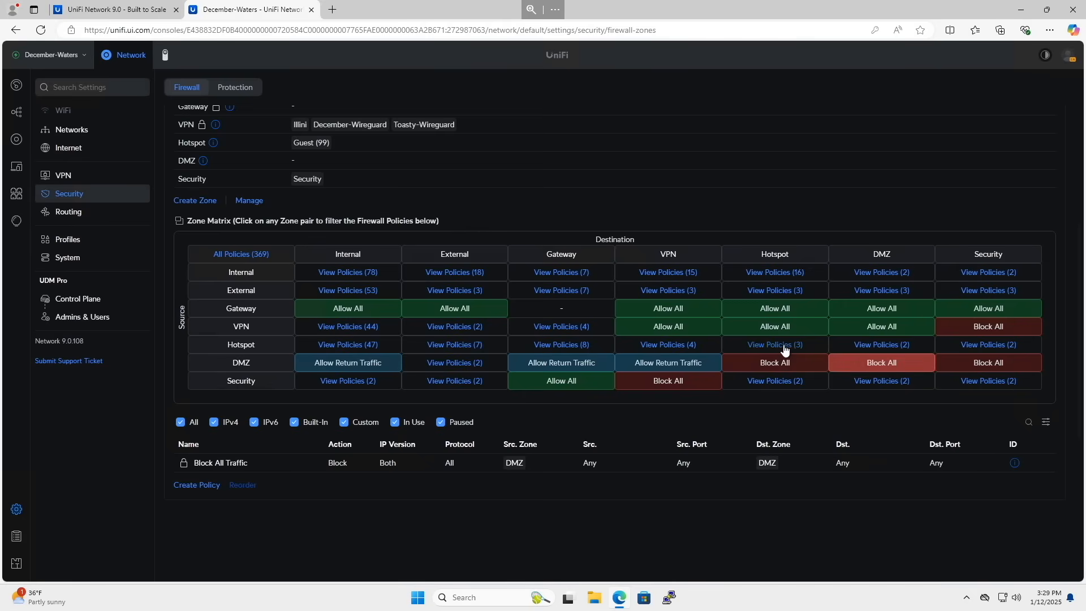
pyautogui.click(773, 344)
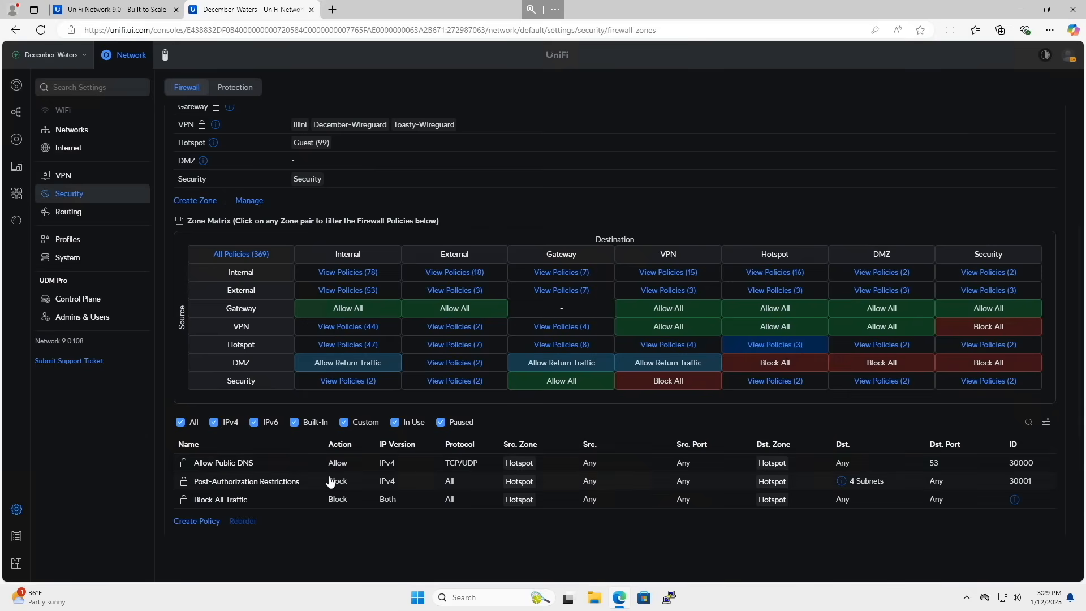
pyautogui.click(666, 326)
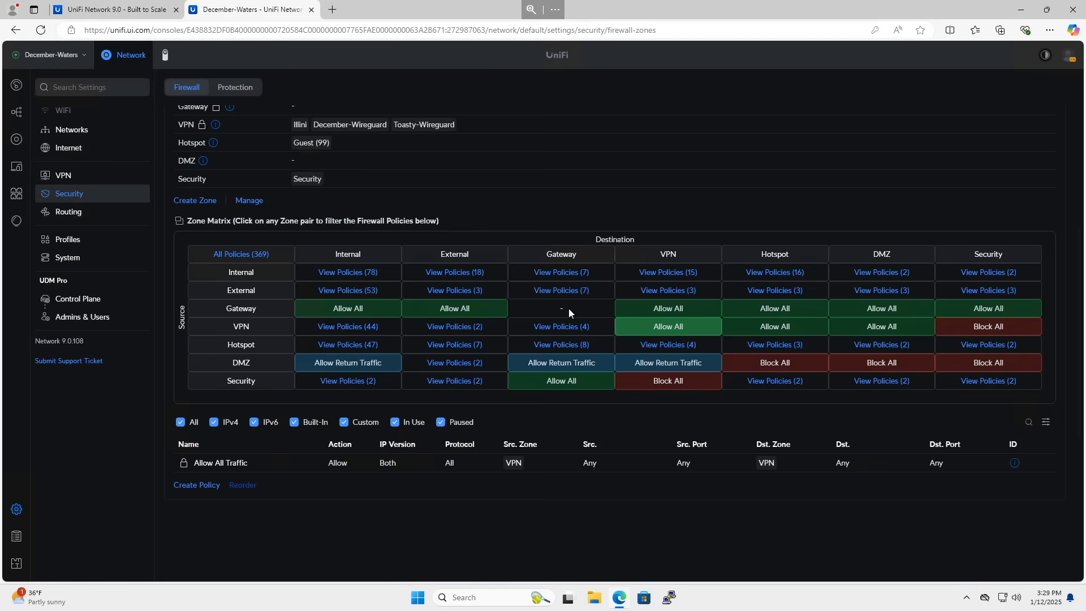
pyautogui.click(453, 290)
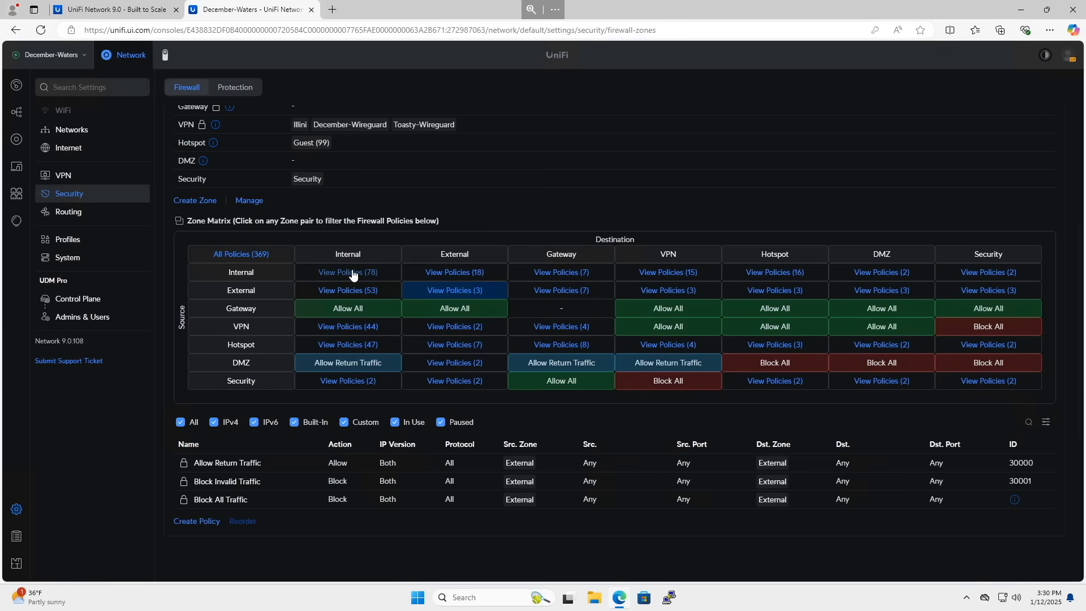
pyautogui.click(347, 271)
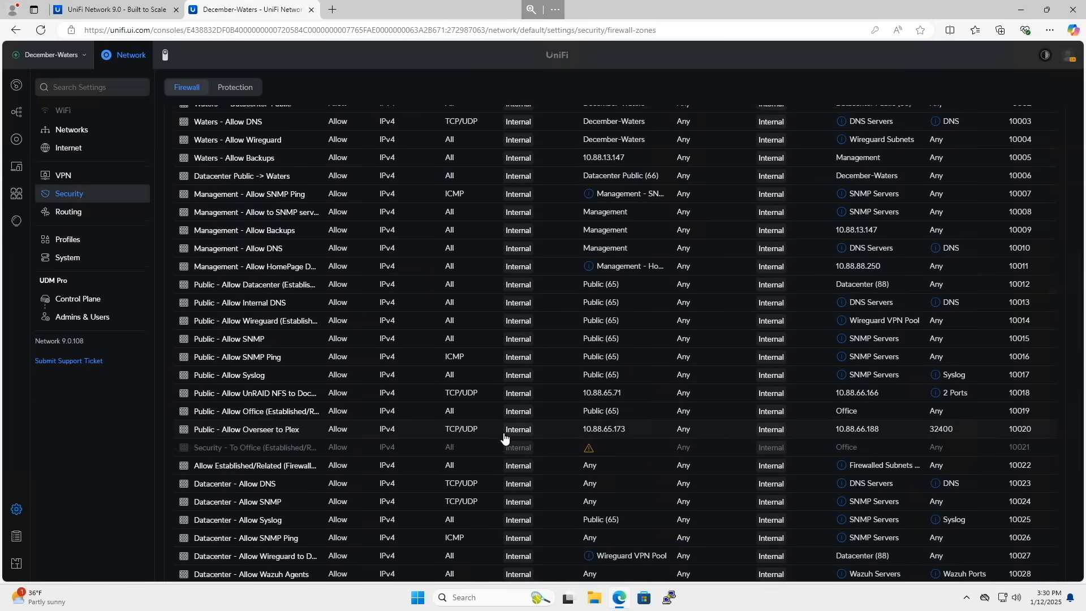
pyautogui.scroll(-3)
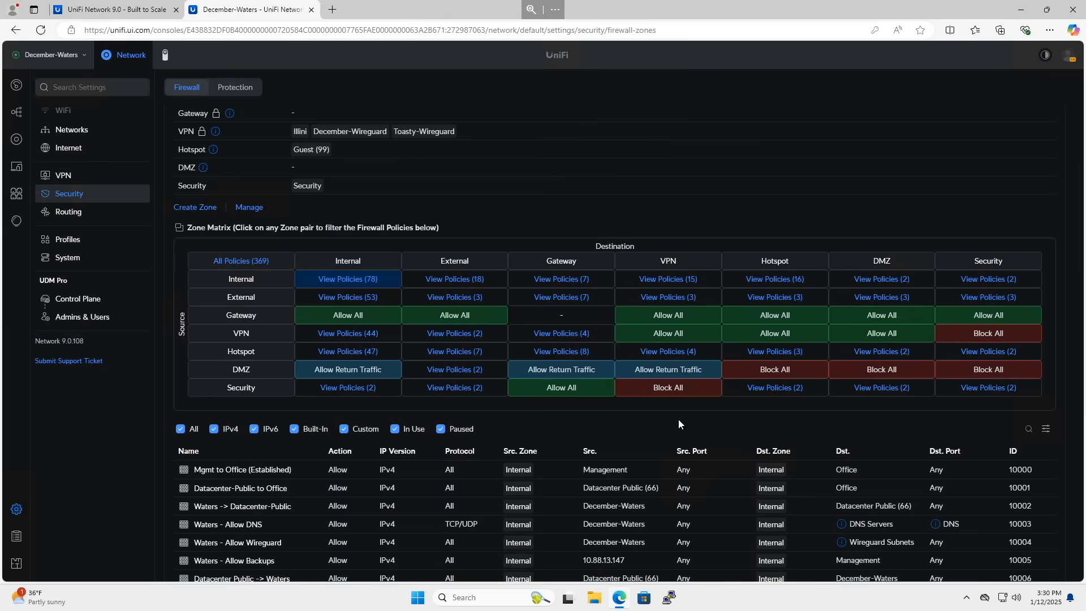
pyautogui.moveTo(1006, 407)
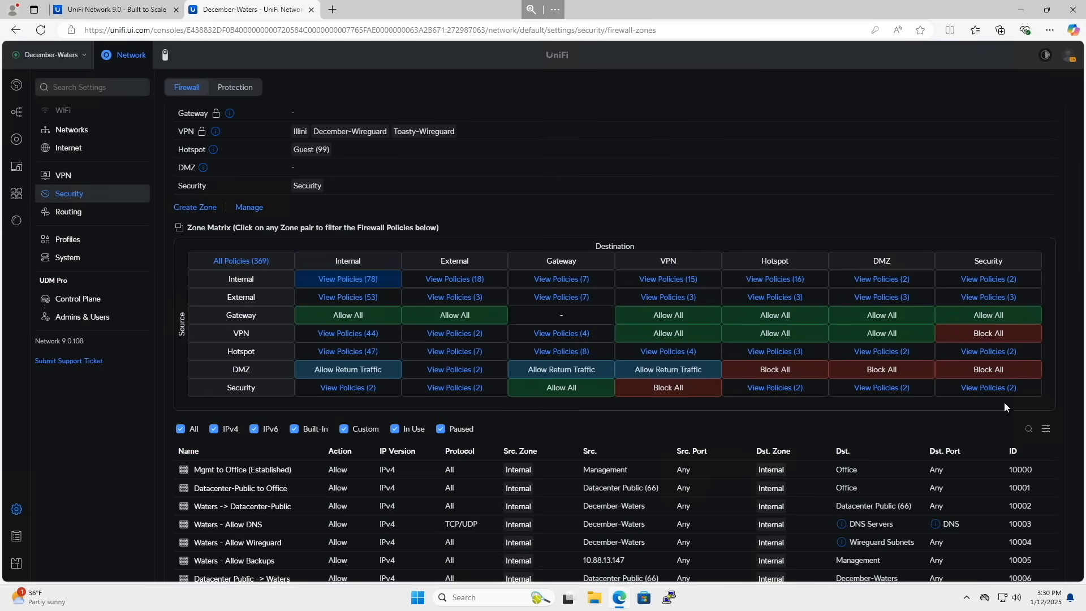
pyautogui.moveTo(1006, 406)
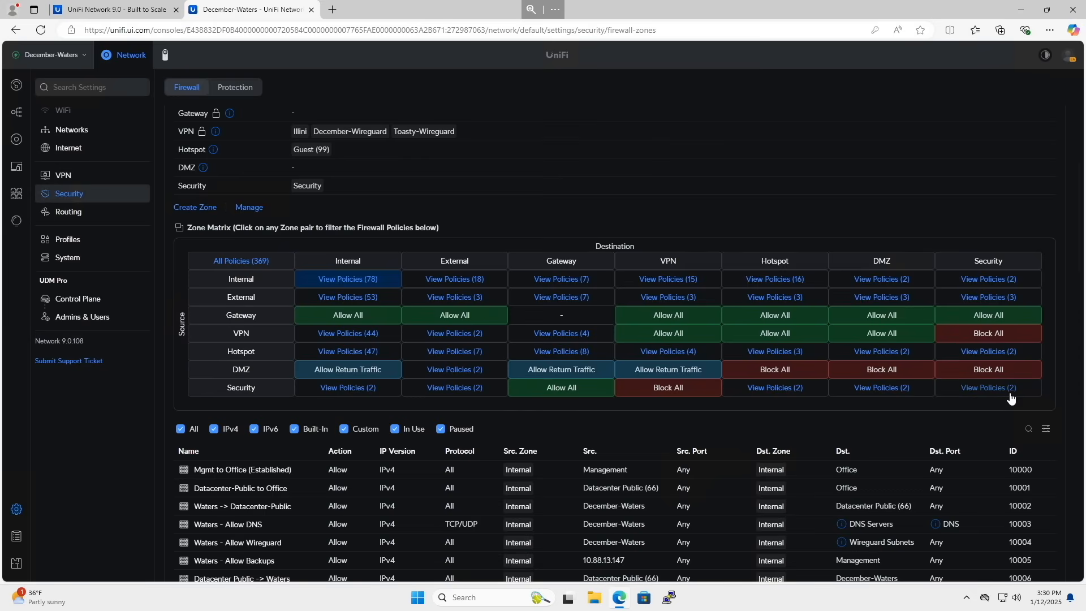
# Step: Check Security-to-Security, Security-to-DMZ and VPN-to-Internal, then show the 2 Internal-to-DMZ policies
pyautogui.click(986, 387)
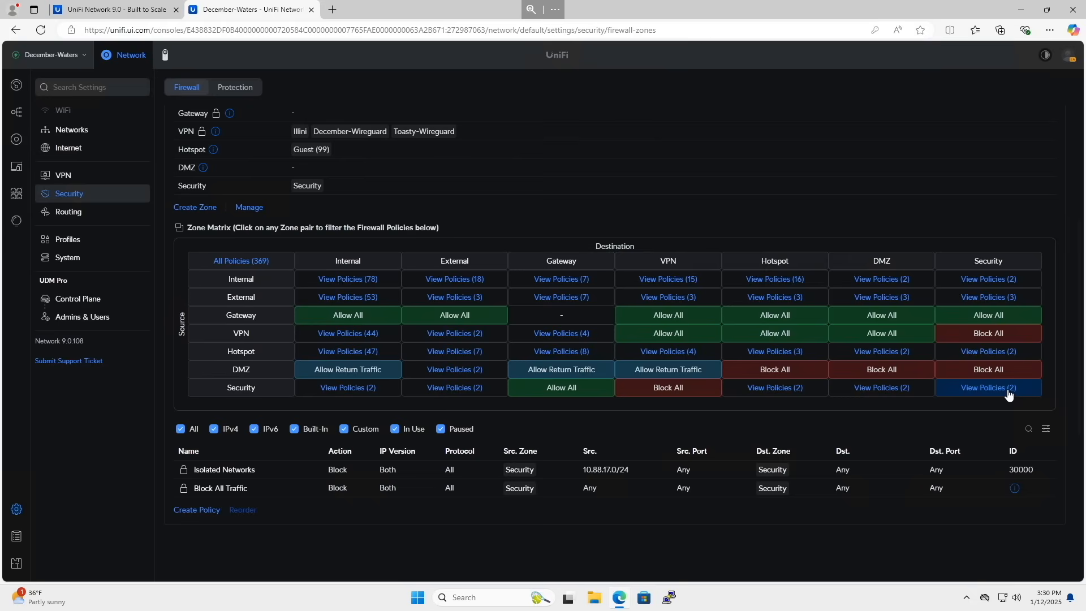
pyautogui.moveTo(904, 213)
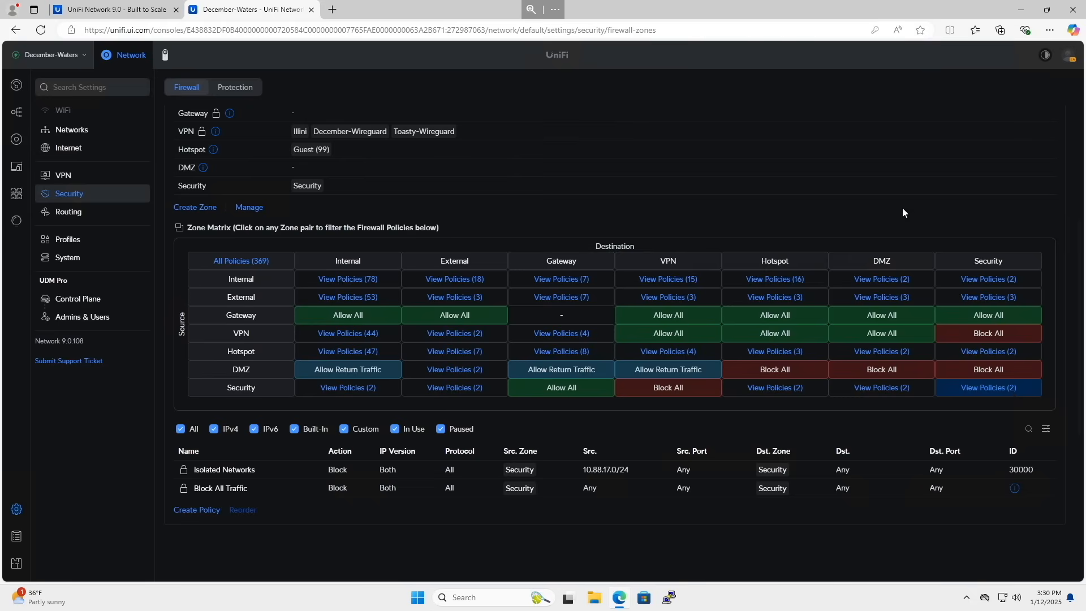
pyautogui.moveTo(996, 393)
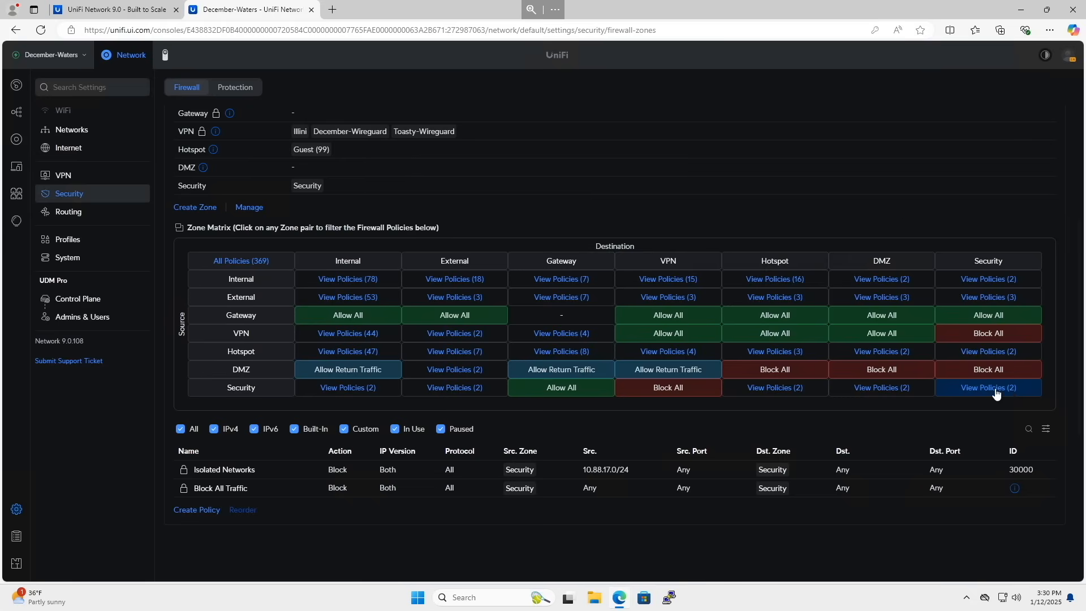
pyautogui.click(881, 386)
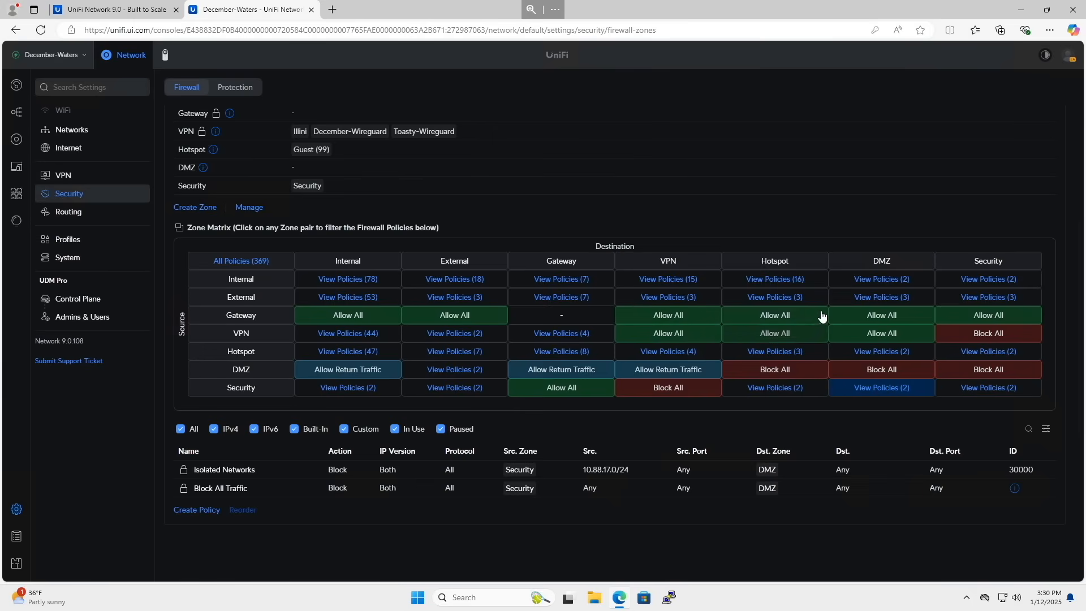
pyautogui.moveTo(241, 332)
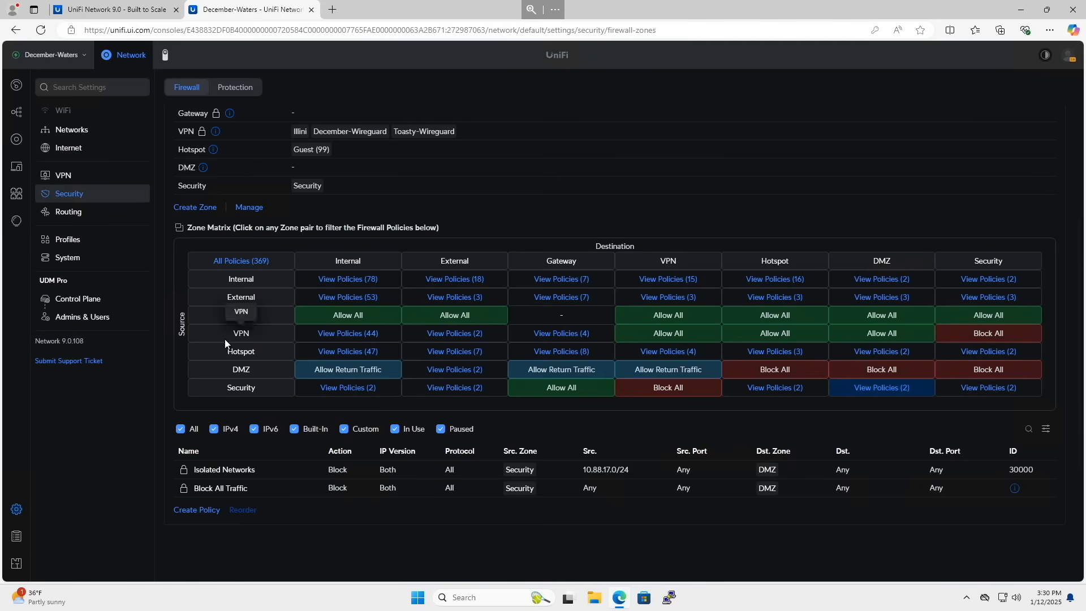
pyautogui.click(347, 332)
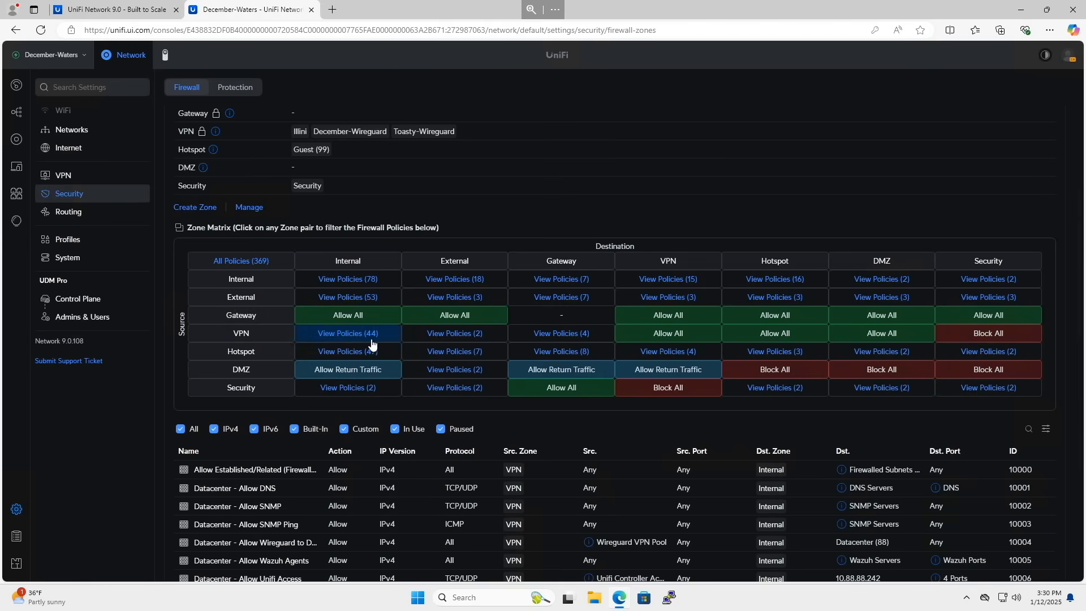
pyautogui.scroll(-3)
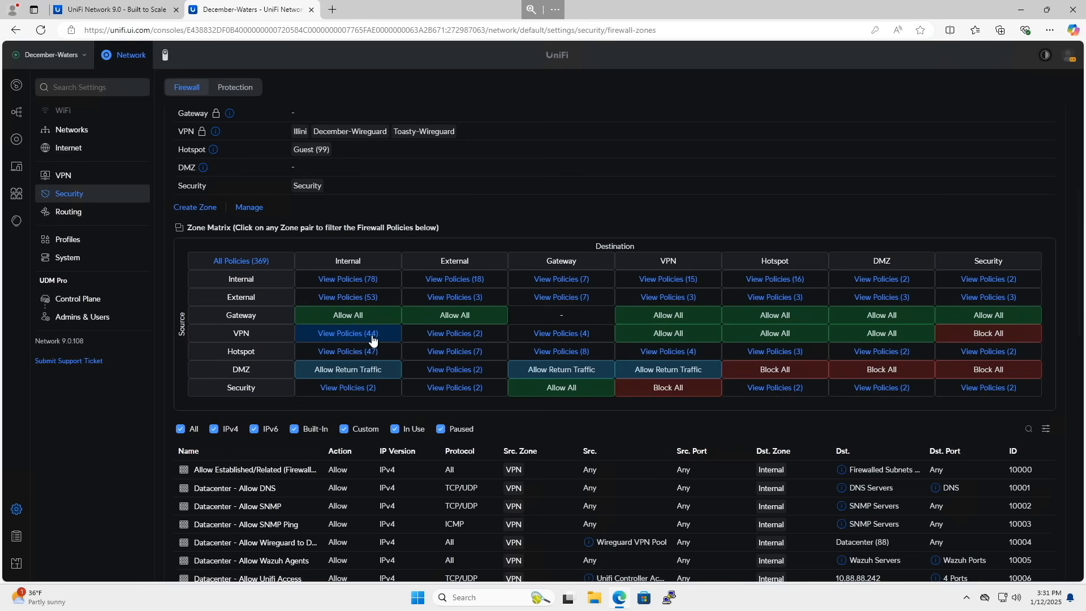
pyautogui.scroll(-3)
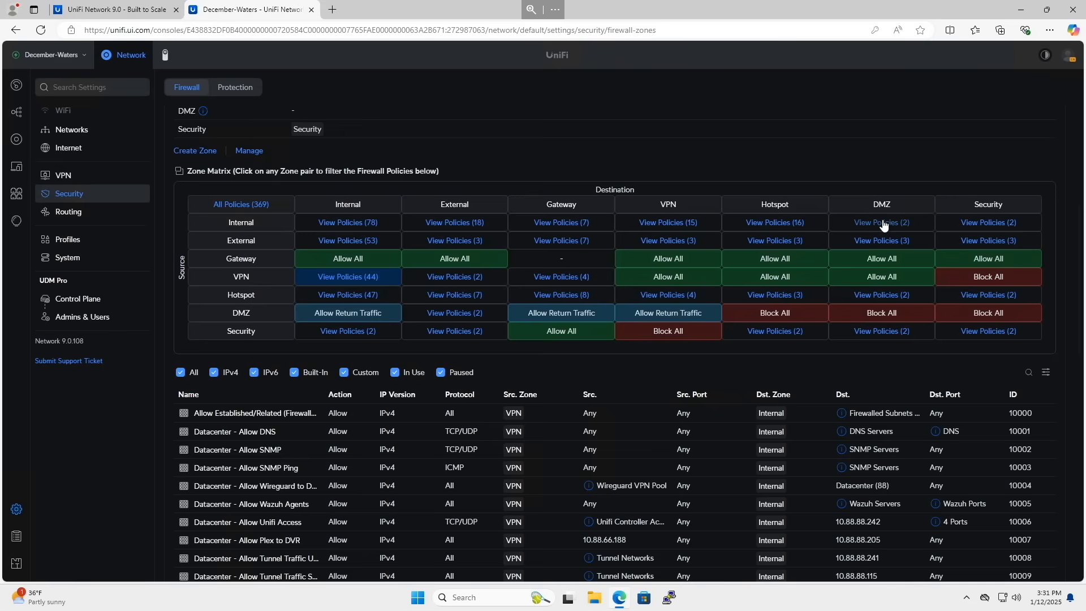
pyautogui.click(240, 203)
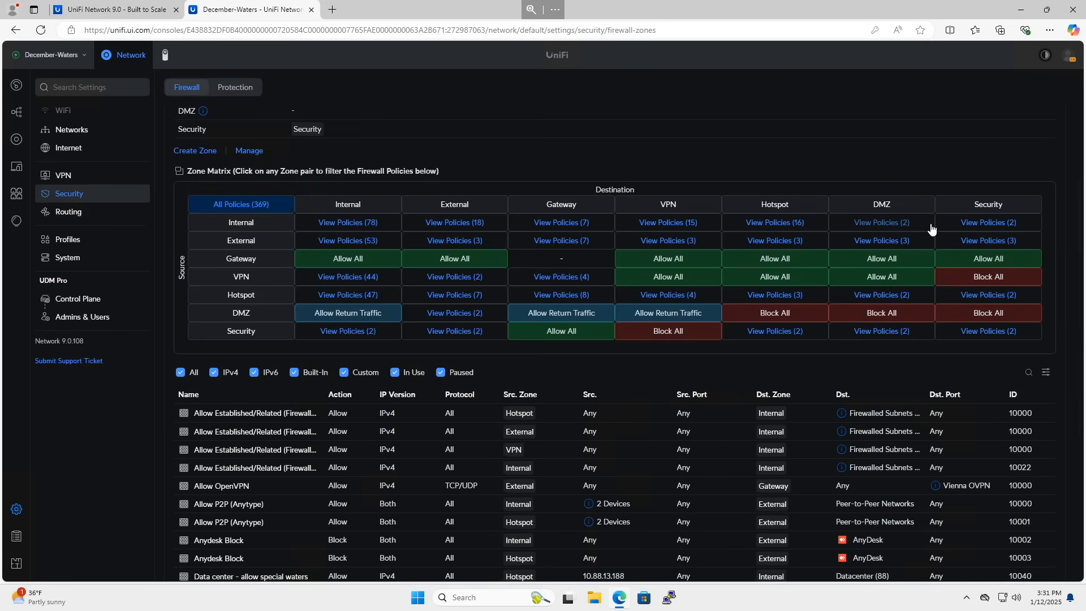
pyautogui.click(881, 222)
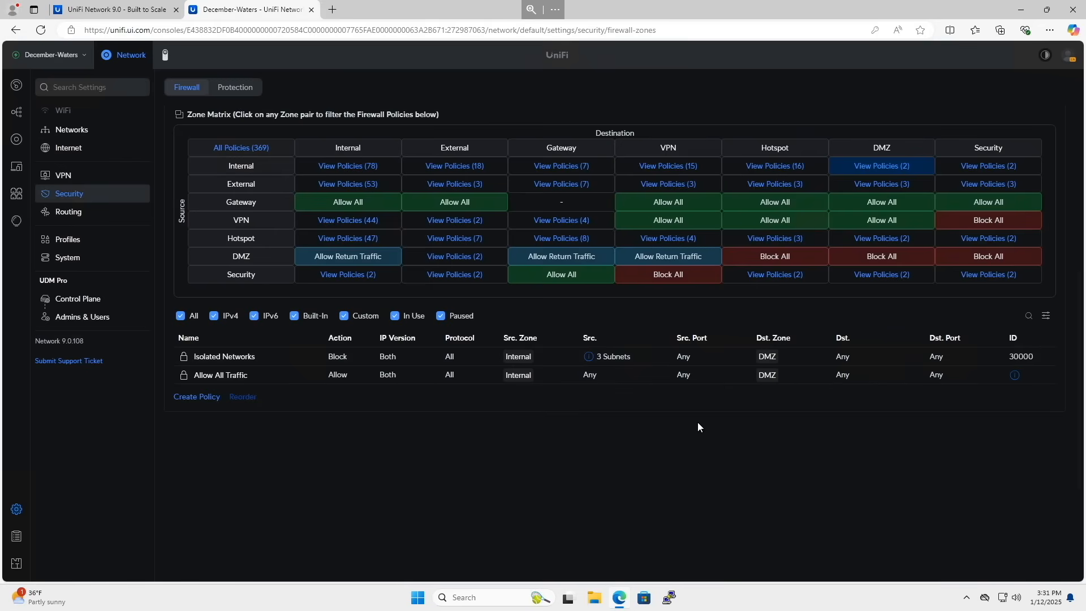
pyautogui.moveTo(730, 476)
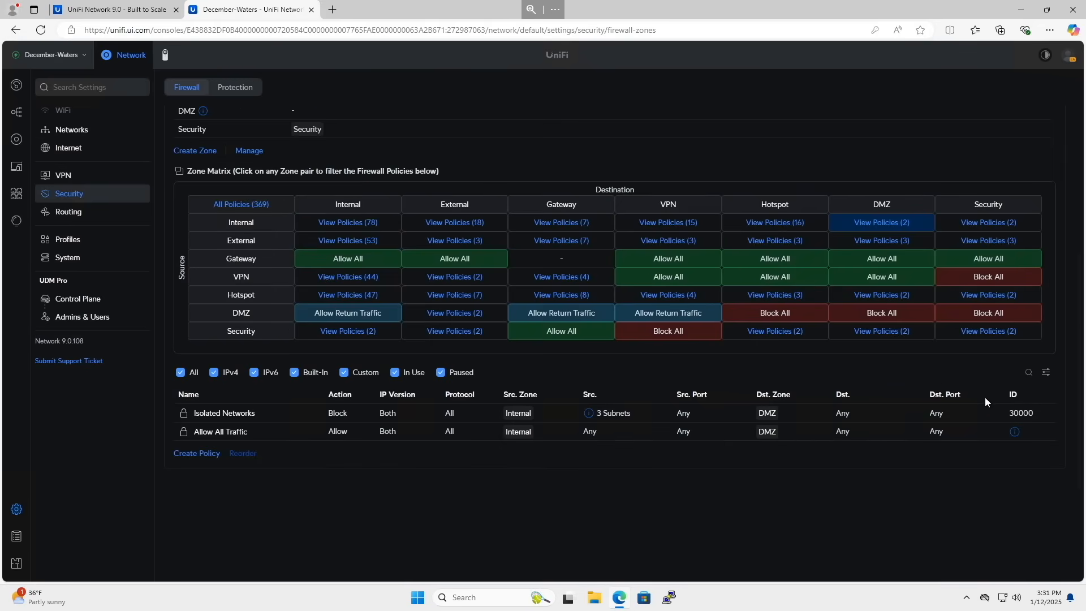
# Step: From the Security-to-Security list, review Datacenter - Allow Wyze Proxy and select its destination 10.88.88.251
pyautogui.click(986, 330)
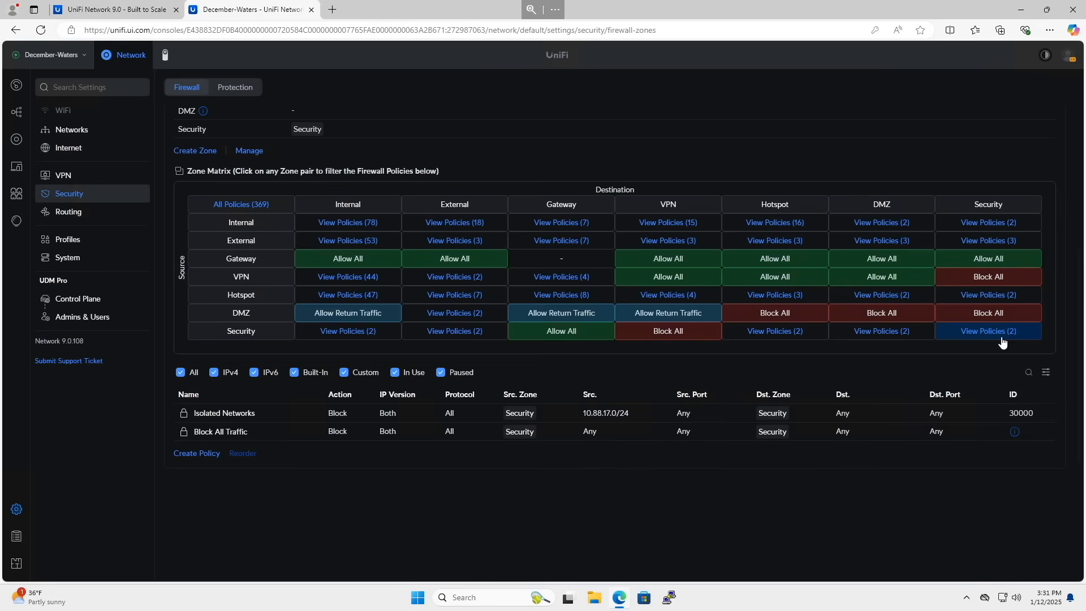
pyautogui.moveTo(221, 431)
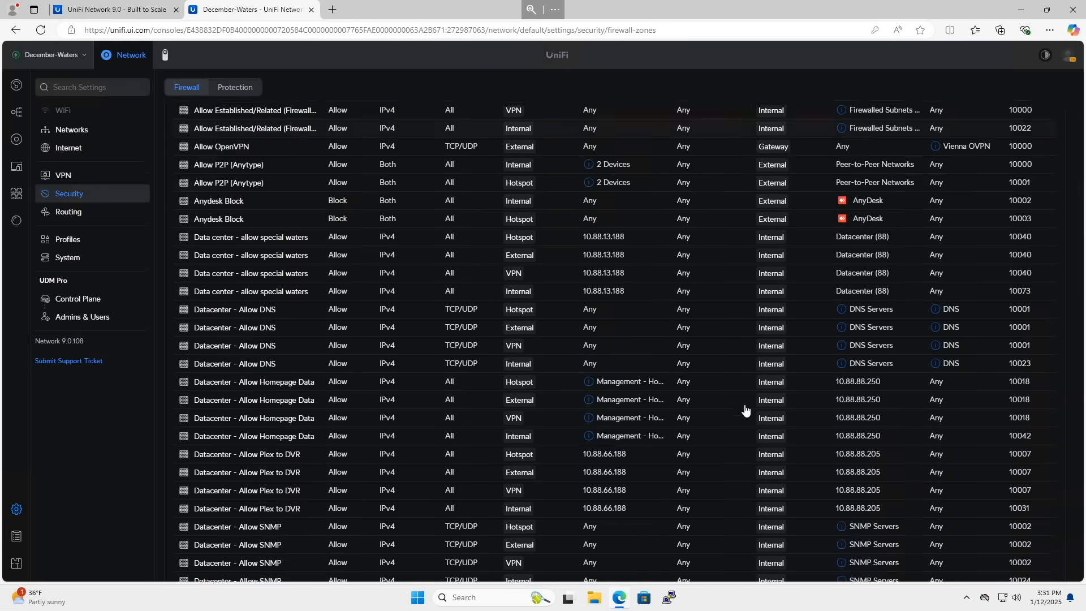
pyautogui.scroll(-3)
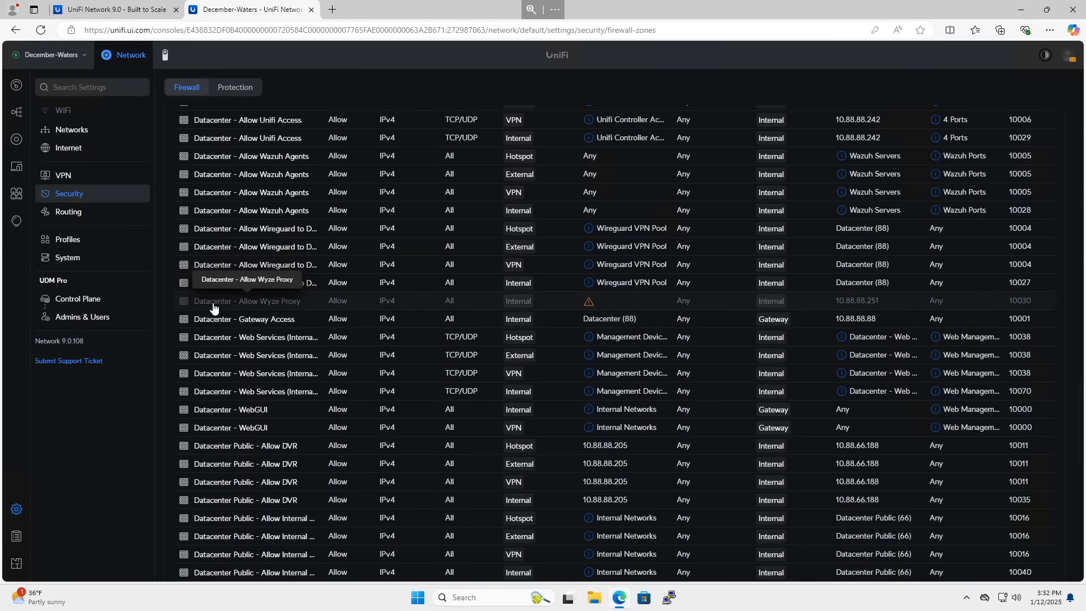
pyautogui.click(248, 300)
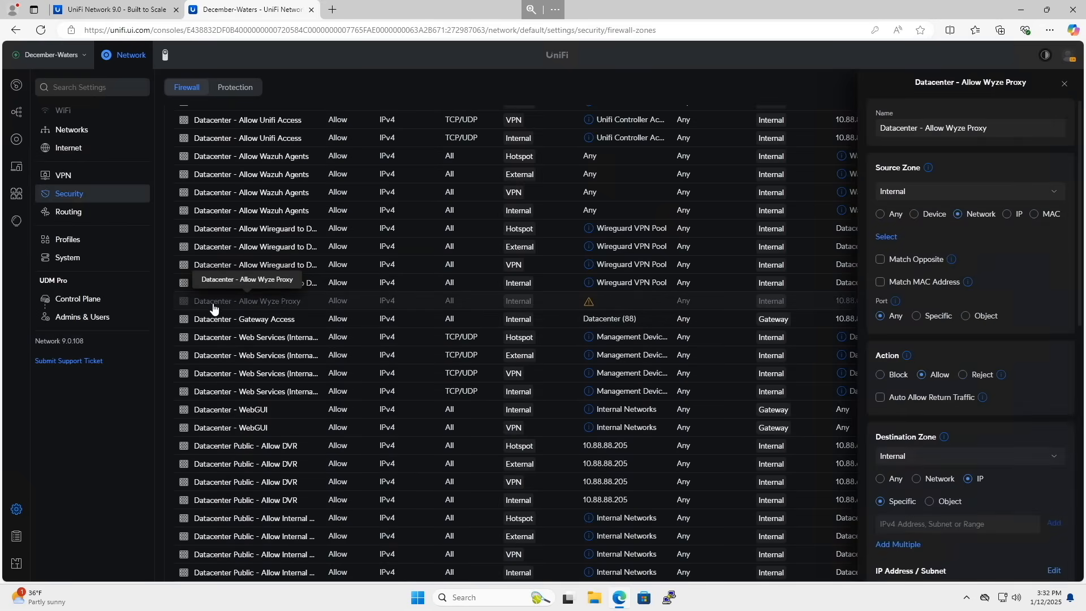
pyautogui.moveTo(1005, 176)
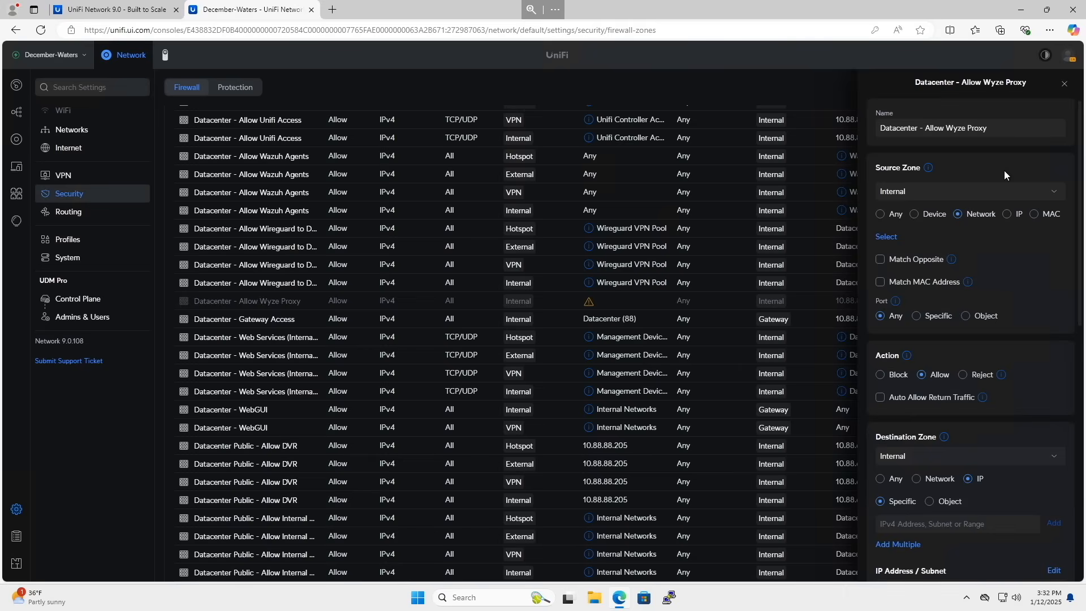
pyautogui.moveTo(1029, 196)
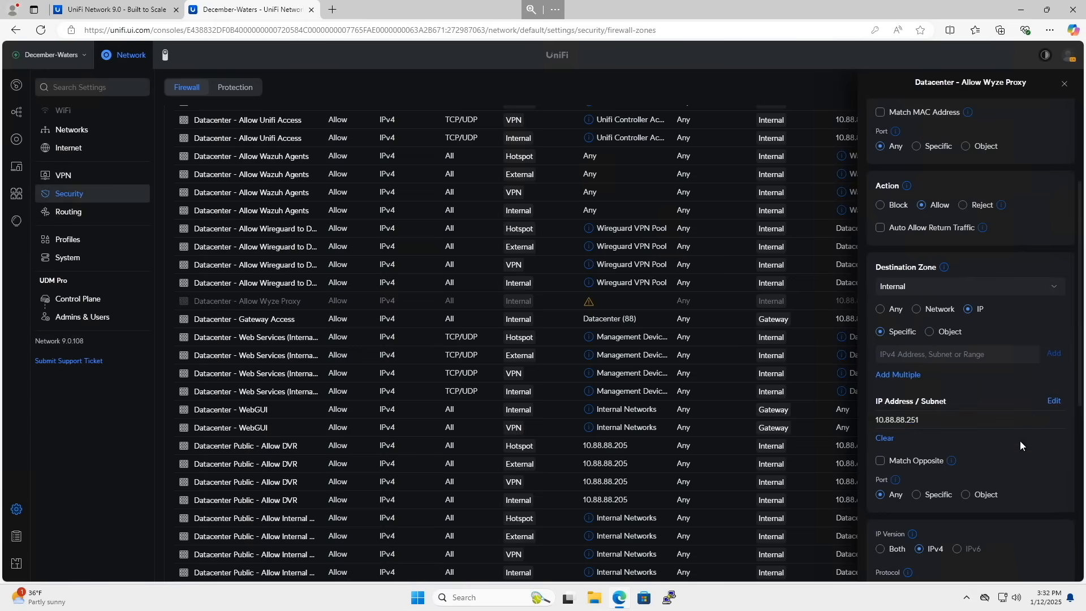
pyautogui.scroll(-3)
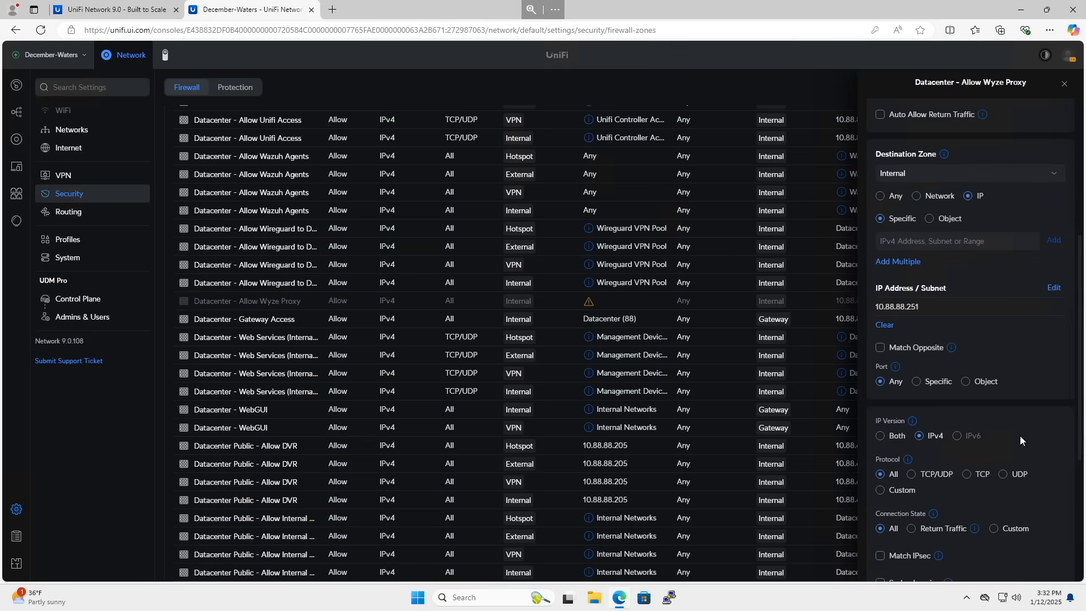
pyautogui.scroll(-3)
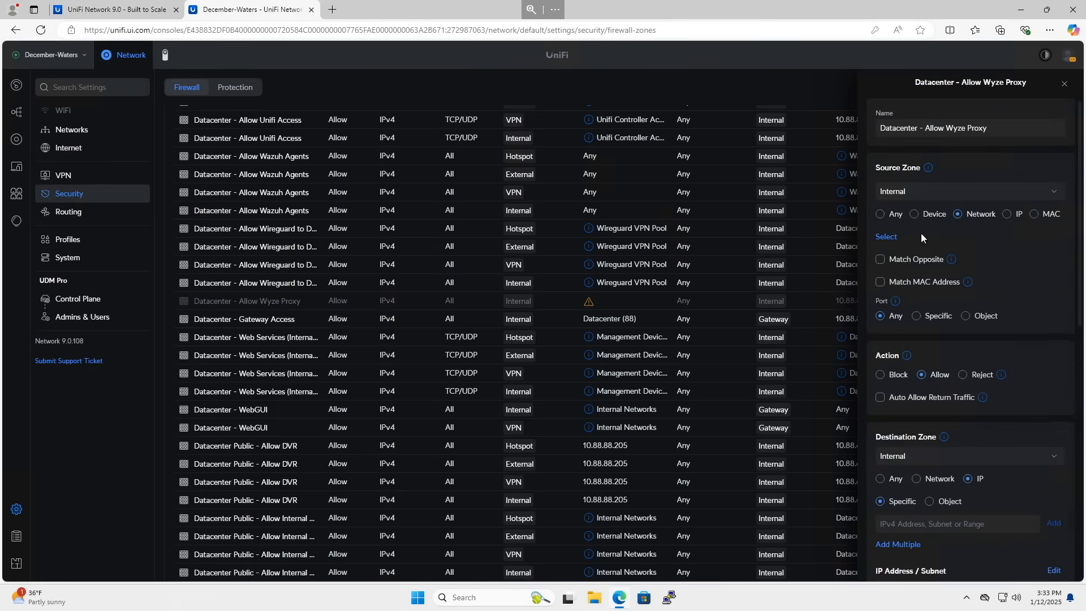
pyautogui.scroll(-3)
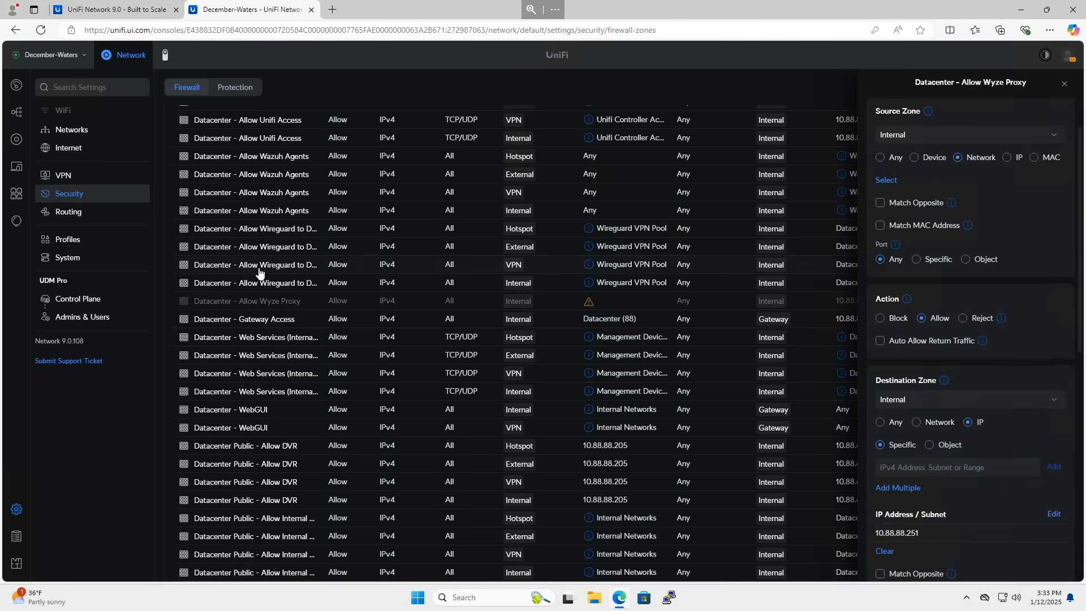
pyautogui.doubleClick(897, 533)
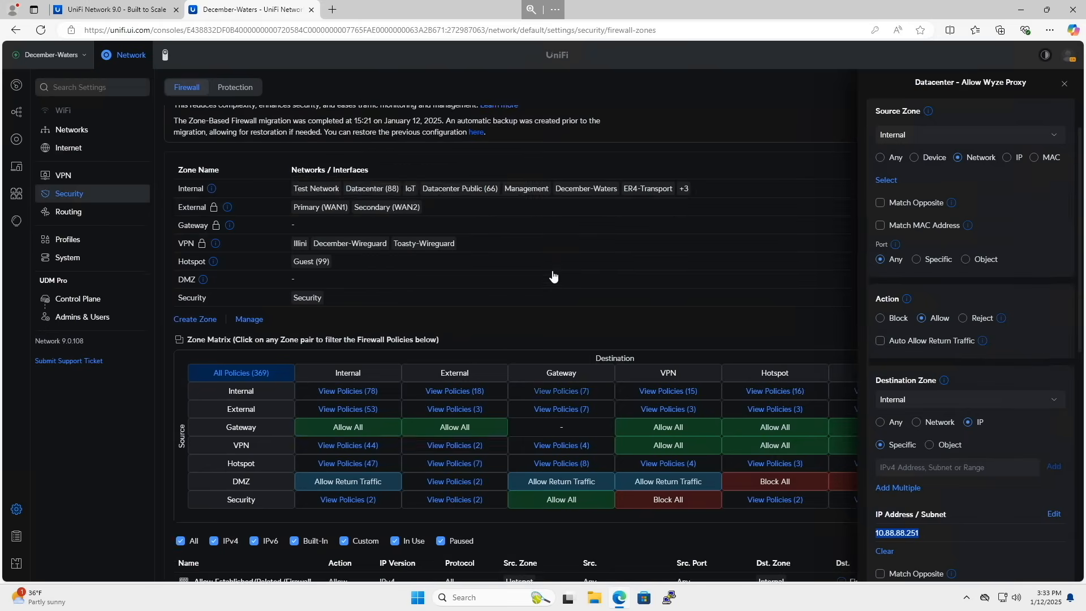
# Step: Start a Security-to-Internal policy named Allow Wyze Proxy with action Allow
pyautogui.click(1064, 82)
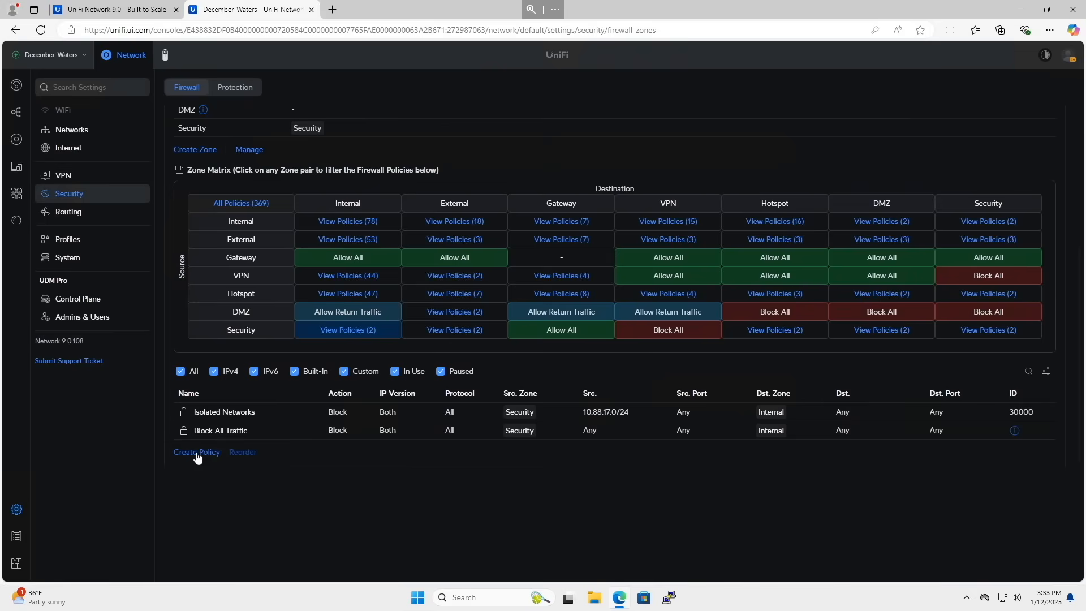
pyautogui.click(197, 451)
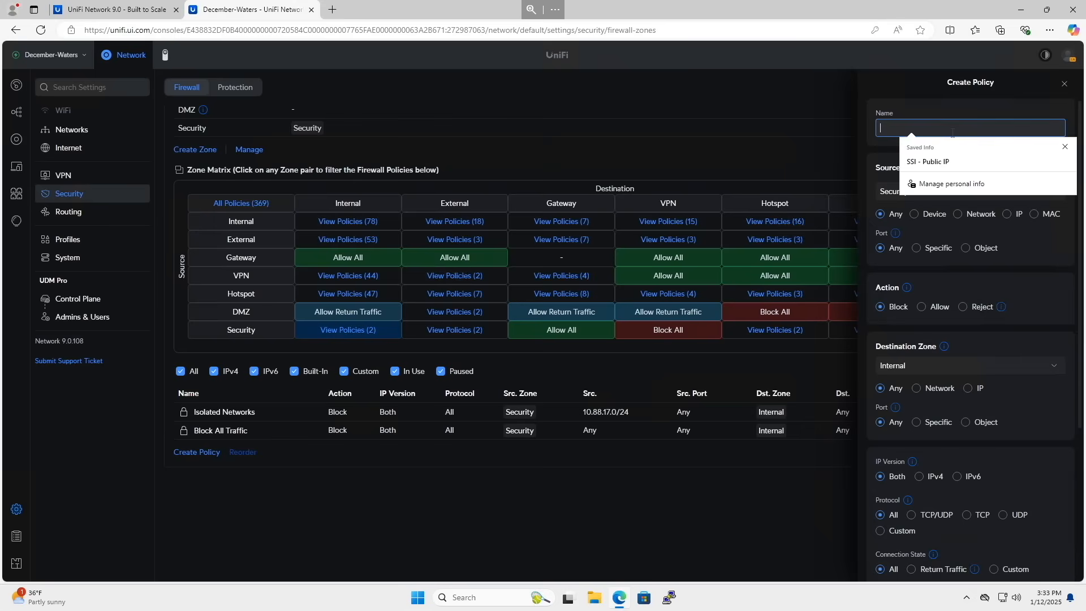
pyautogui.write('A')
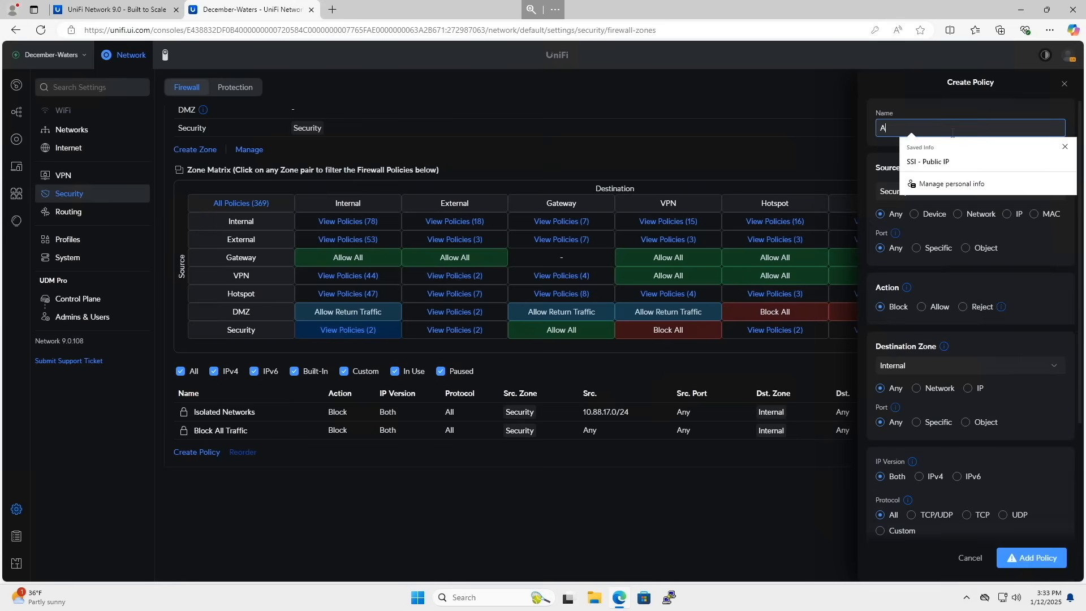
pyautogui.write('llow Wyze Proxy')
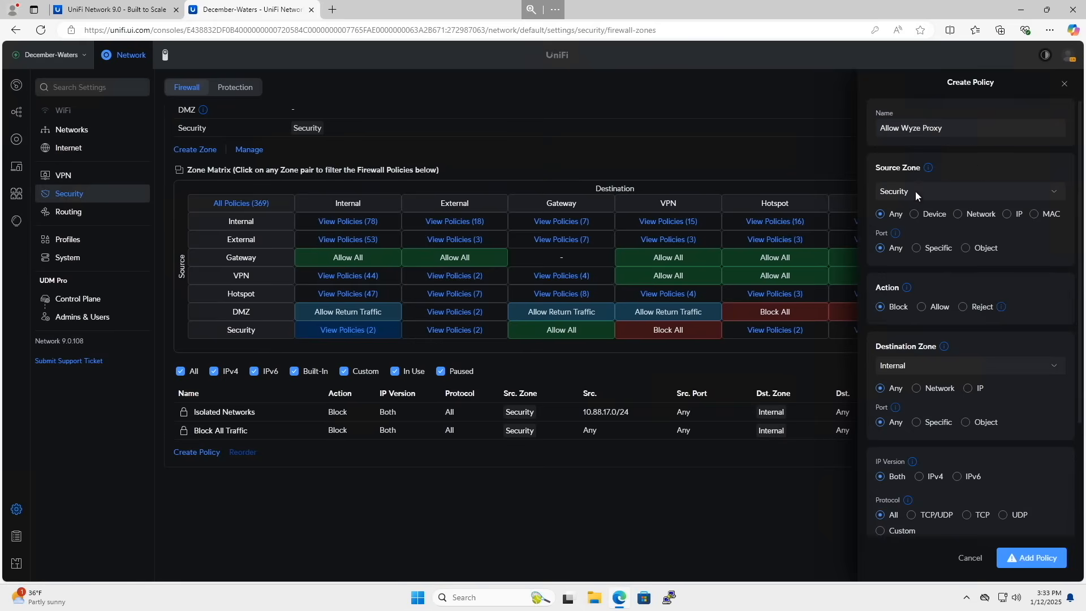
pyautogui.scroll(-3)
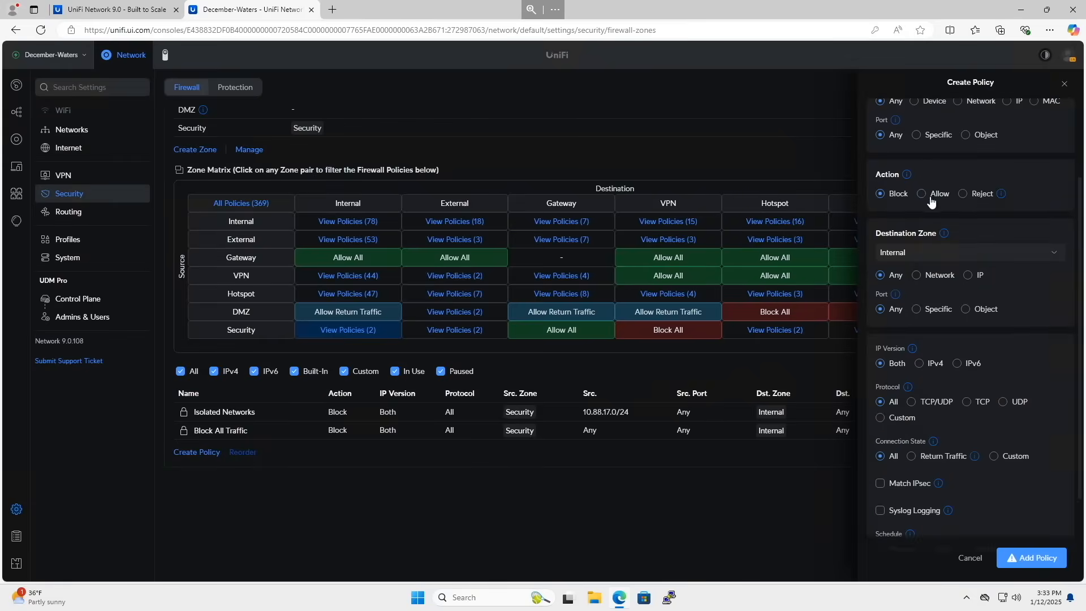
pyautogui.click(921, 194)
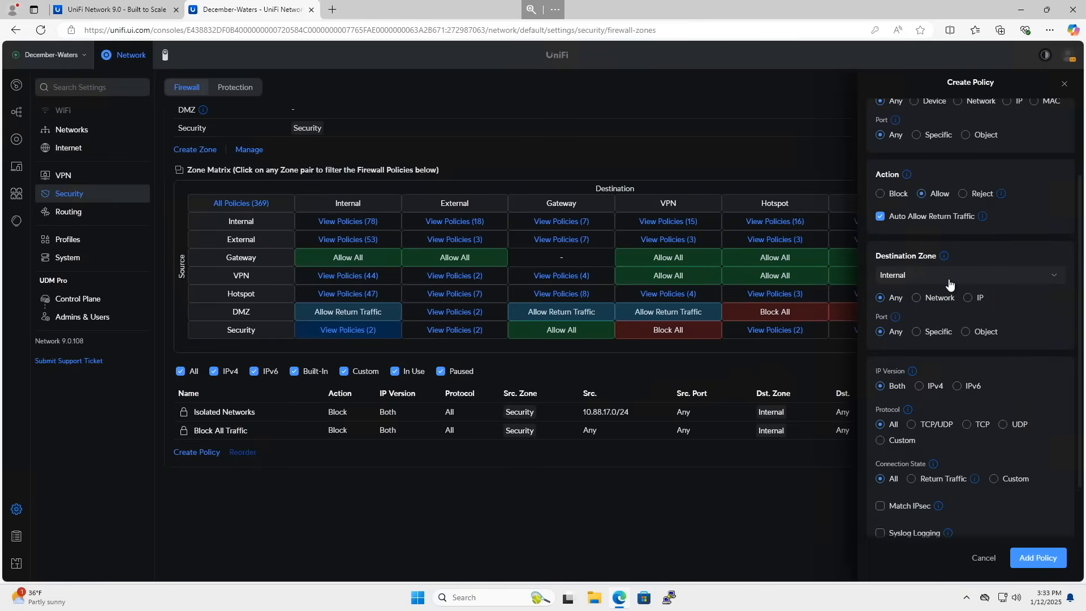
pyautogui.moveTo(978, 307)
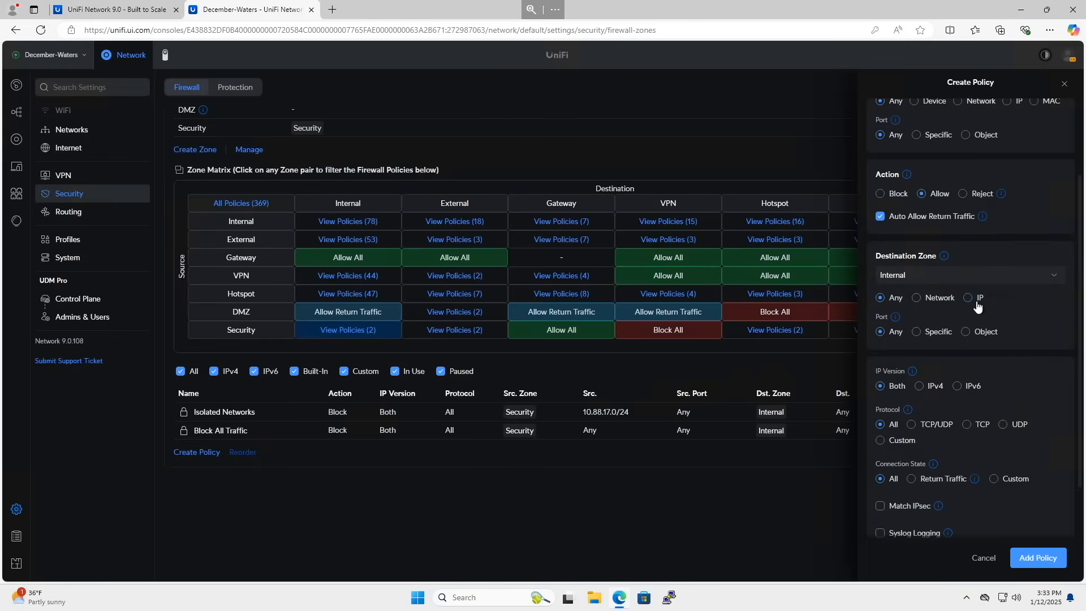
# Step: Set destination IP 10.88.88.251 with port service HTTPS and add the policy
pyautogui.click(968, 297)
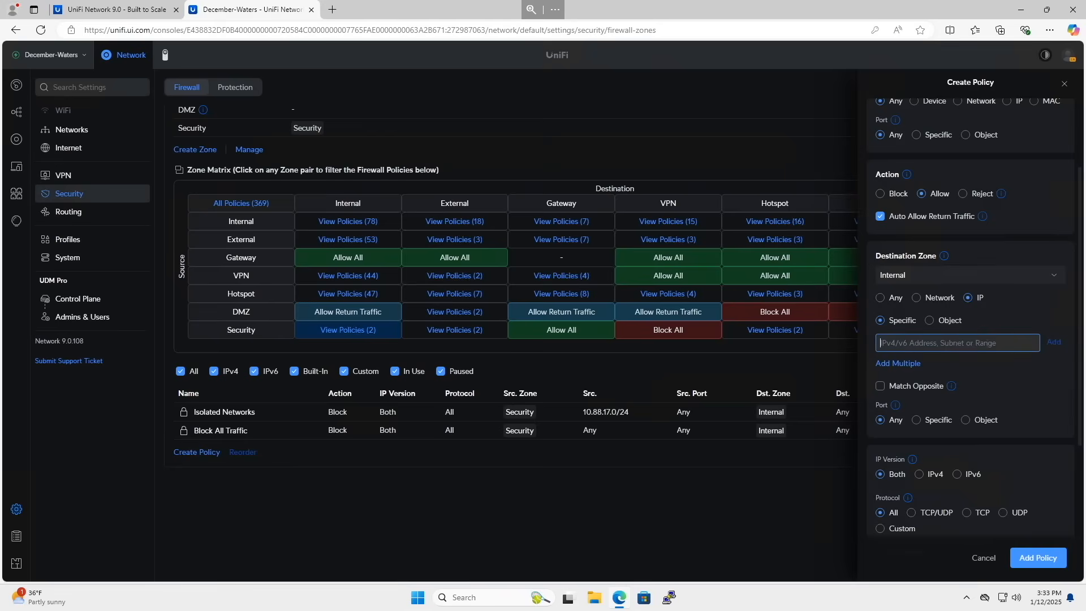
pyautogui.write('10.88.88.251')
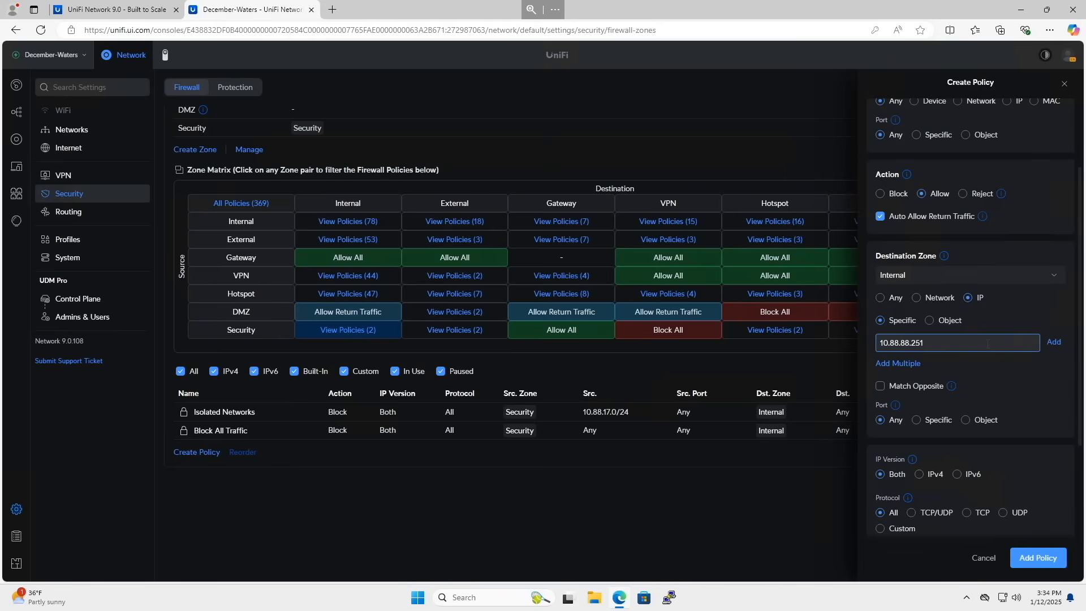
pyautogui.click(1053, 341)
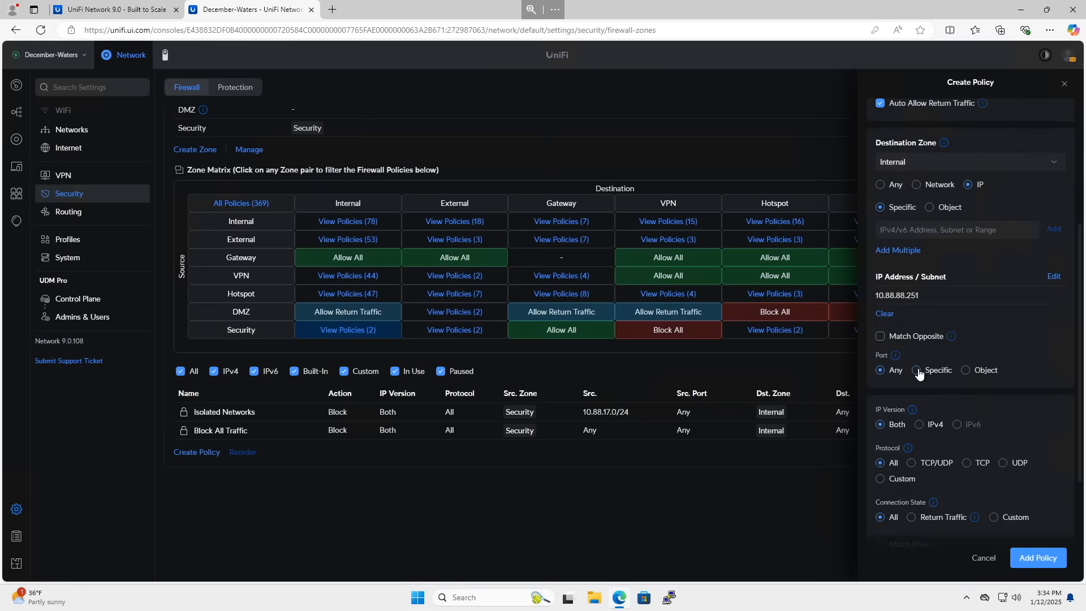
pyautogui.click(918, 370)
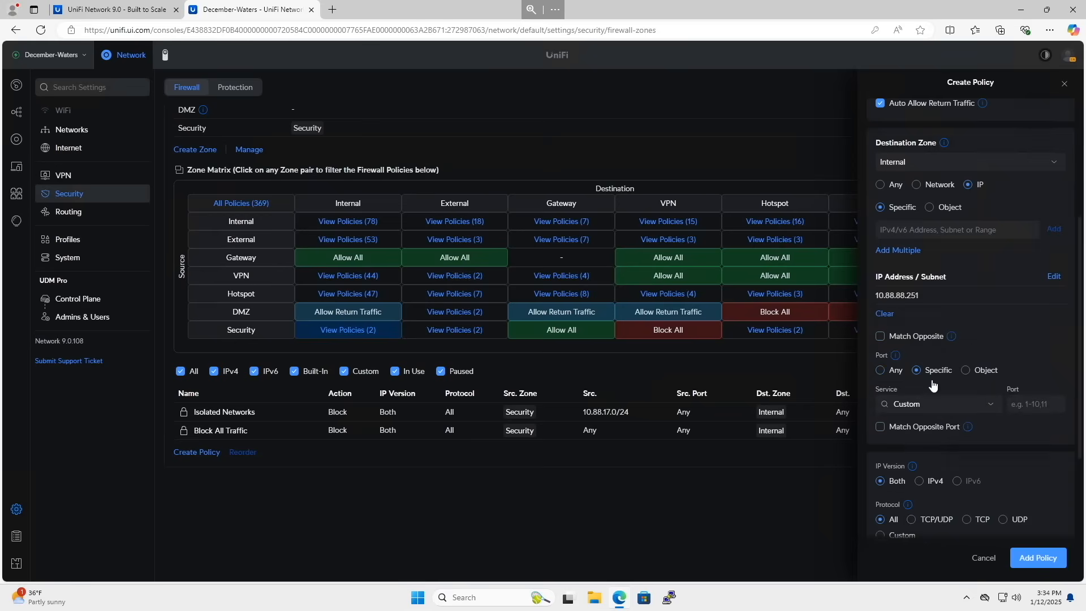
pyautogui.click(1035, 404)
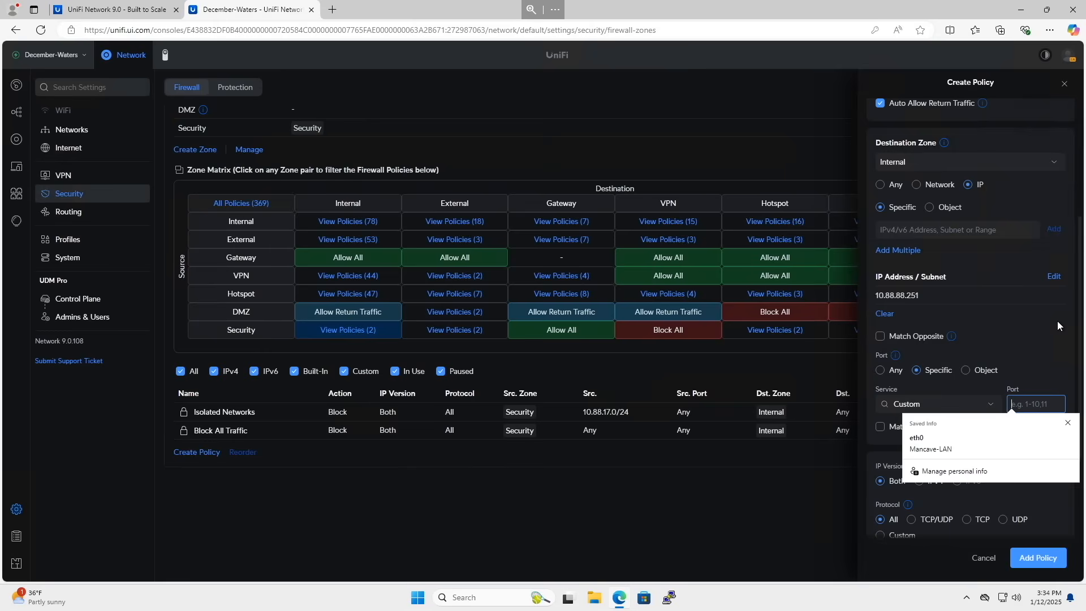
pyautogui.click(936, 404)
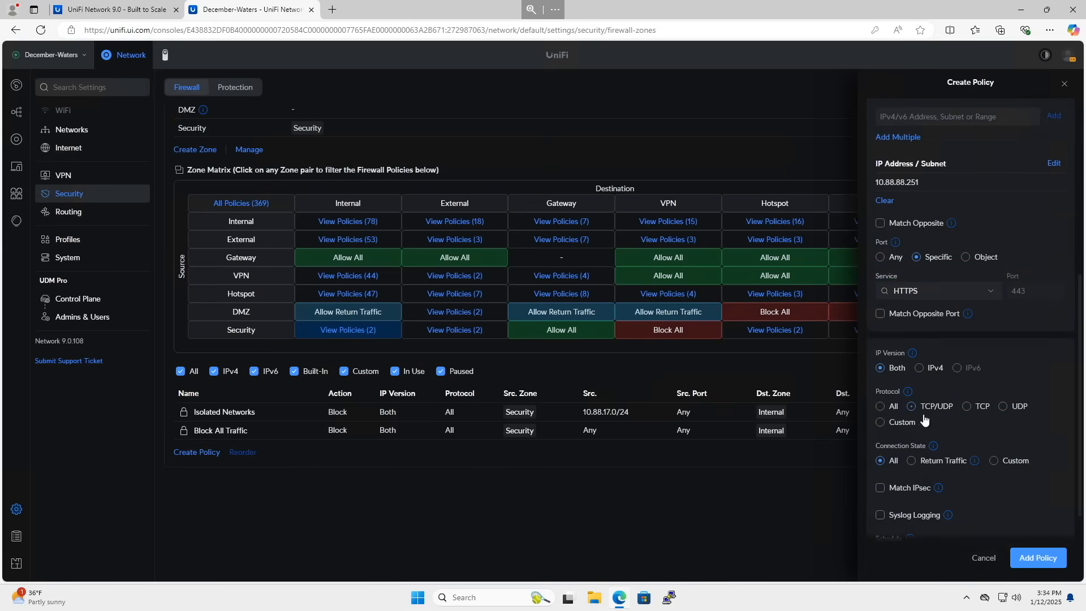
pyautogui.scroll(-3)
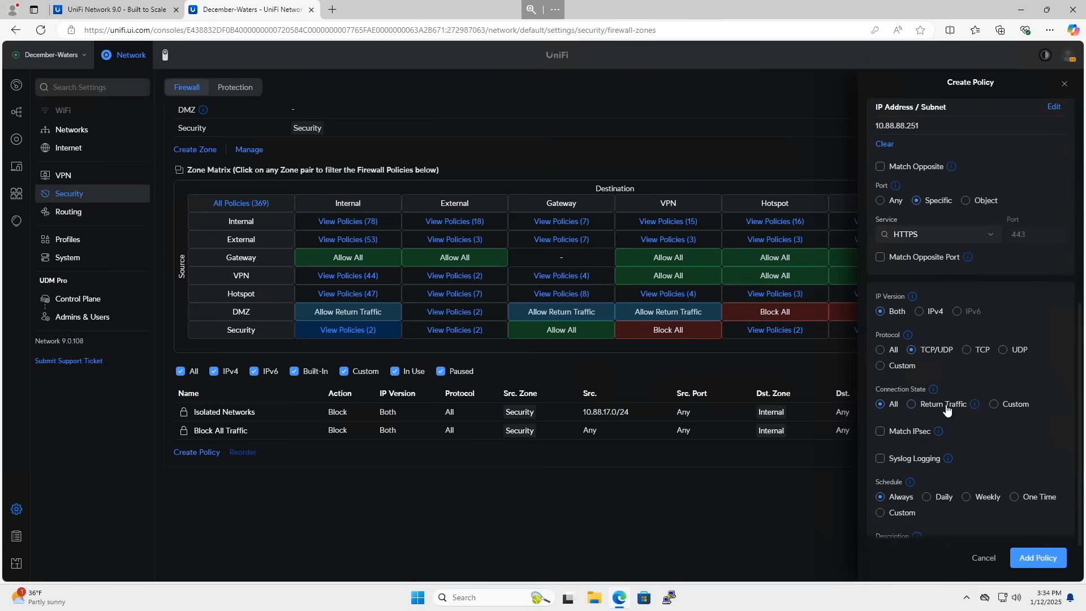
pyautogui.moveTo(948, 391)
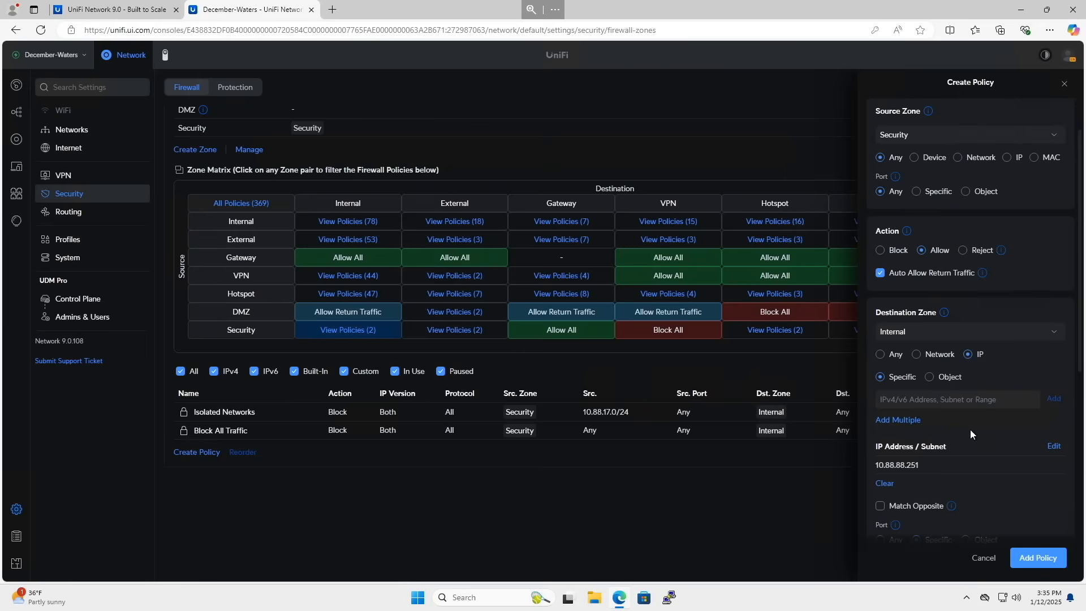
pyautogui.scroll(-3)
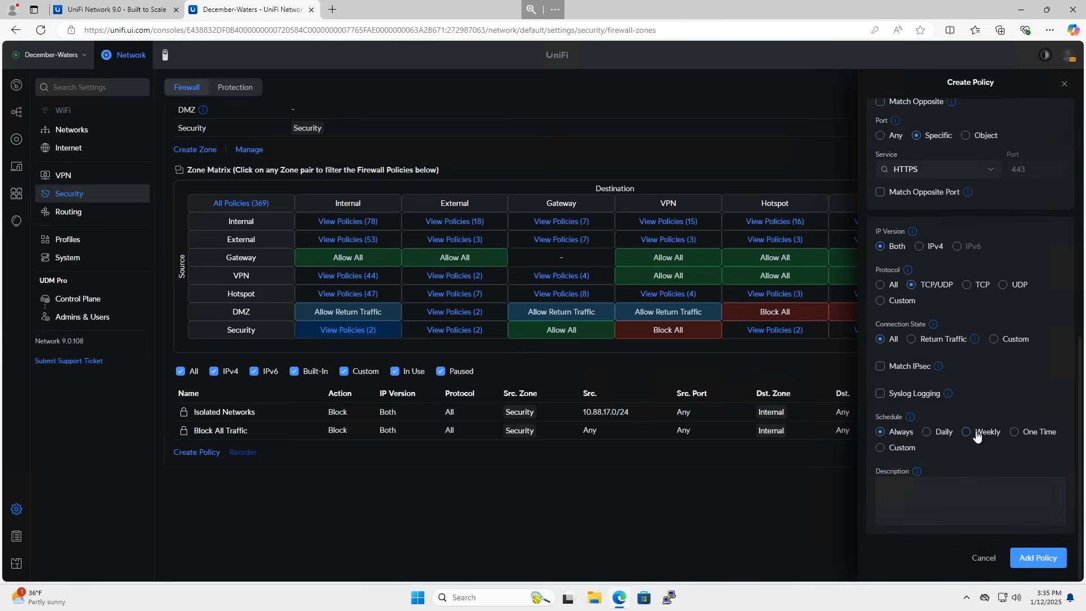
pyautogui.moveTo(921, 445)
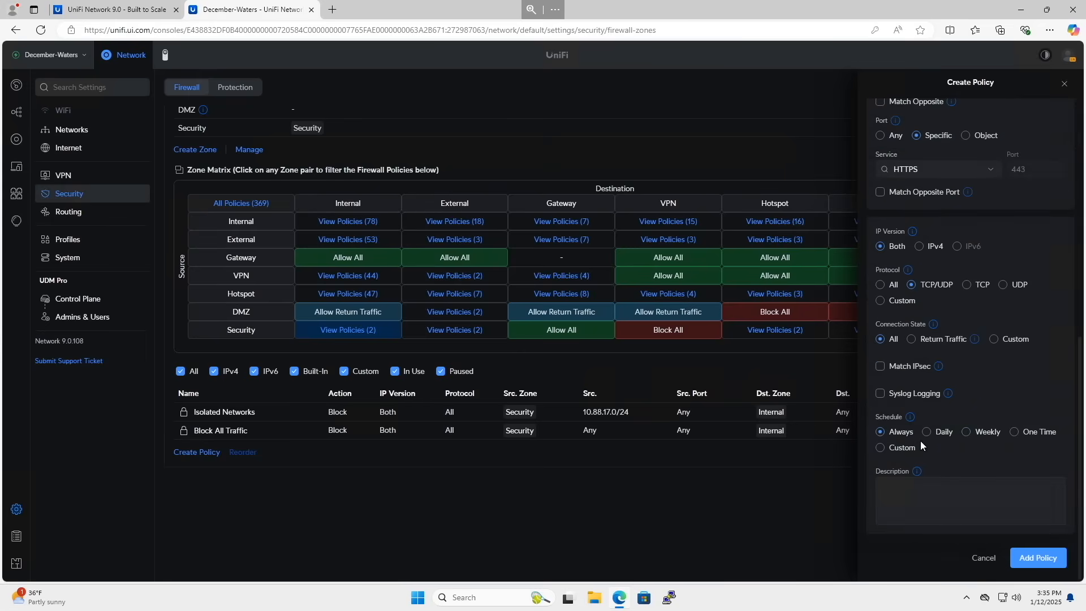
pyautogui.moveTo(1008, 390)
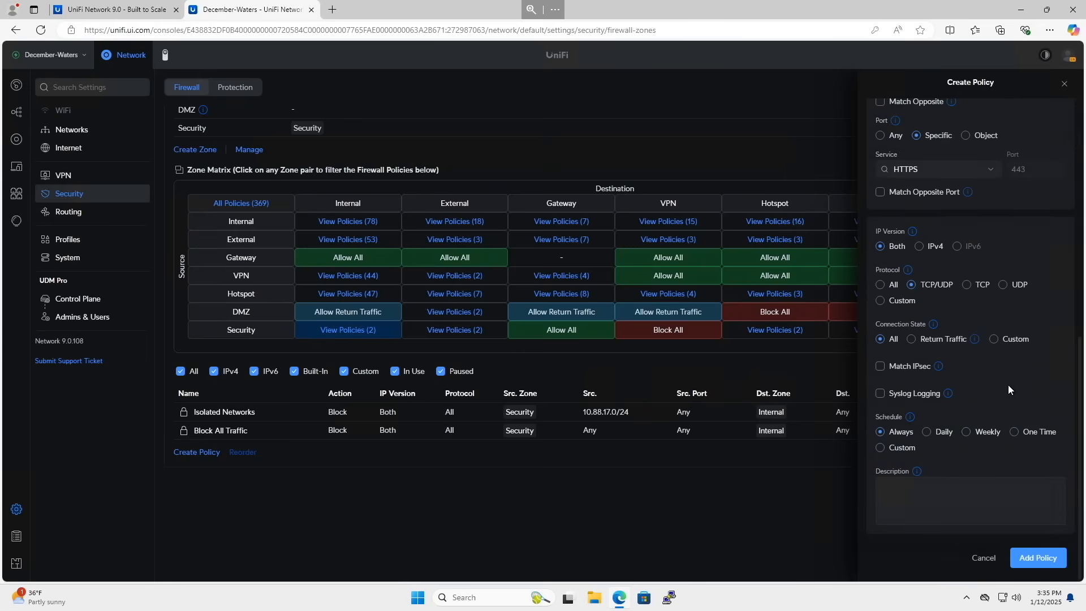
pyautogui.click(1037, 558)
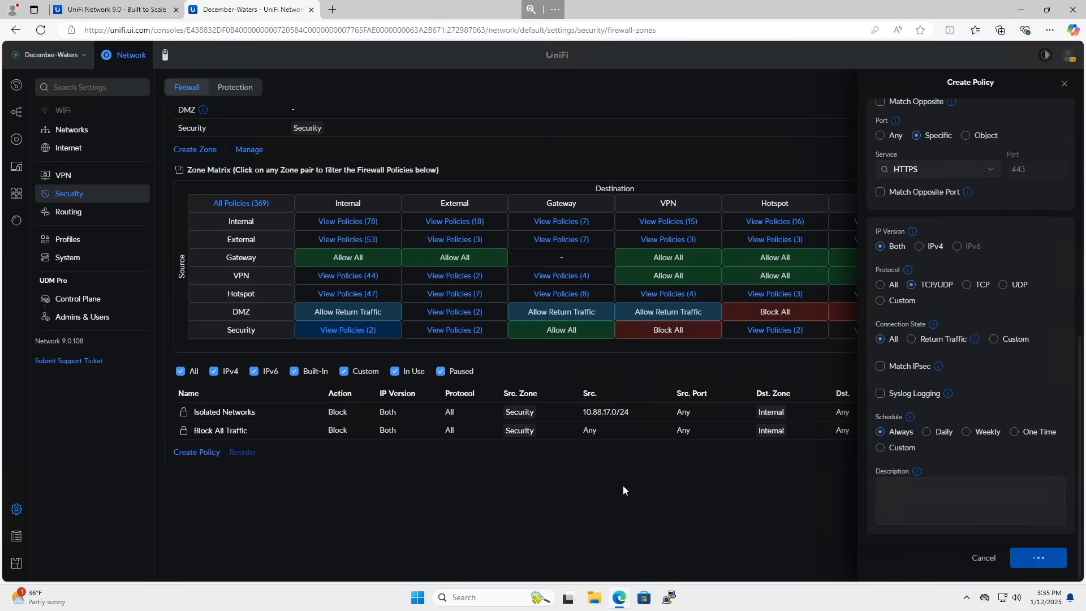
# Step: Reopen Allow Wyze Proxy and apply Connection State set to return traffic only
pyautogui.click(1038, 558)
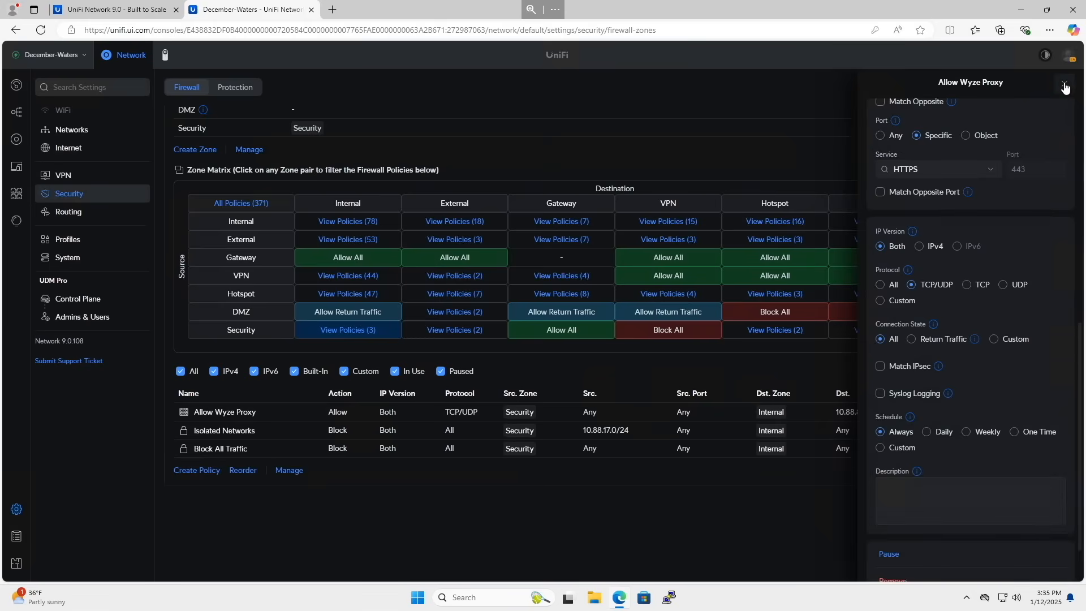
pyautogui.click(1065, 87)
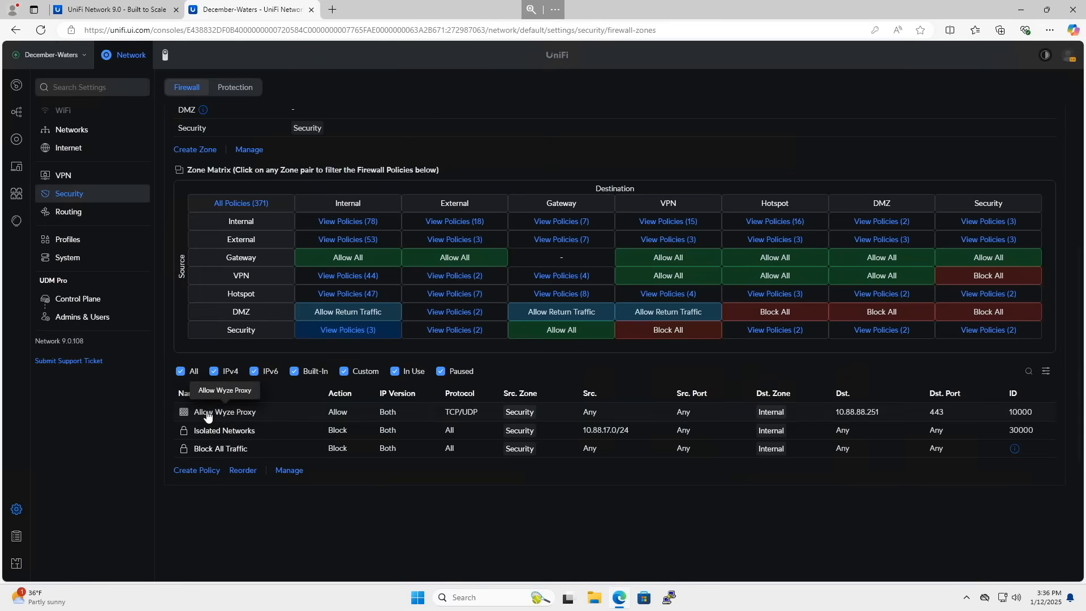
pyautogui.moveTo(519, 412)
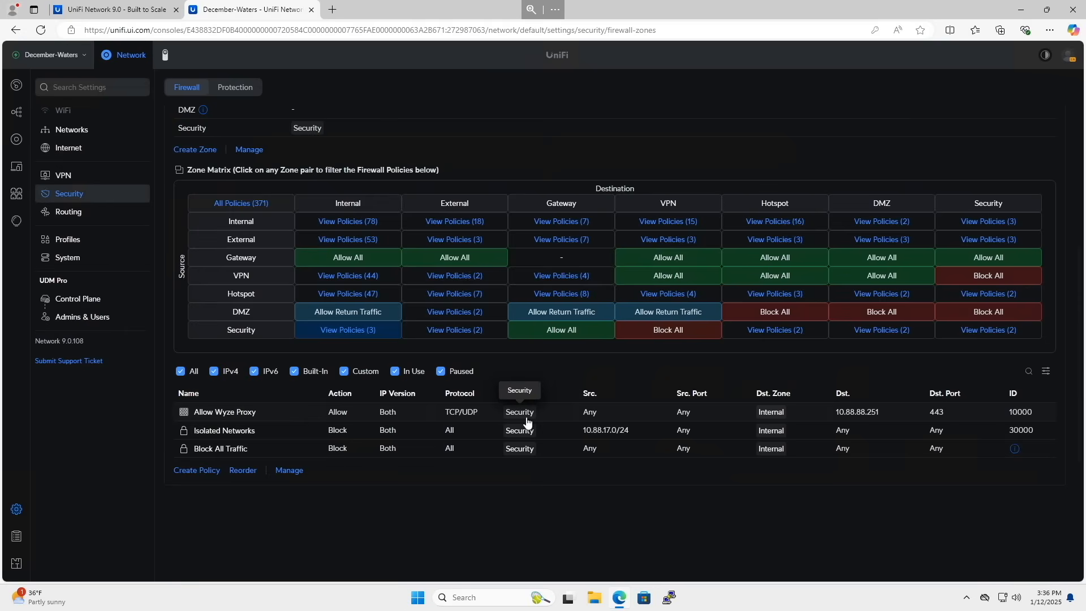
pyautogui.moveTo(566, 418)
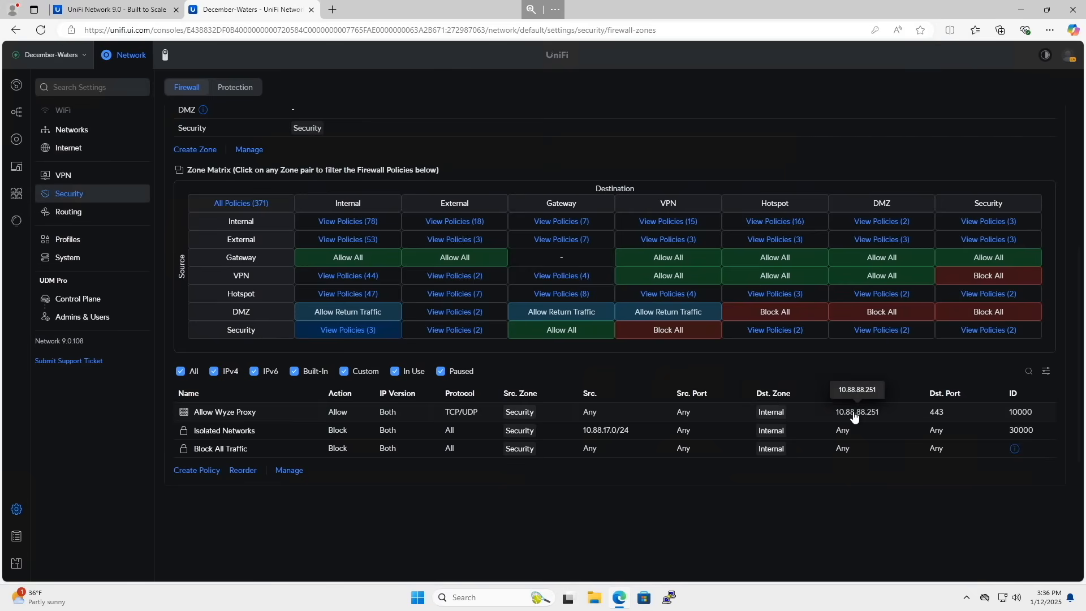
pyautogui.moveTo(940, 416)
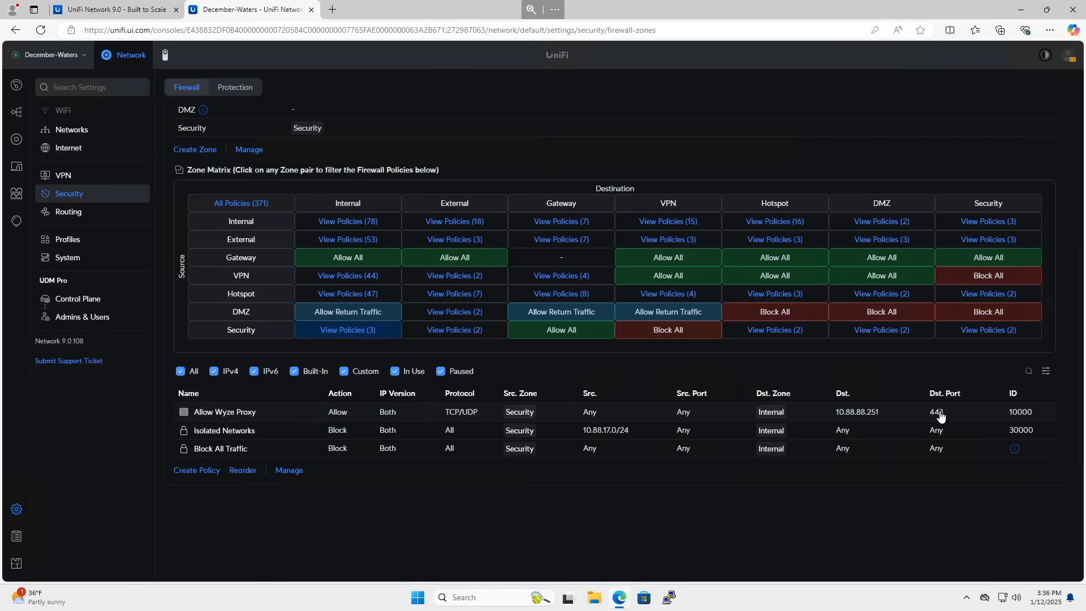
pyautogui.click(224, 412)
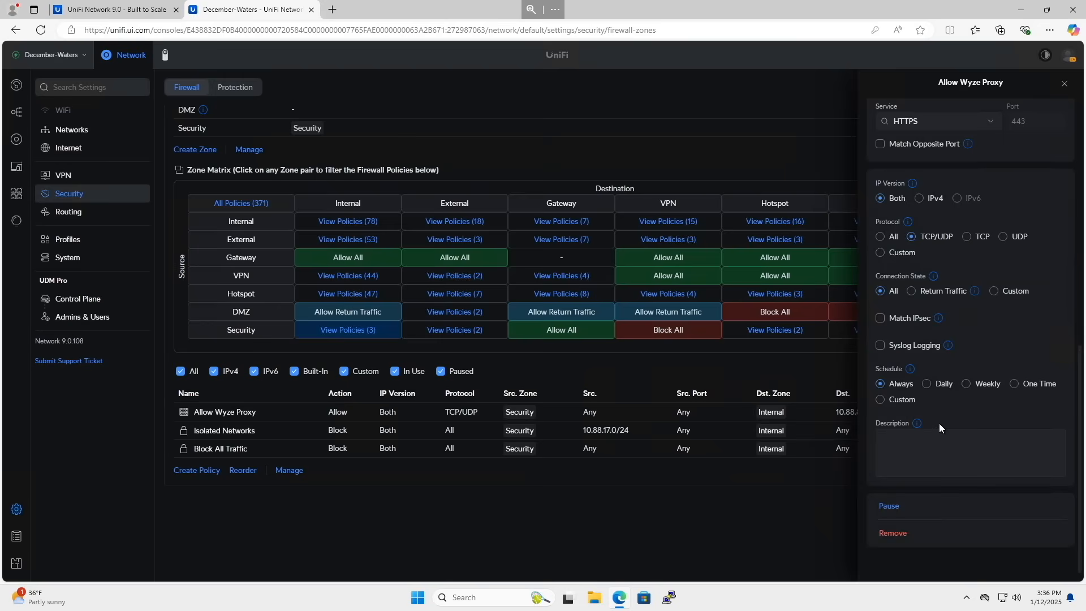
pyautogui.click(912, 278)
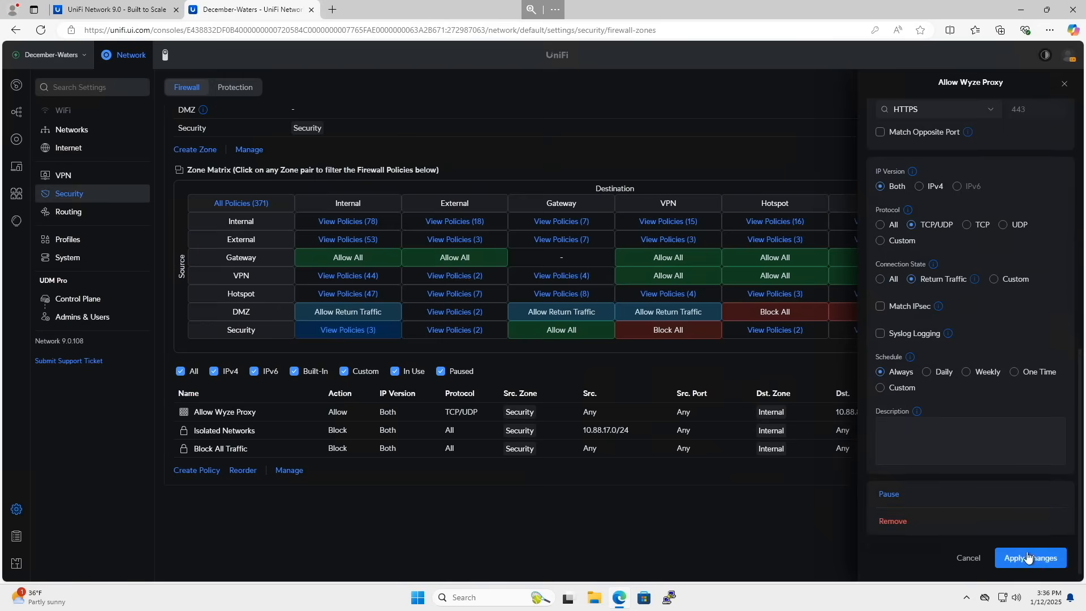
pyautogui.click(1029, 557)
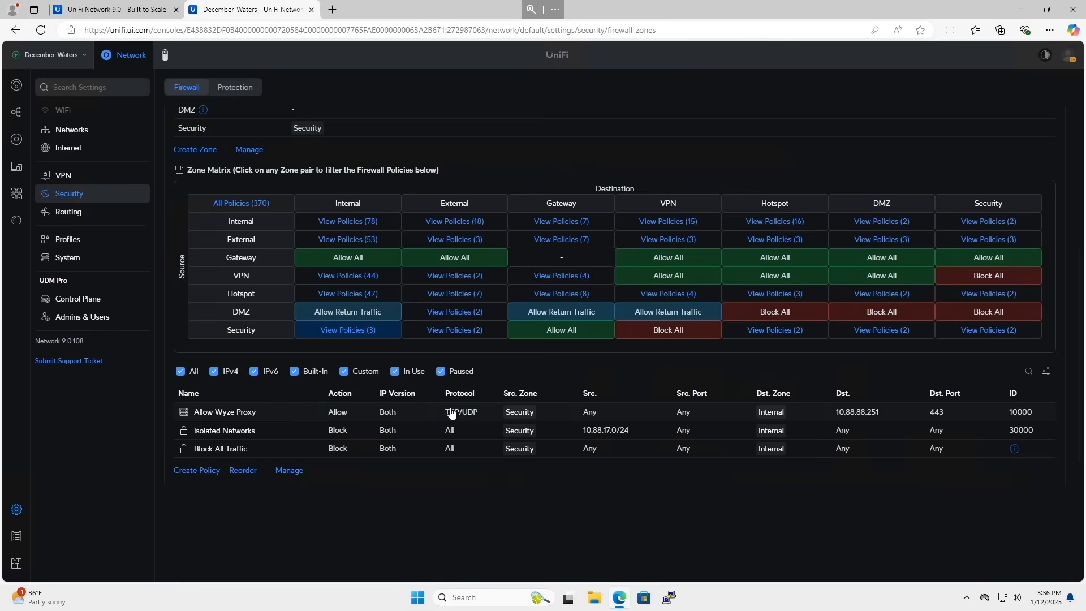
# Step: Change Allow Wyze Proxy's Connection State to All, save it and leave the panel
pyautogui.click(224, 412)
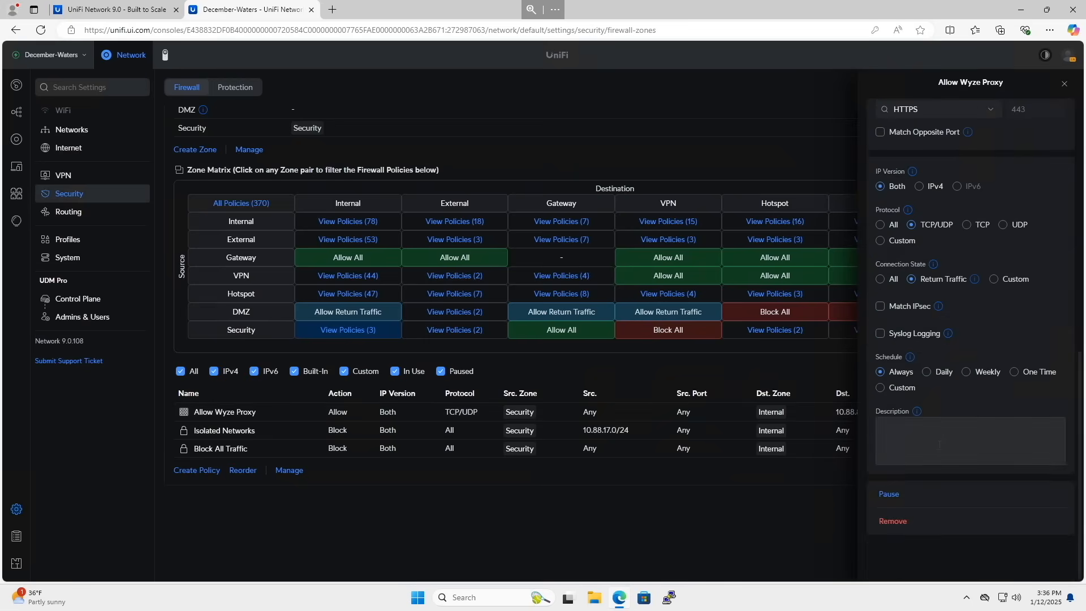
pyautogui.click(879, 278)
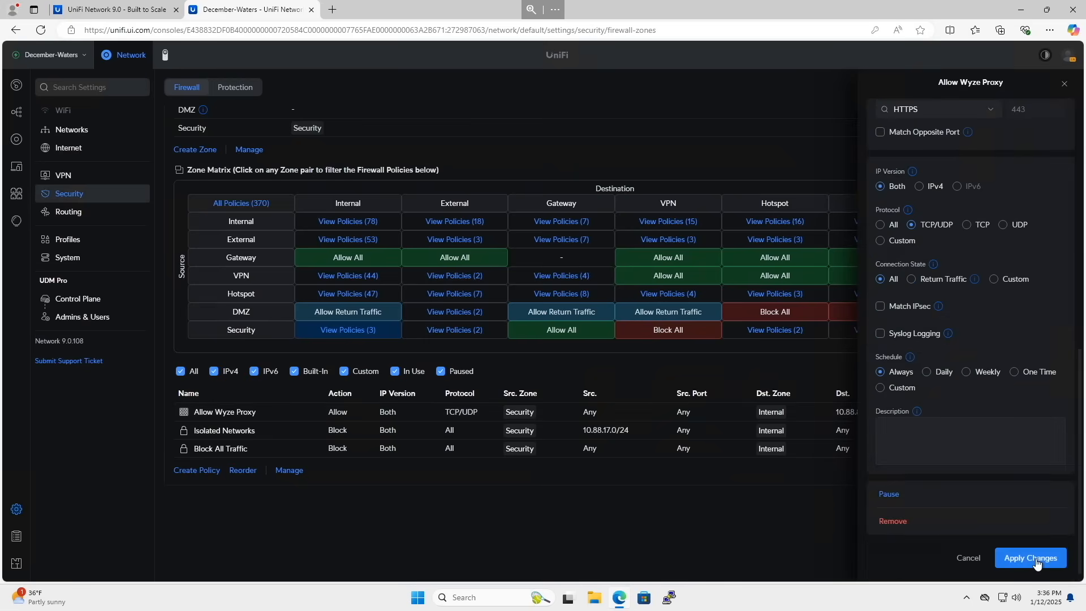
pyautogui.click(1029, 558)
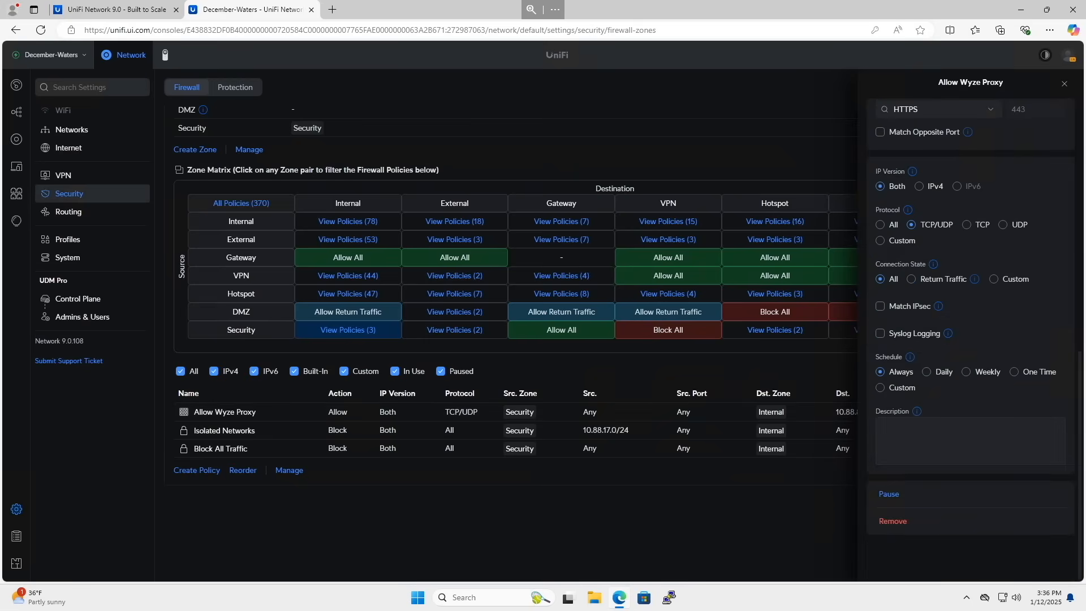
pyautogui.click(1063, 83)
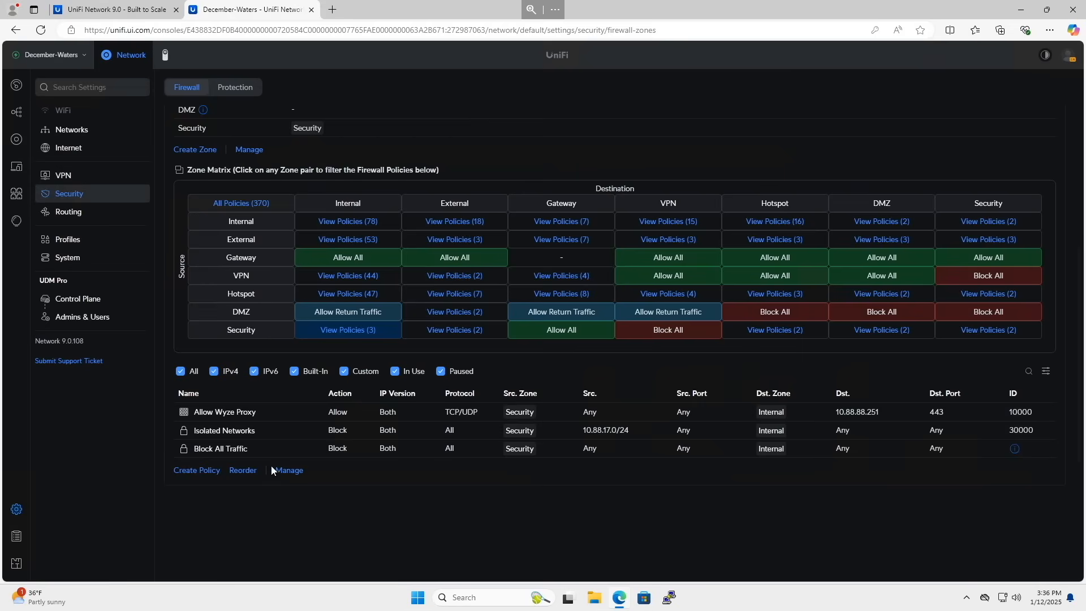
# Step: Start a policy from Internal host 10.88.88.251, source service HTTPS, to the Security zone
pyautogui.click(197, 470)
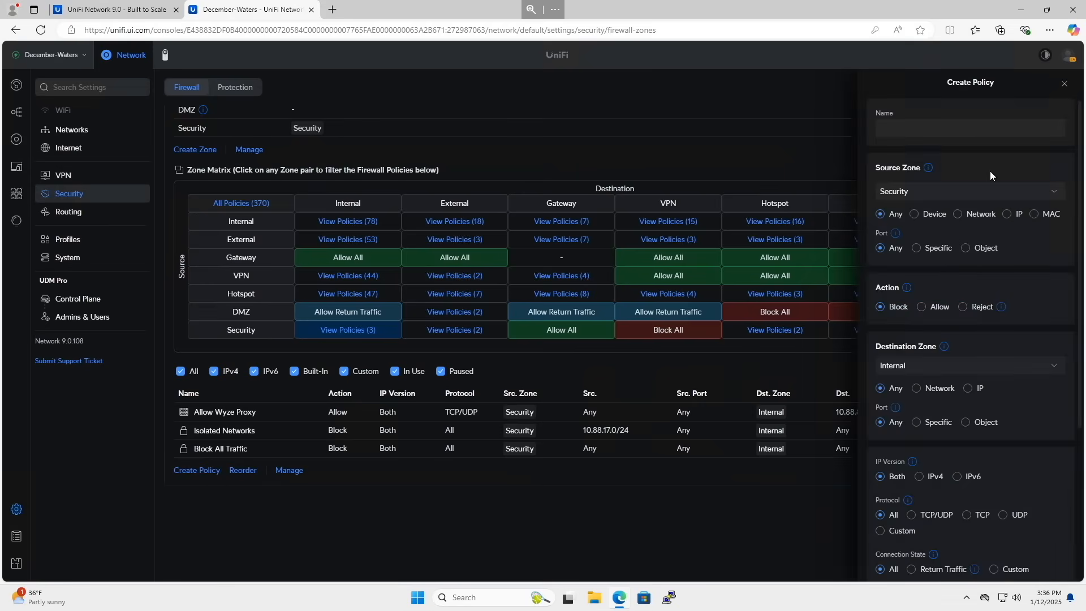
pyautogui.click(967, 192)
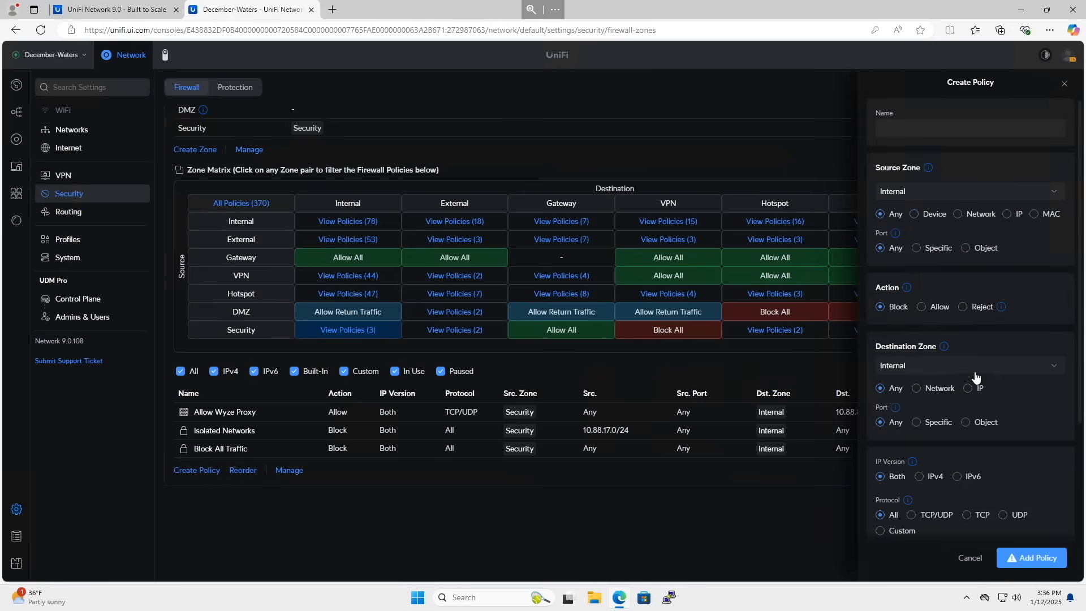
pyautogui.click(970, 366)
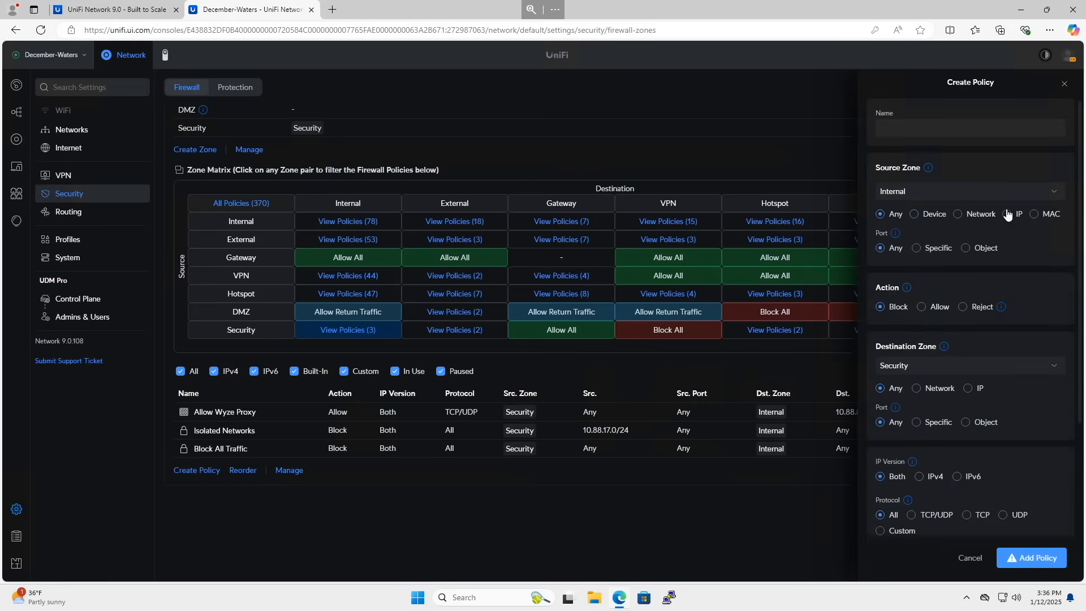
pyautogui.write('10.88.88.')
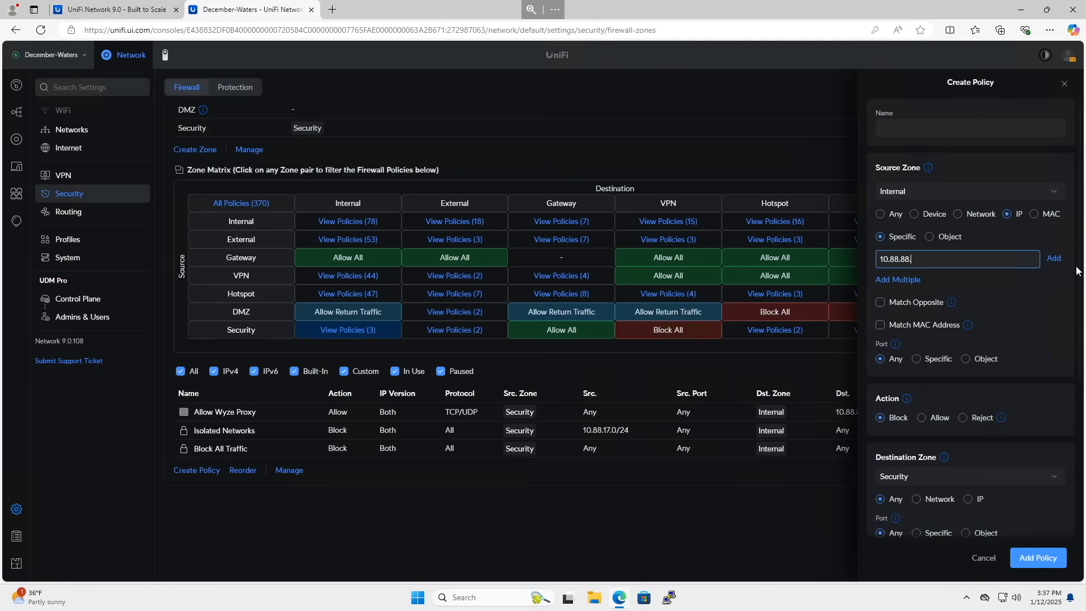
pyautogui.click(1053, 258)
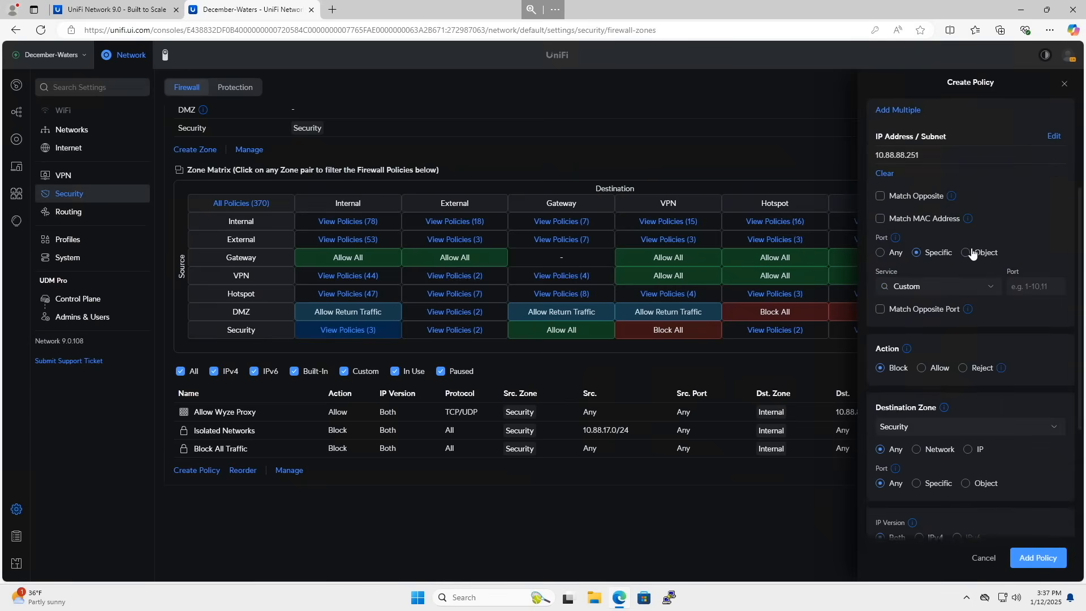
pyautogui.write('ht')
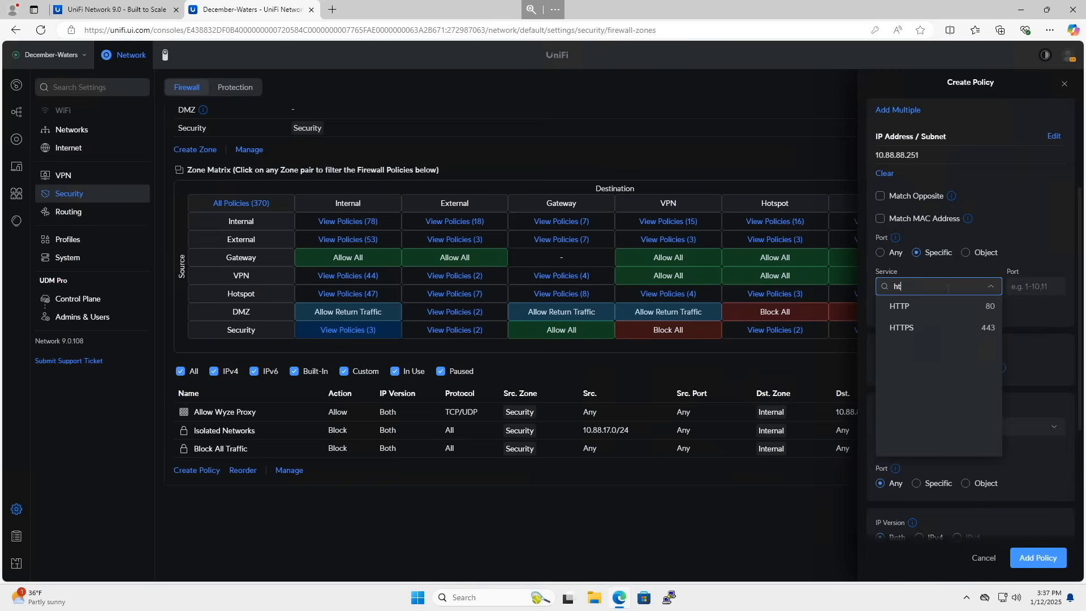
pyautogui.click(902, 327)
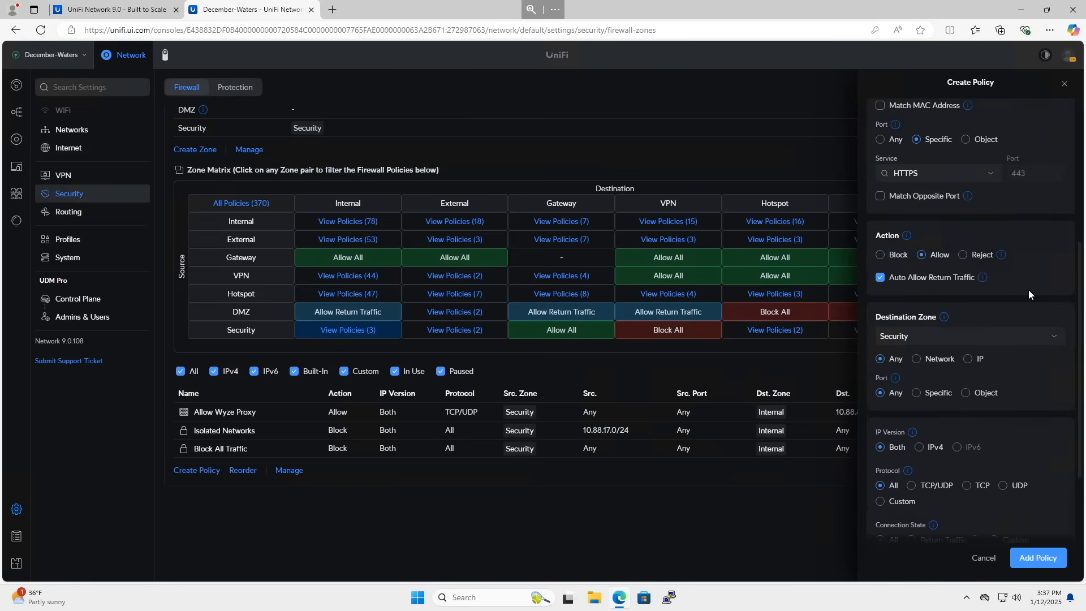
# Step: After the unnamed add fails, name it Allow Wyze Established/Related and add the policy
pyautogui.scroll(-3)
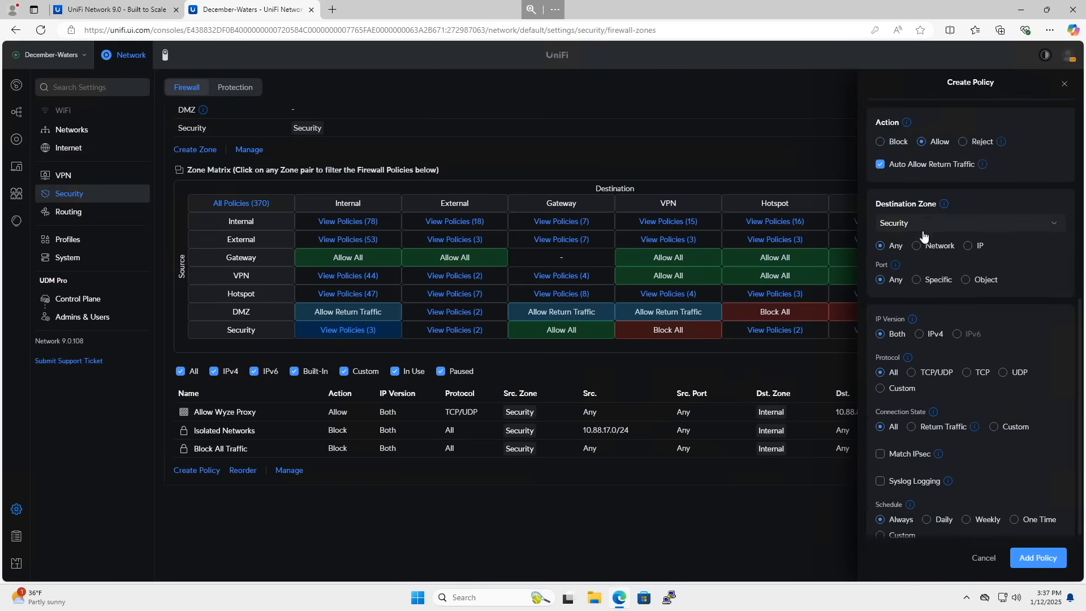
pyautogui.scroll(-3)
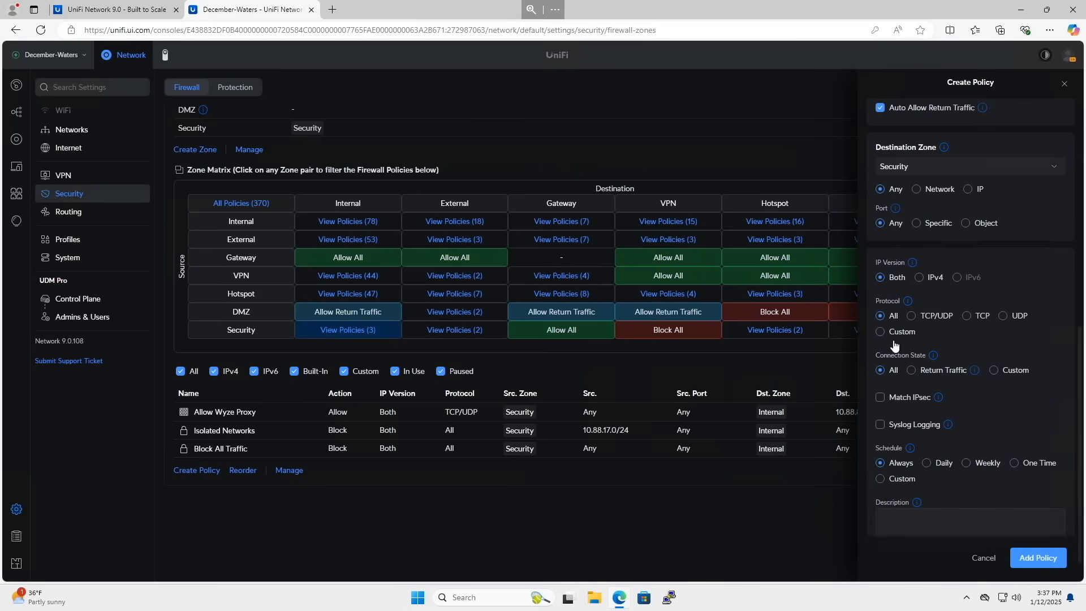
pyautogui.click(912, 369)
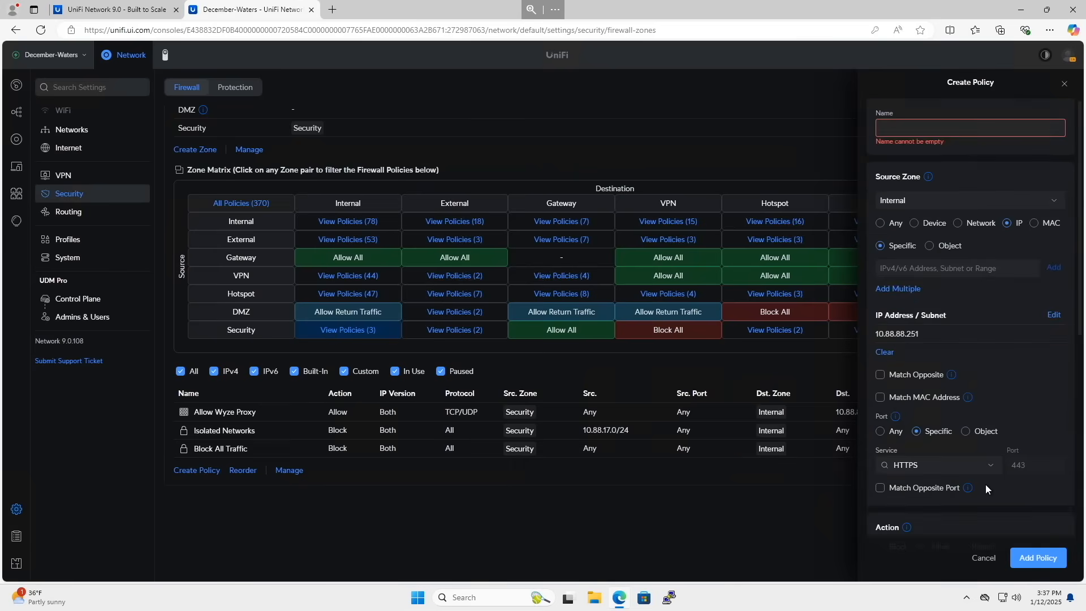
pyautogui.write('Allow Wyze Established/Related')
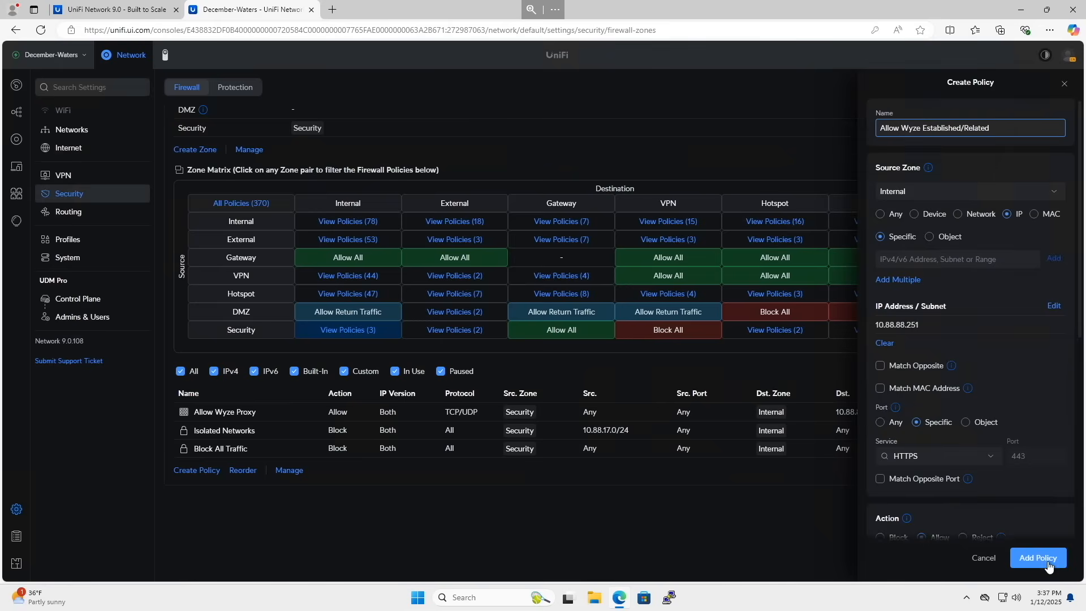
pyautogui.click(1037, 558)
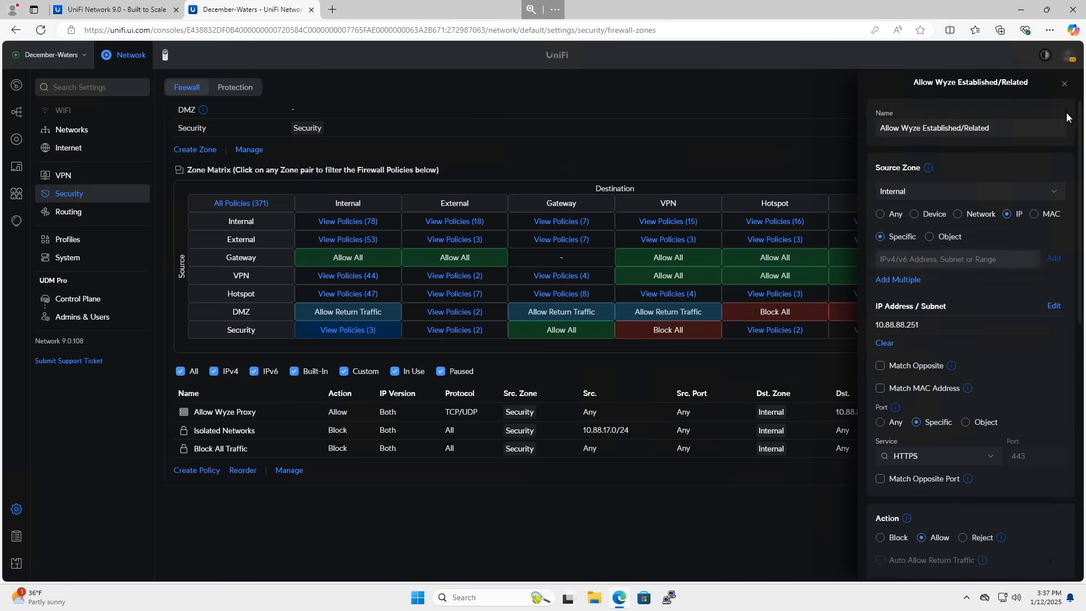
# Step: Close the policy panel and review the Zone Matrix, now totalling 371 policies
pyautogui.click(1064, 83)
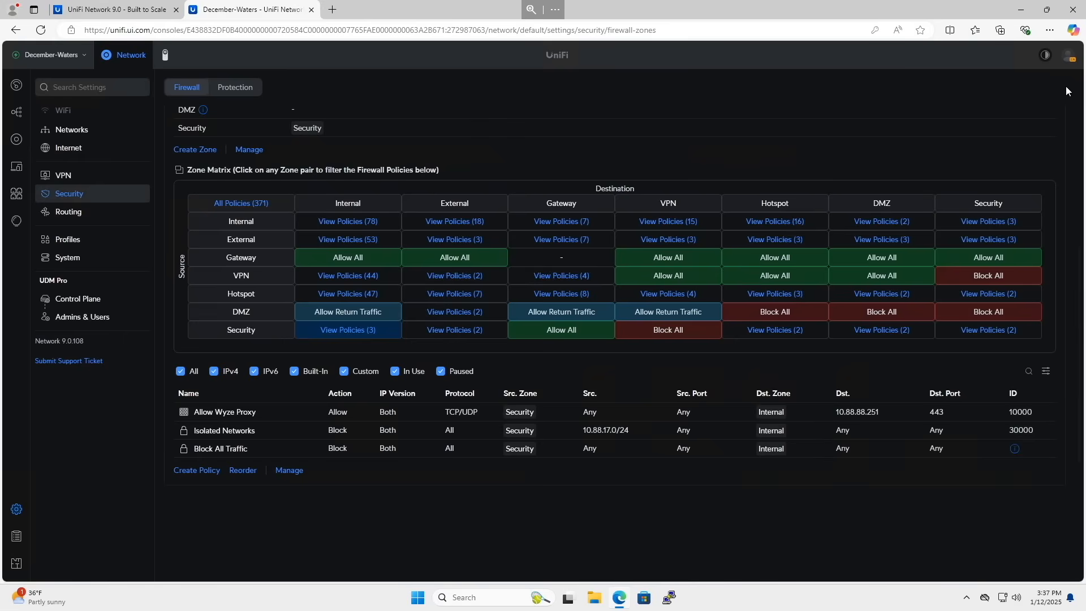
pyautogui.moveTo(631, 505)
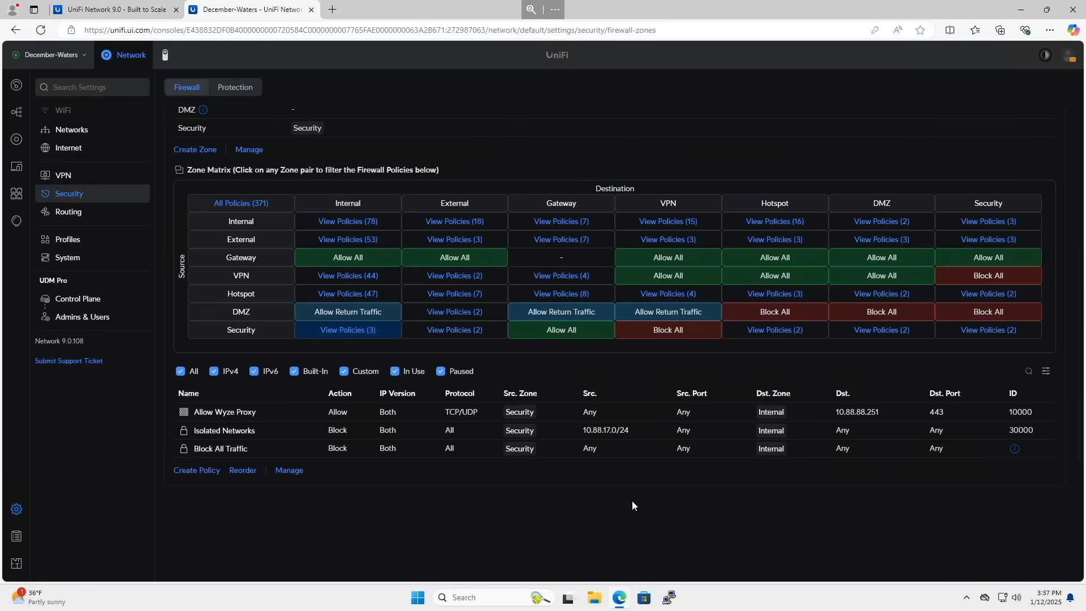
pyautogui.moveTo(459, 424)
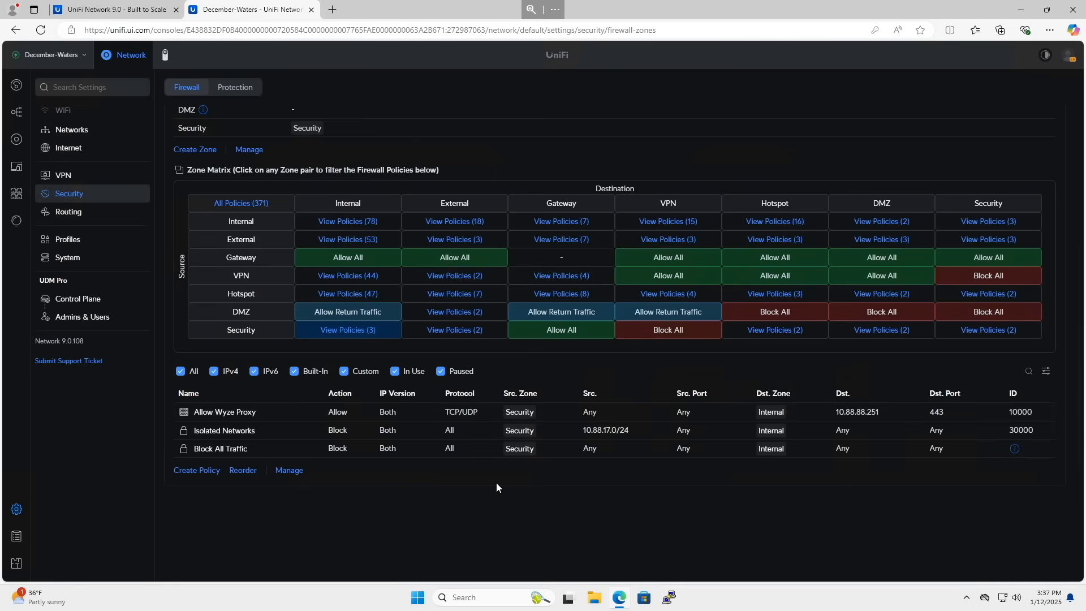
pyautogui.moveTo(630, 375)
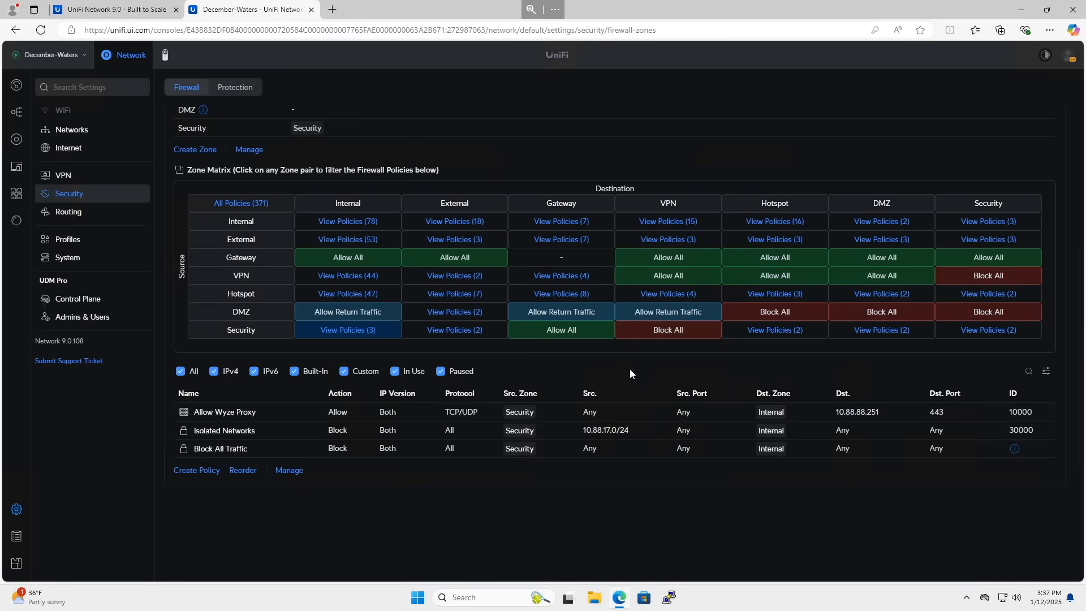
pyautogui.click(347, 312)
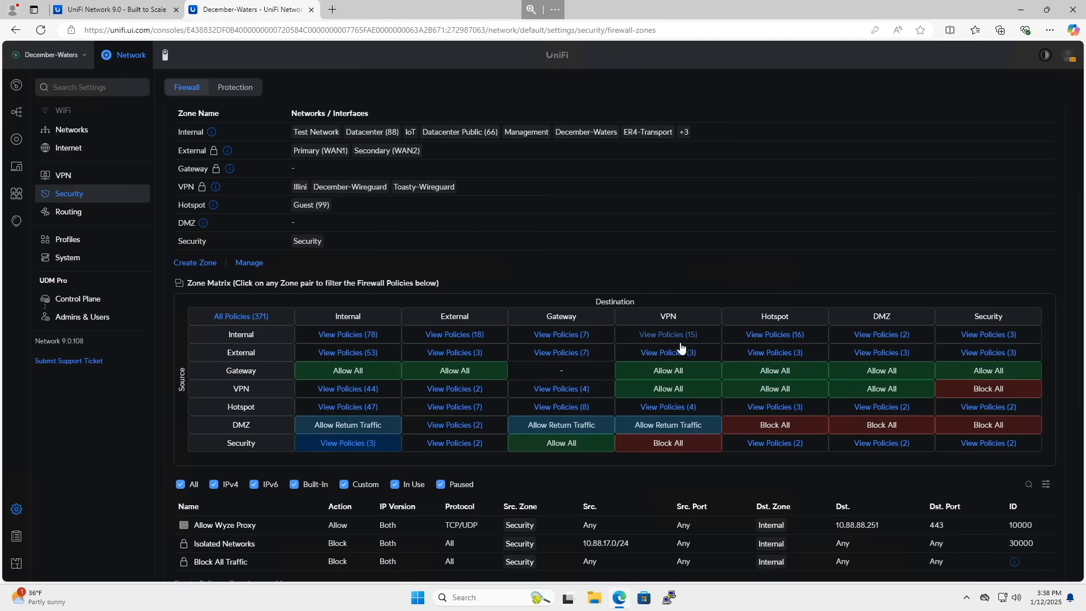
pyautogui.scroll(-3)
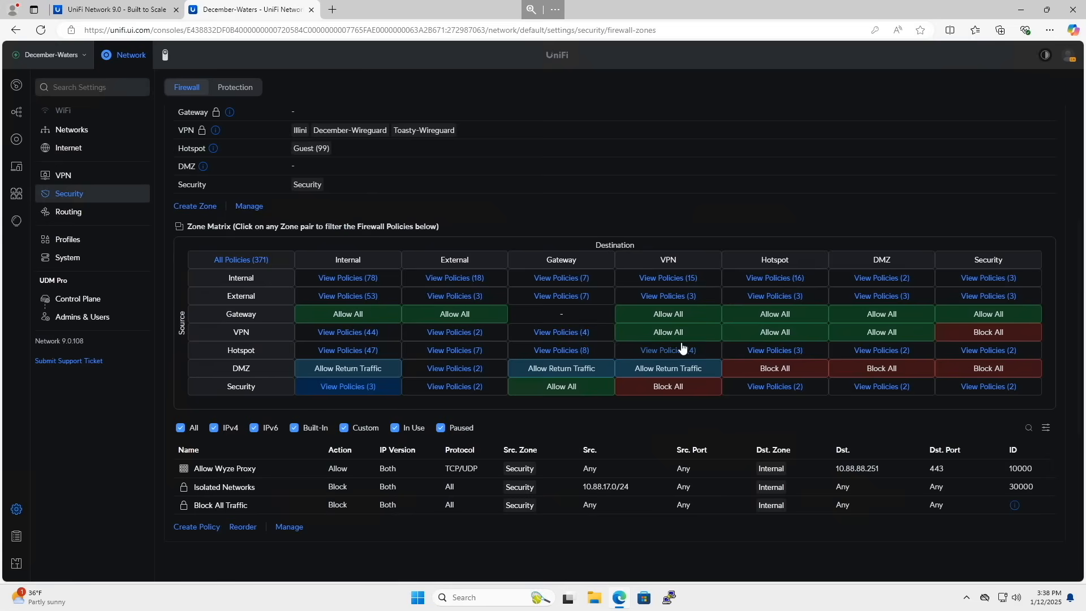
pyautogui.moveTo(668, 289)
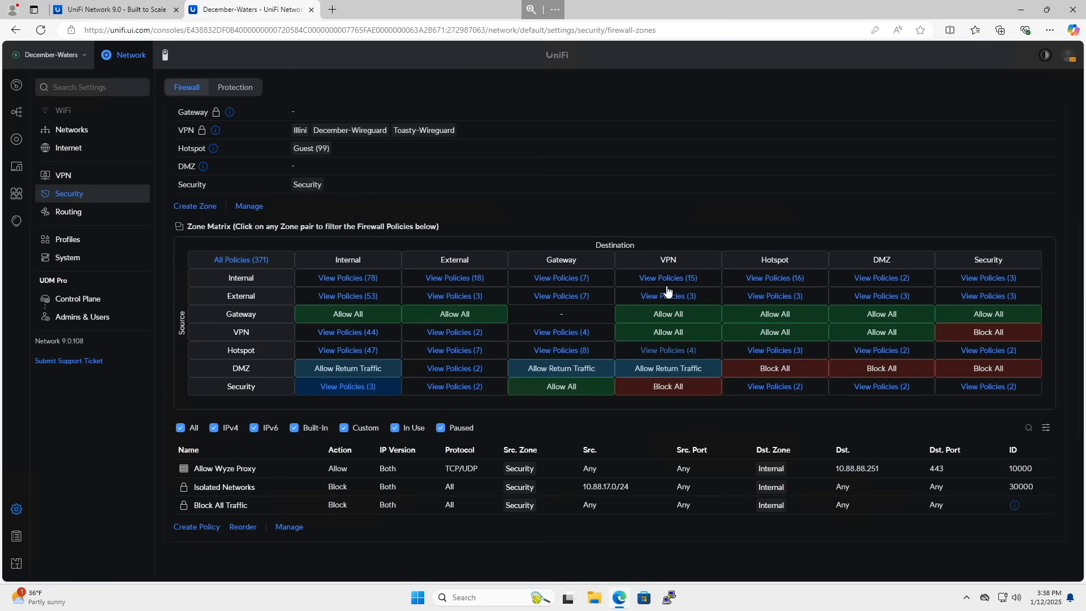
pyautogui.moveTo(734, 226)
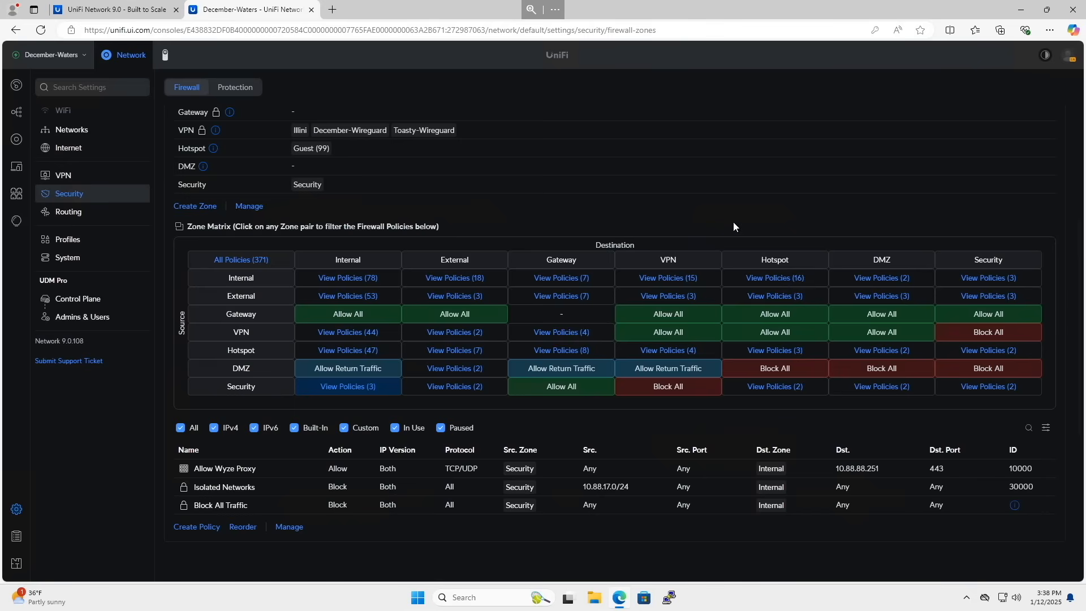